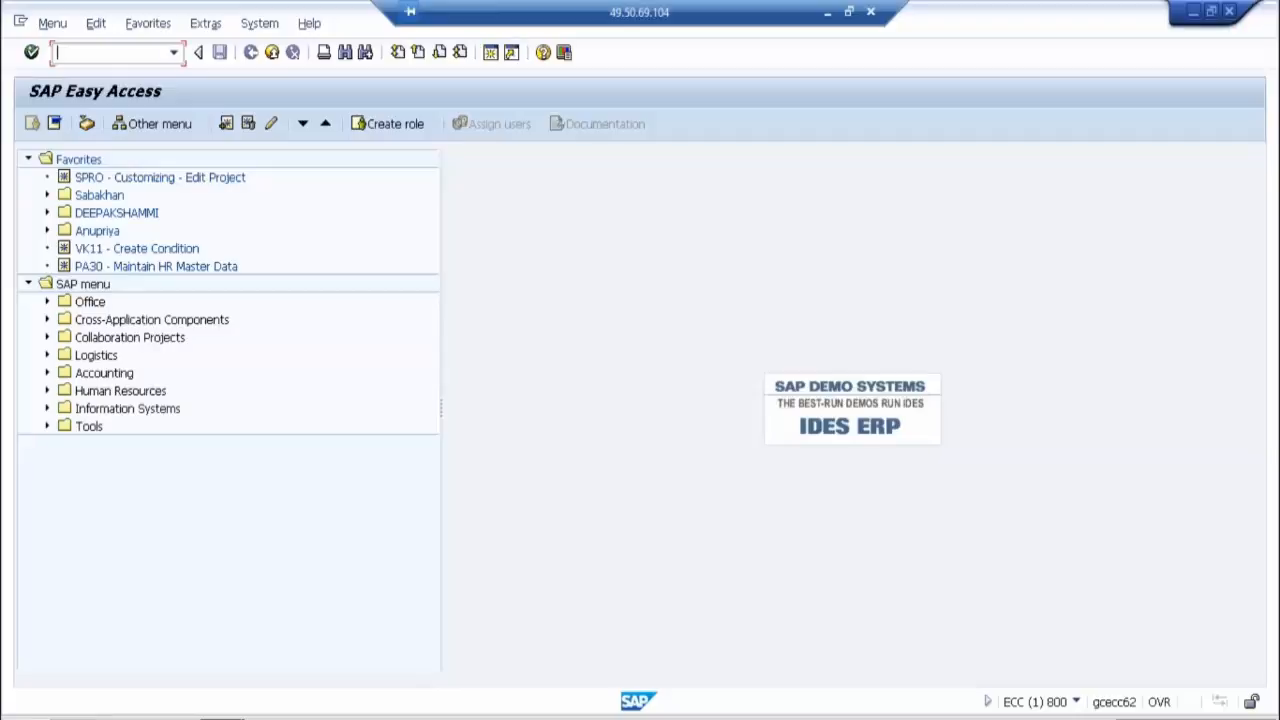
Step: Launch transaction MM01 from the command field to reach the Create Material screen
text(mm02)
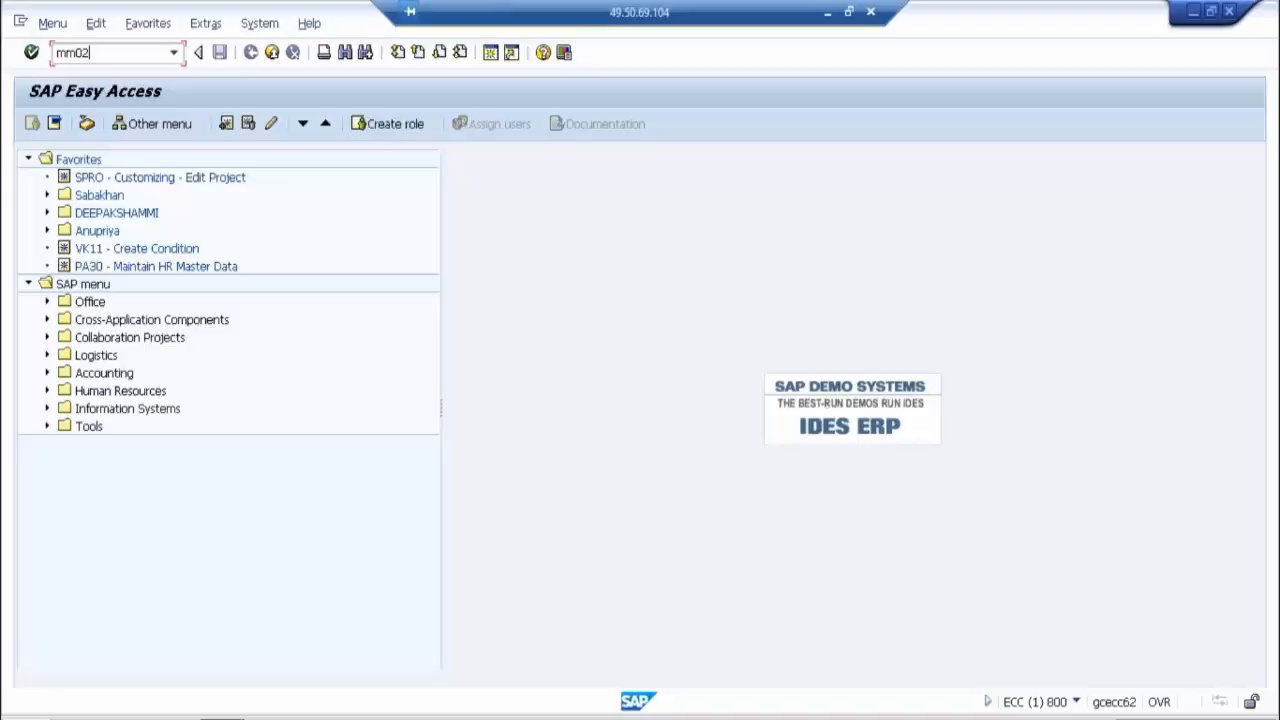
click(115, 52)
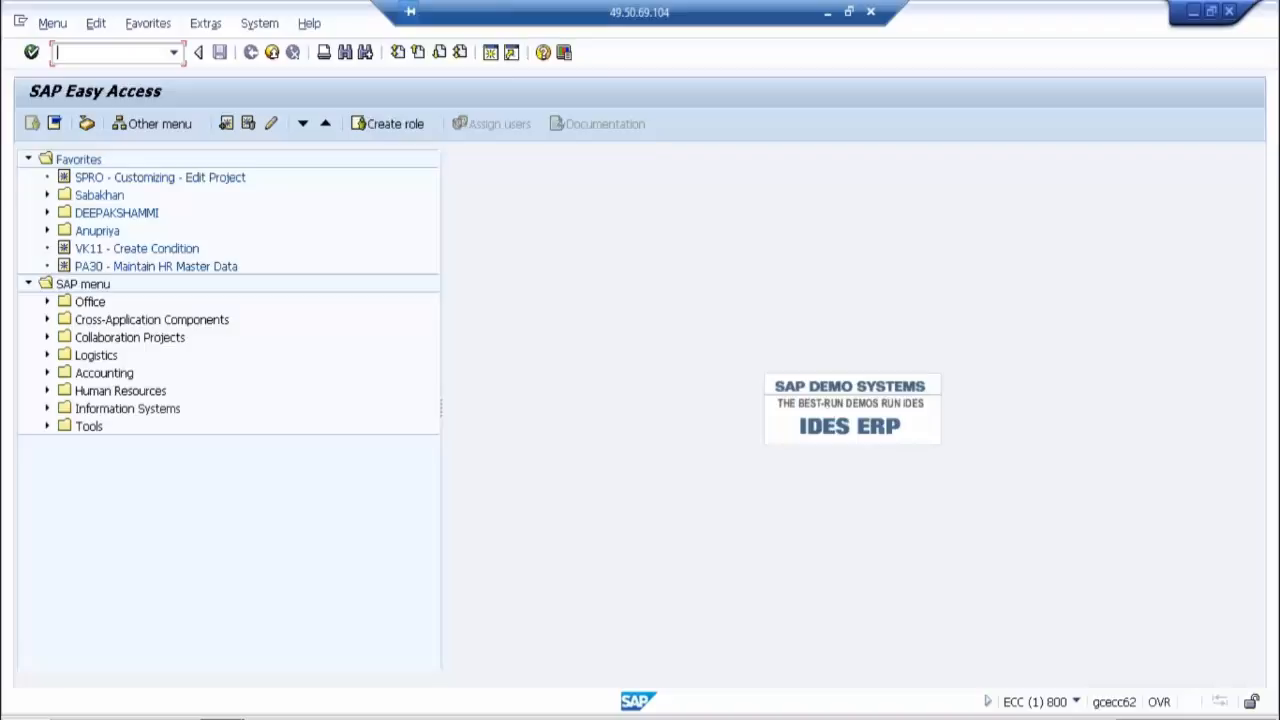
text(mm01)
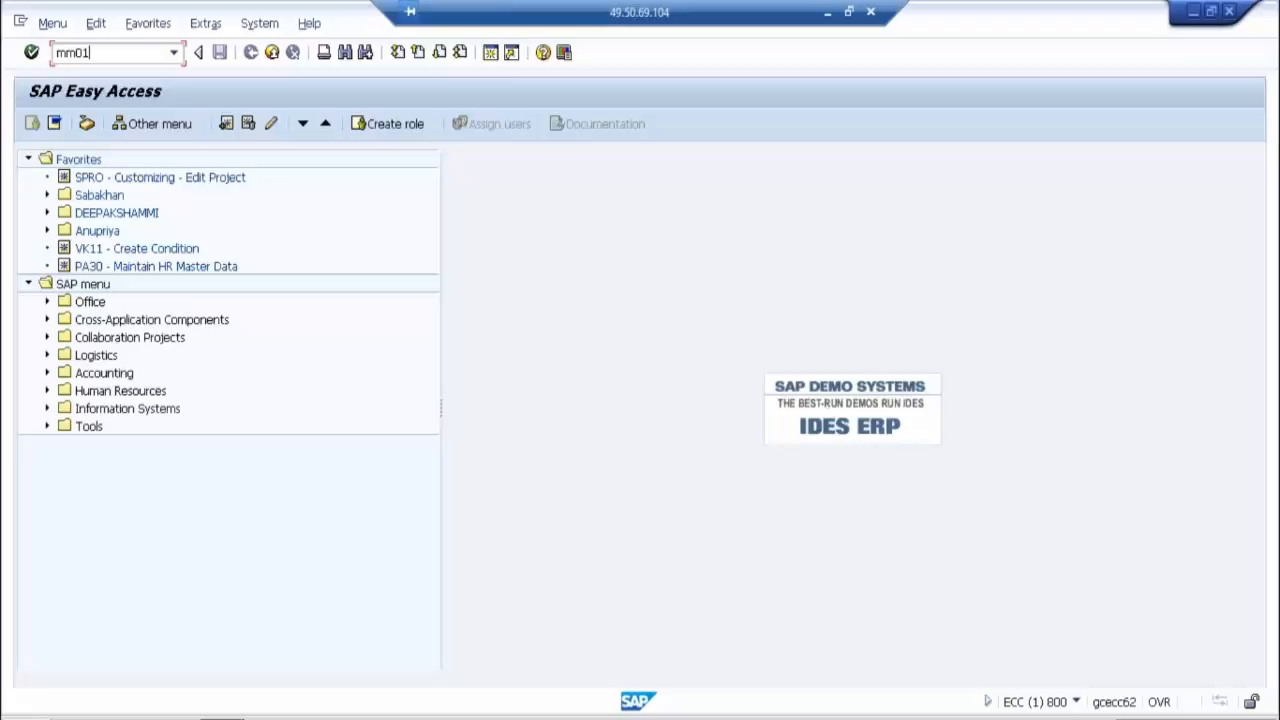
key(Enter)
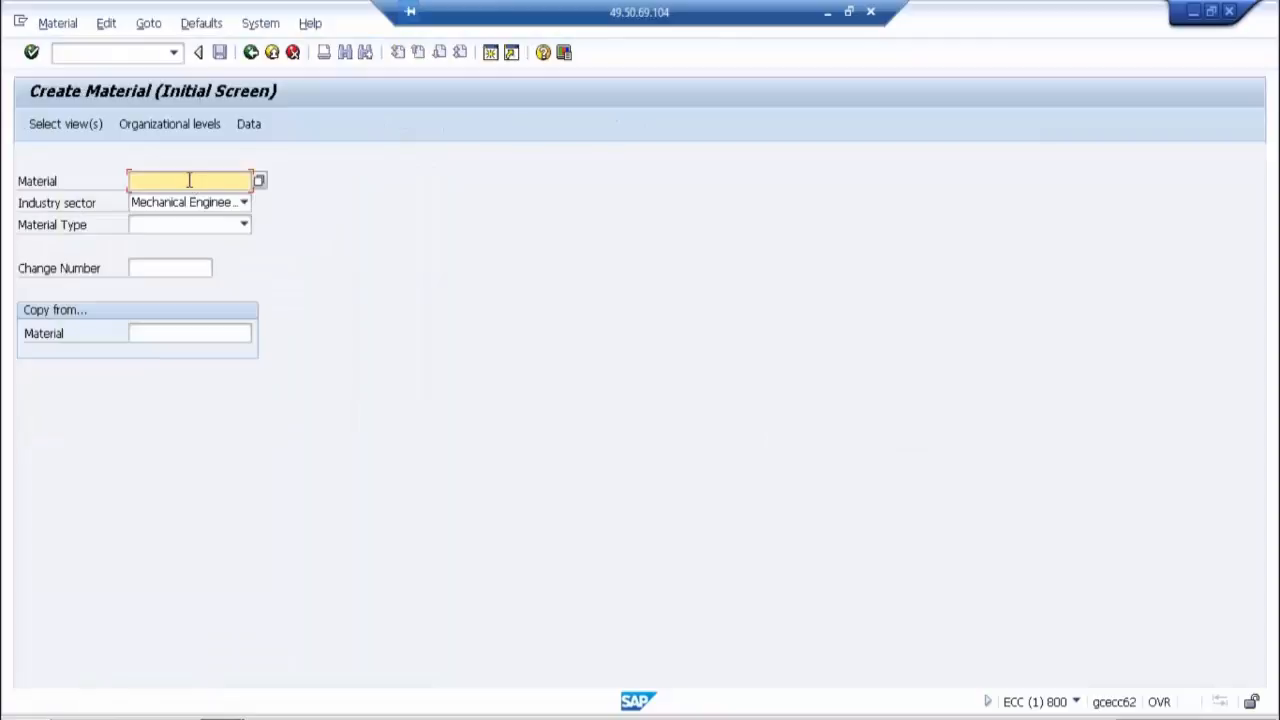
Step: Pick Semi-finished product from the Material Type list on the MM01 initial screen
click(244, 224)
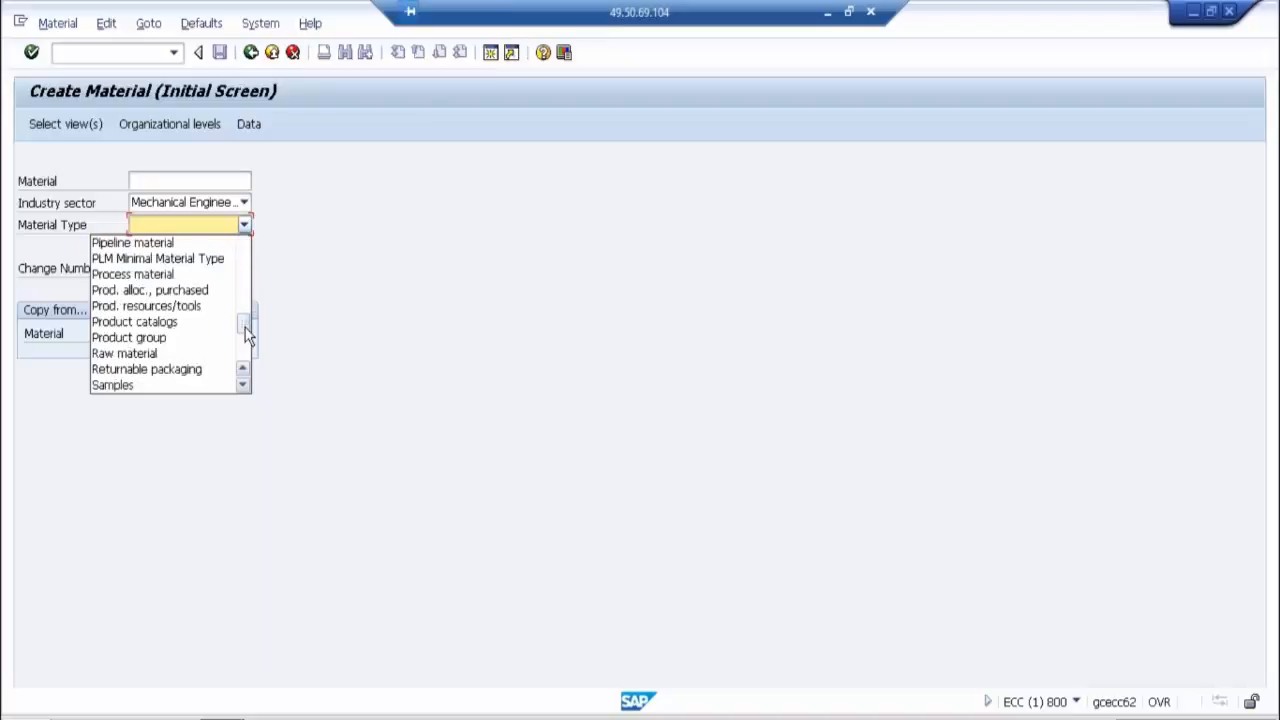
click(244, 353)
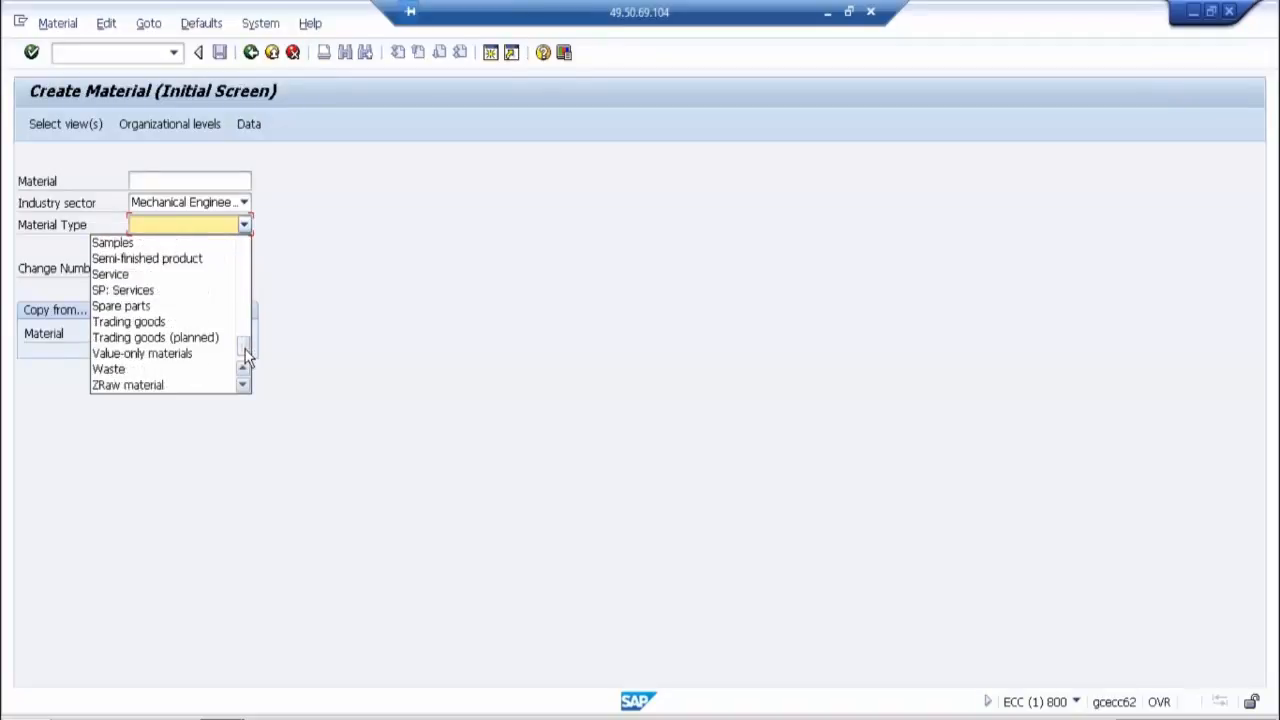
click(242, 369)
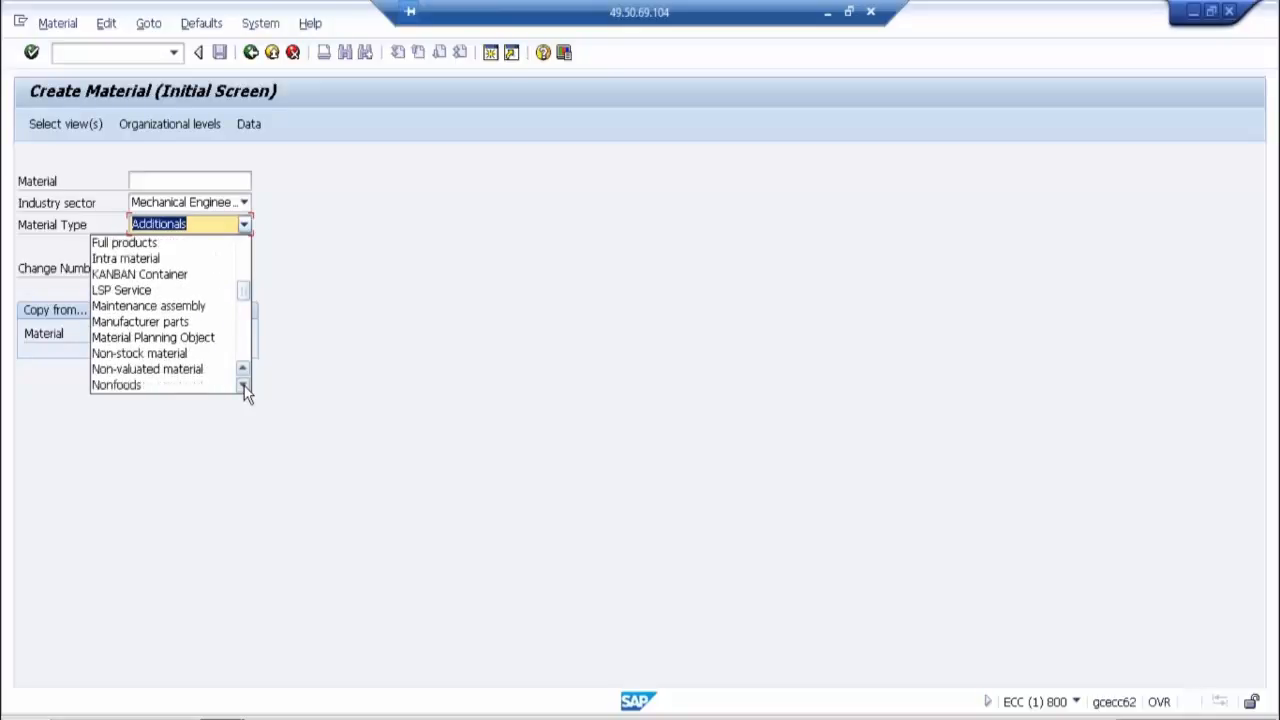
click(243, 389)
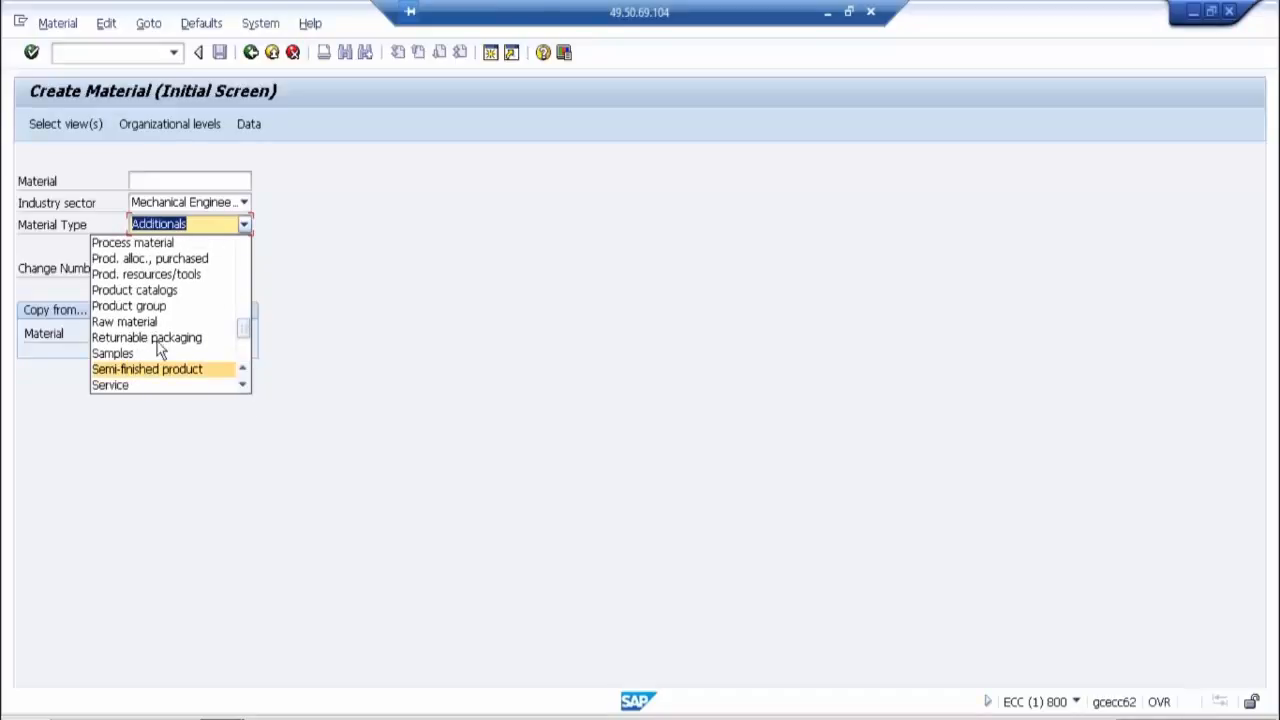
click(124, 321)
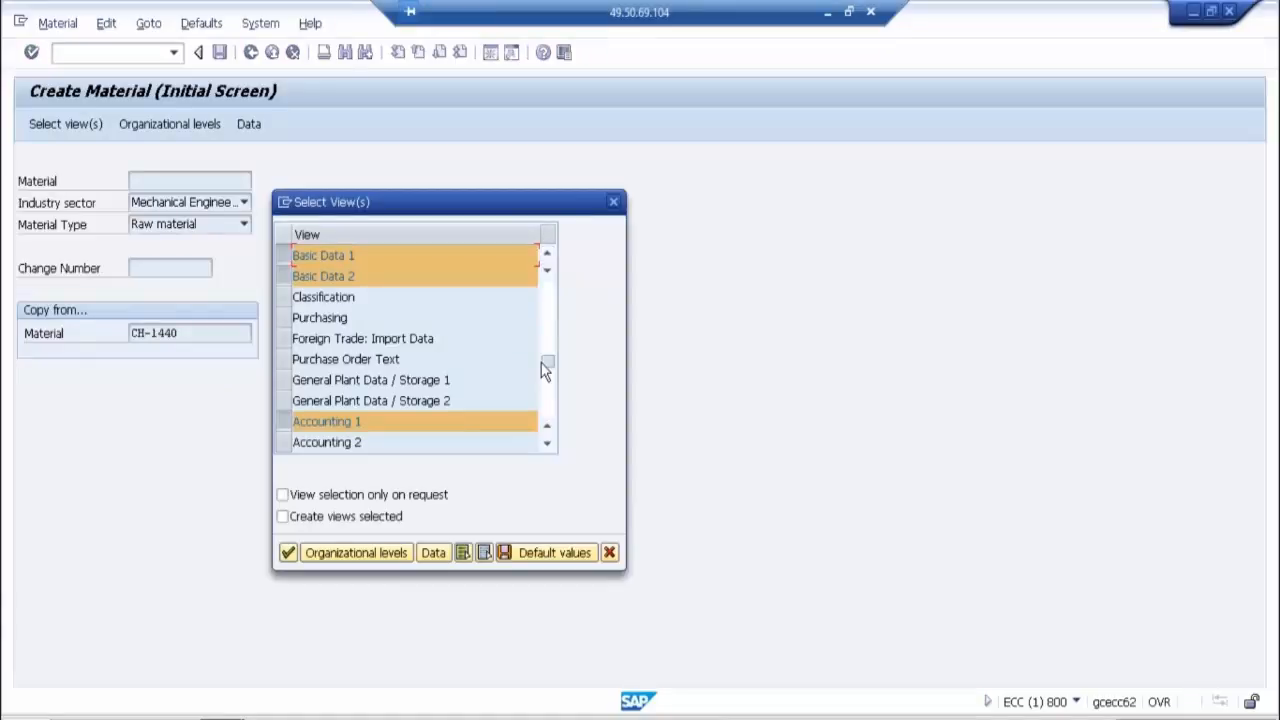
scroll(down, 3)
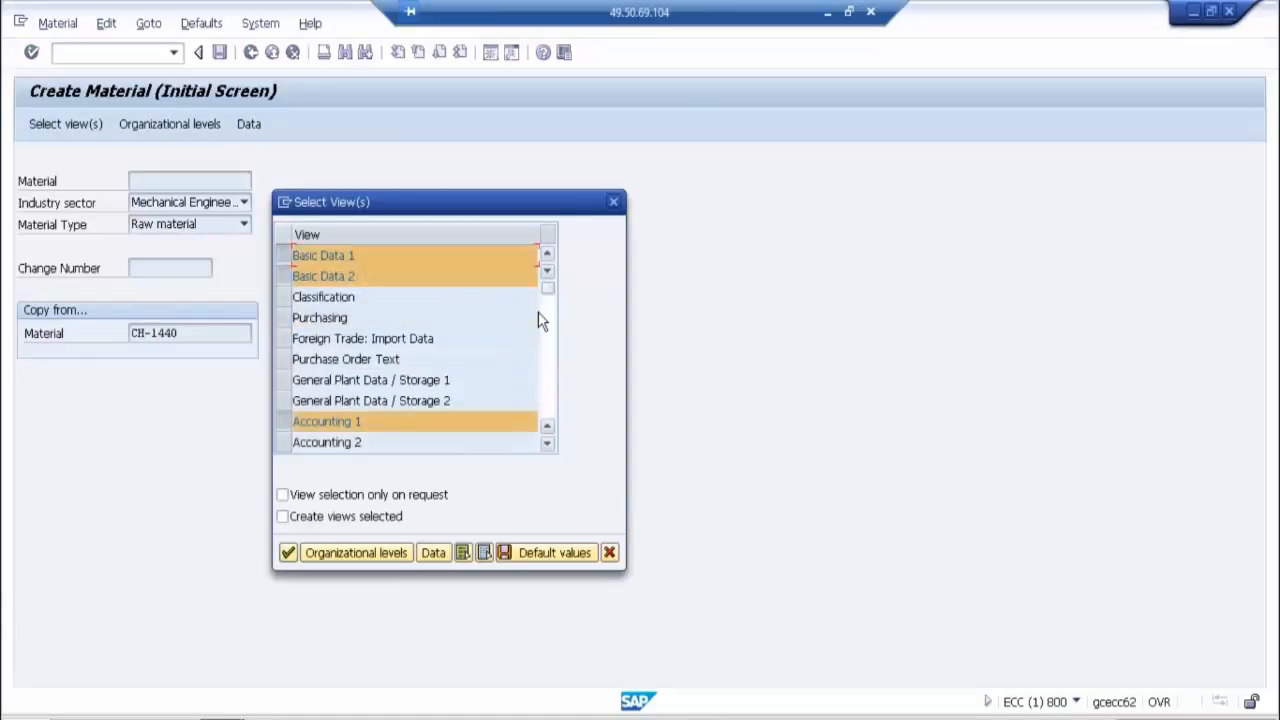
mouse_move(417, 394)
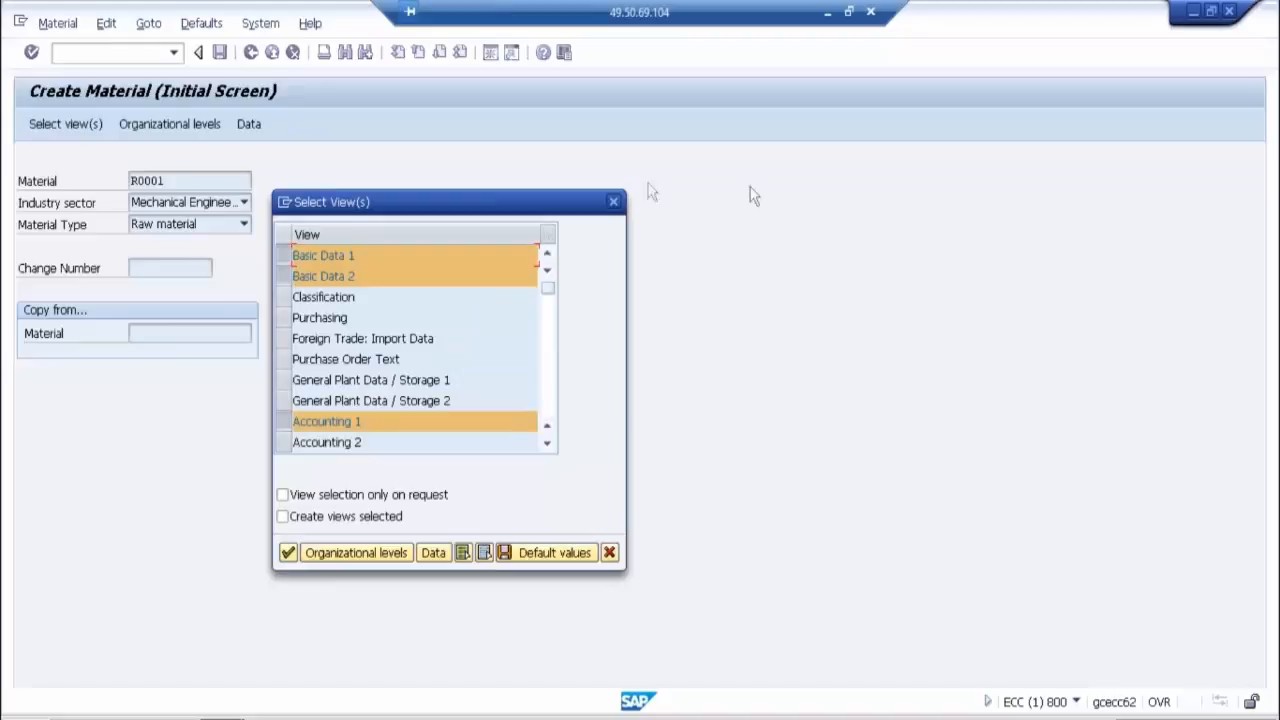
mouse_move(613, 201)
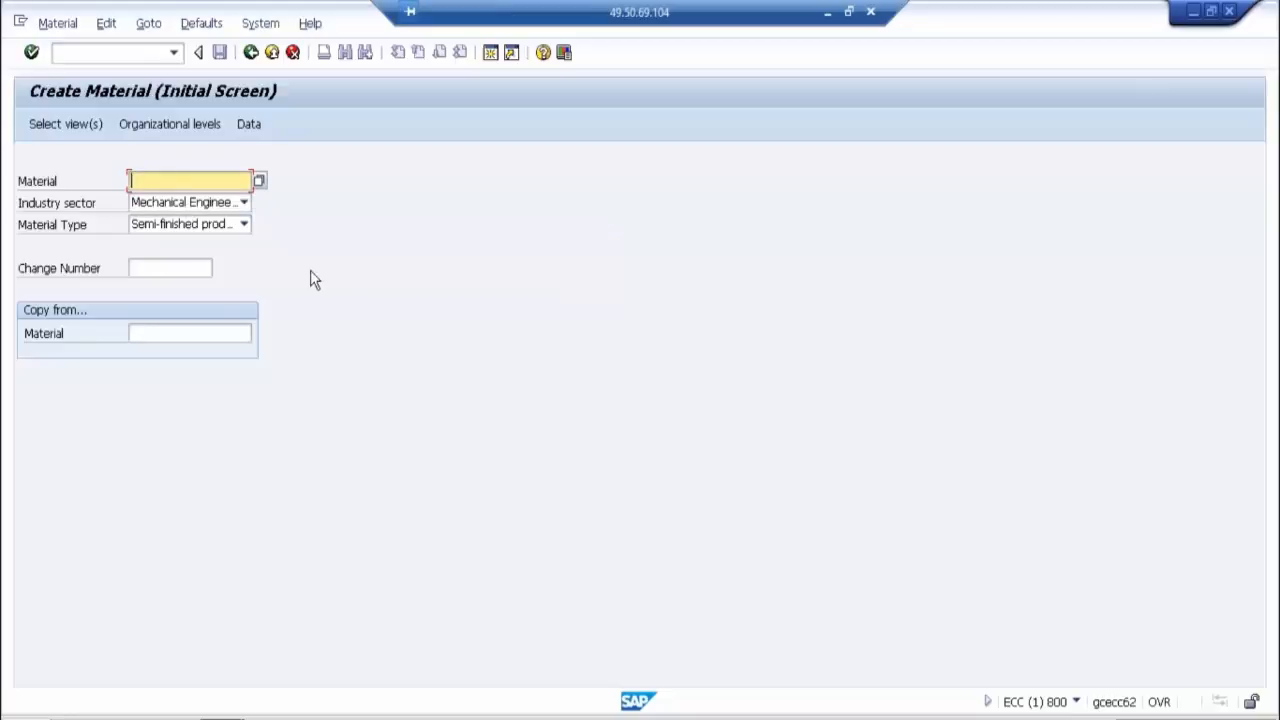
Step: Mark the MRP 2–4 and Quality Management views in Select View(s) and confirm
click(65, 123)
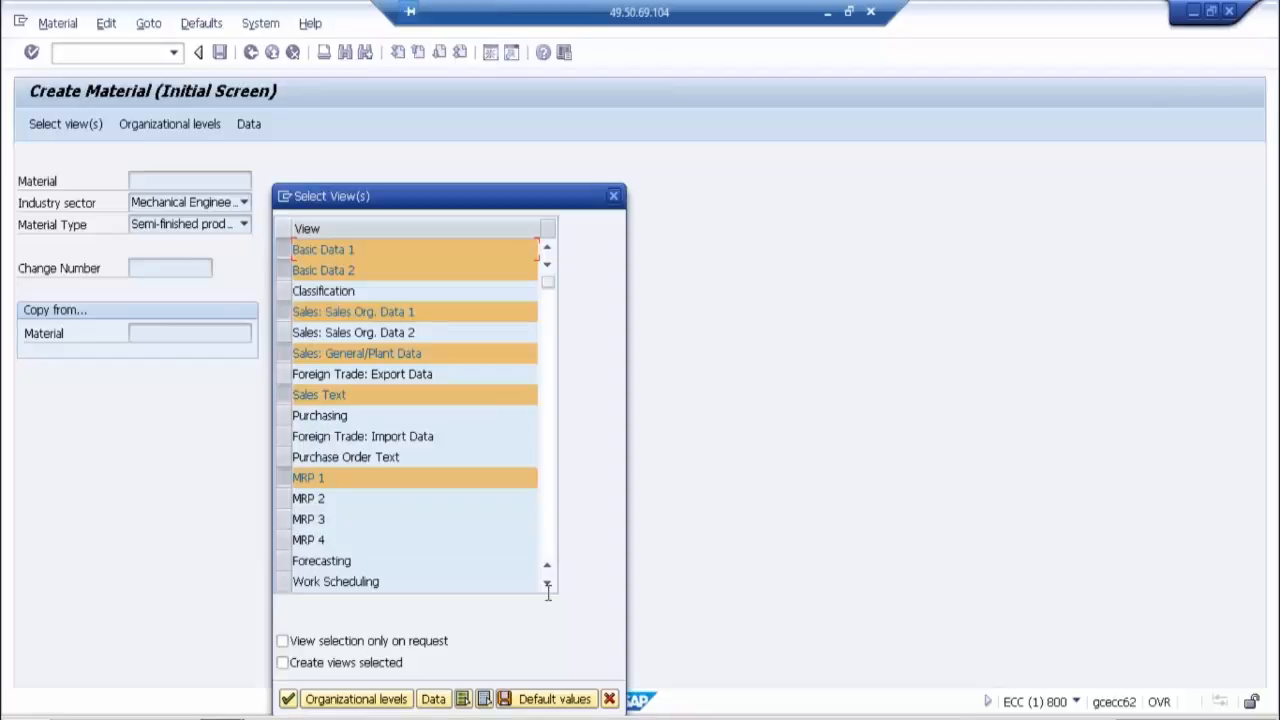
mouse_move(282, 508)
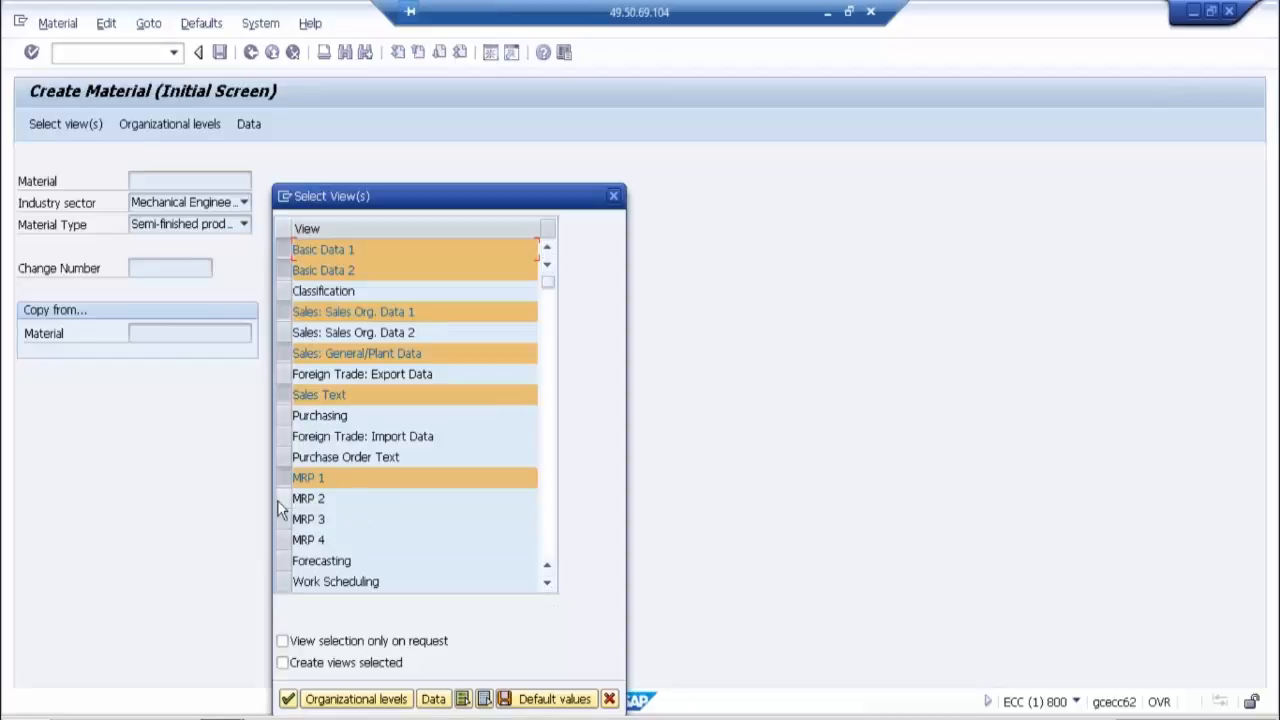
click(308, 498)
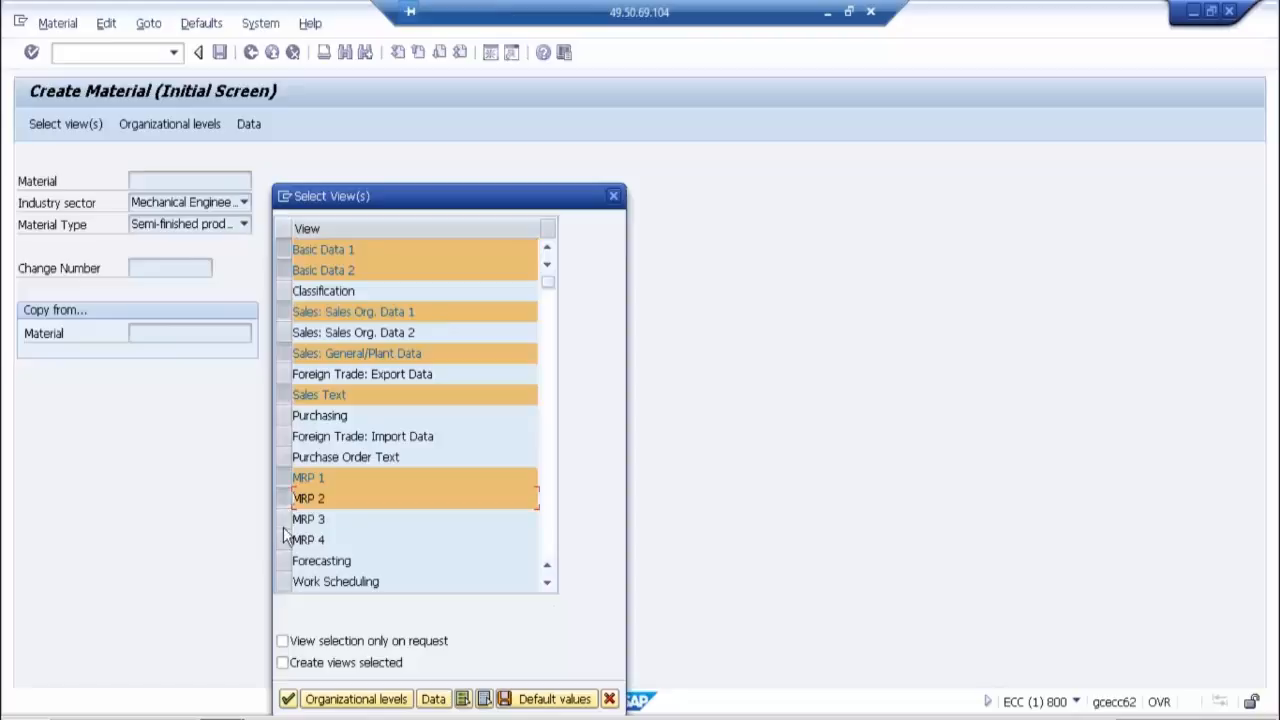
click(309, 539)
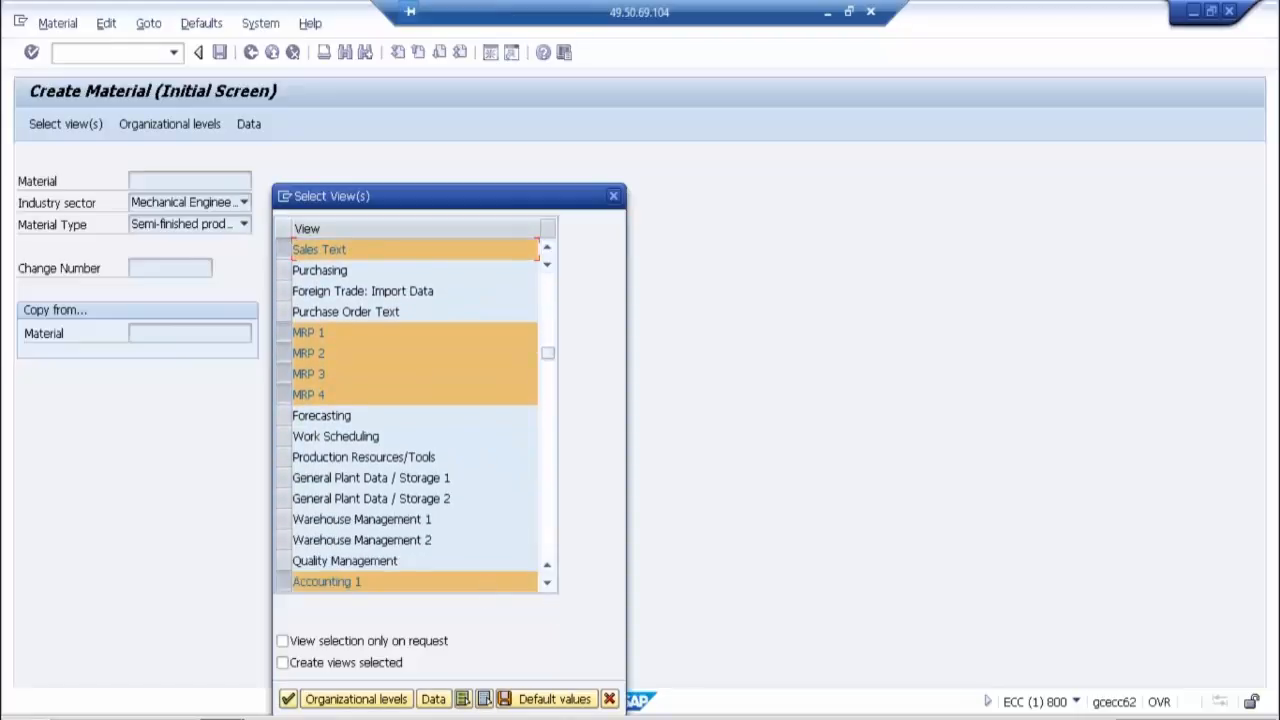
click(345, 560)
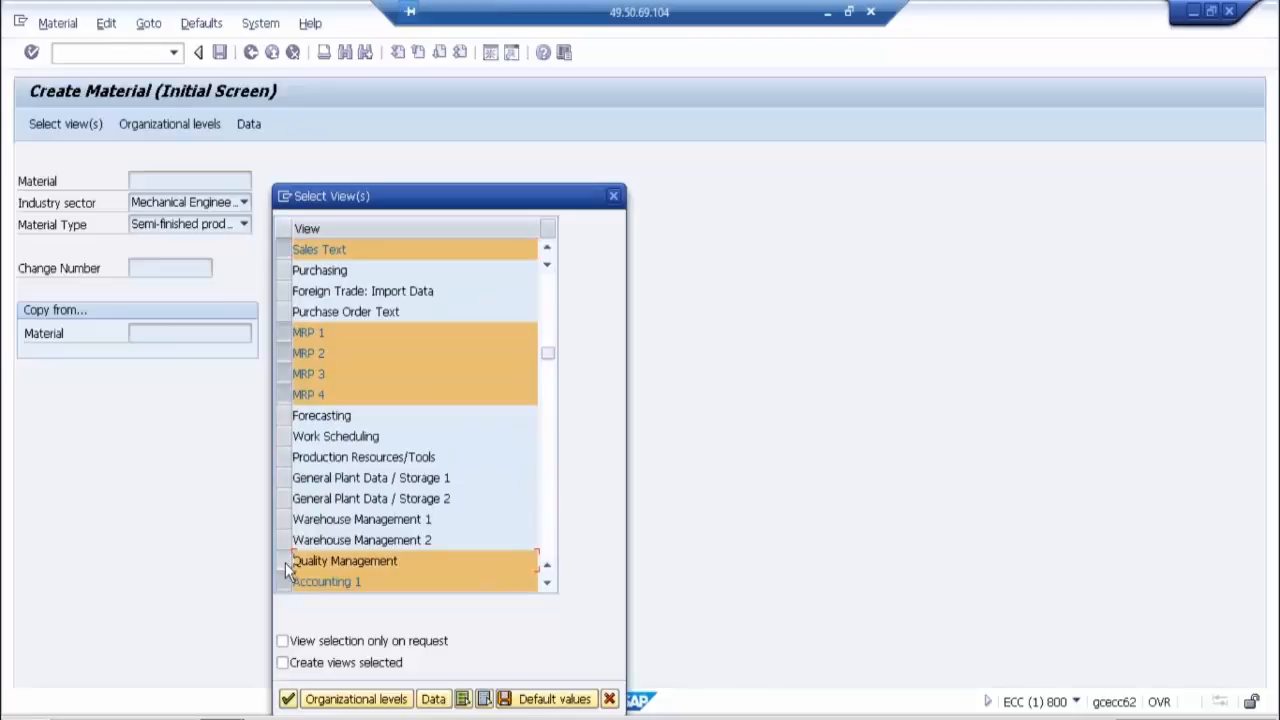
click(547, 585)
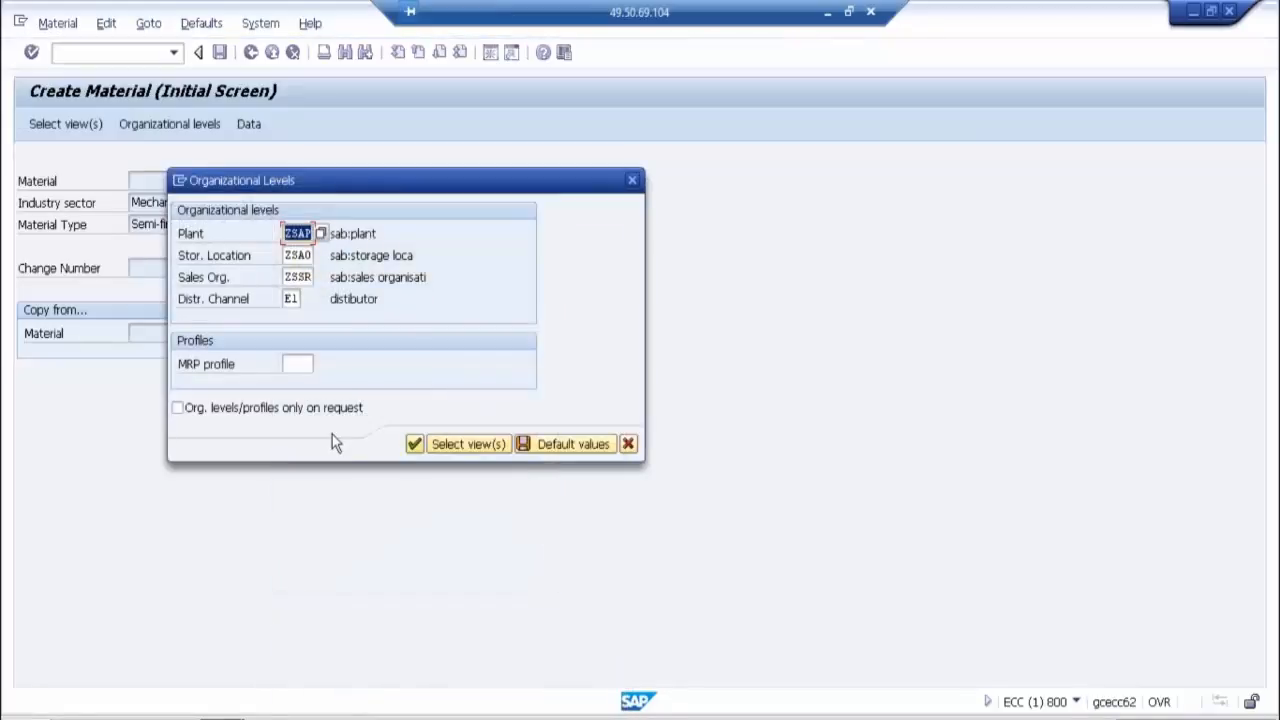
Step: Enter plant P001 and storage location SFG1 and continue, raising the company code COMP error
click(321, 233)
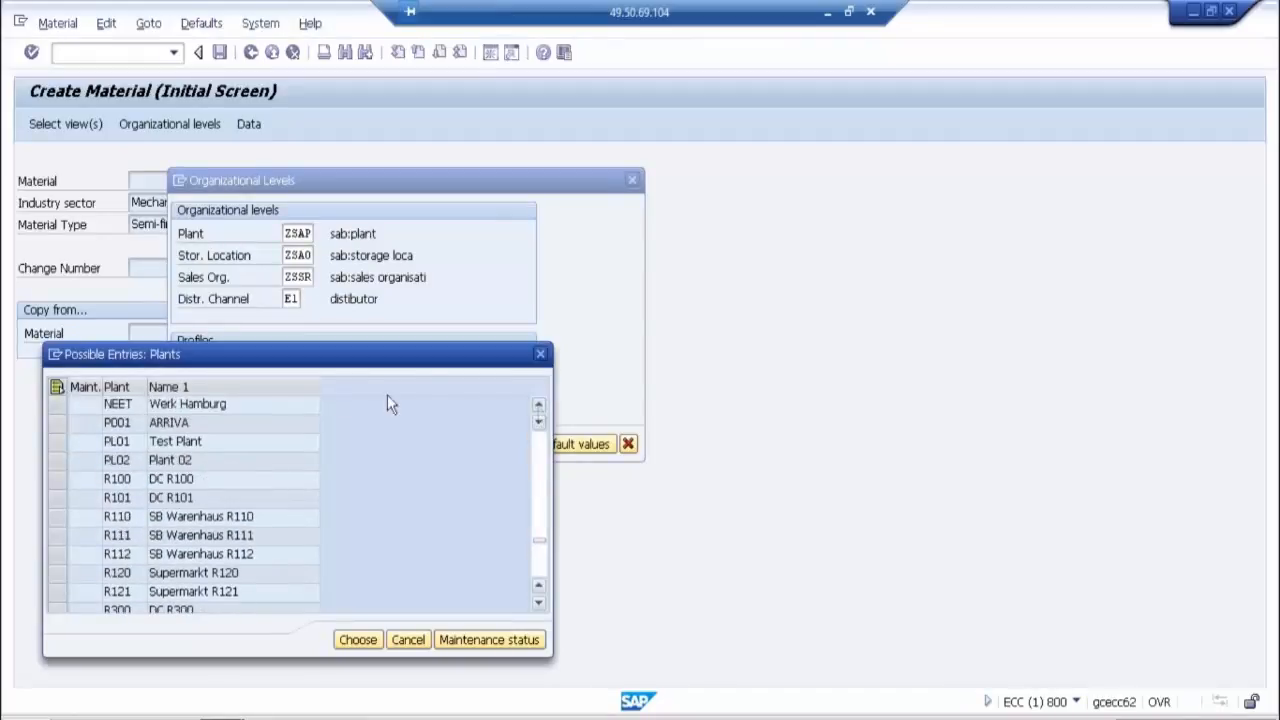
click(117, 422)
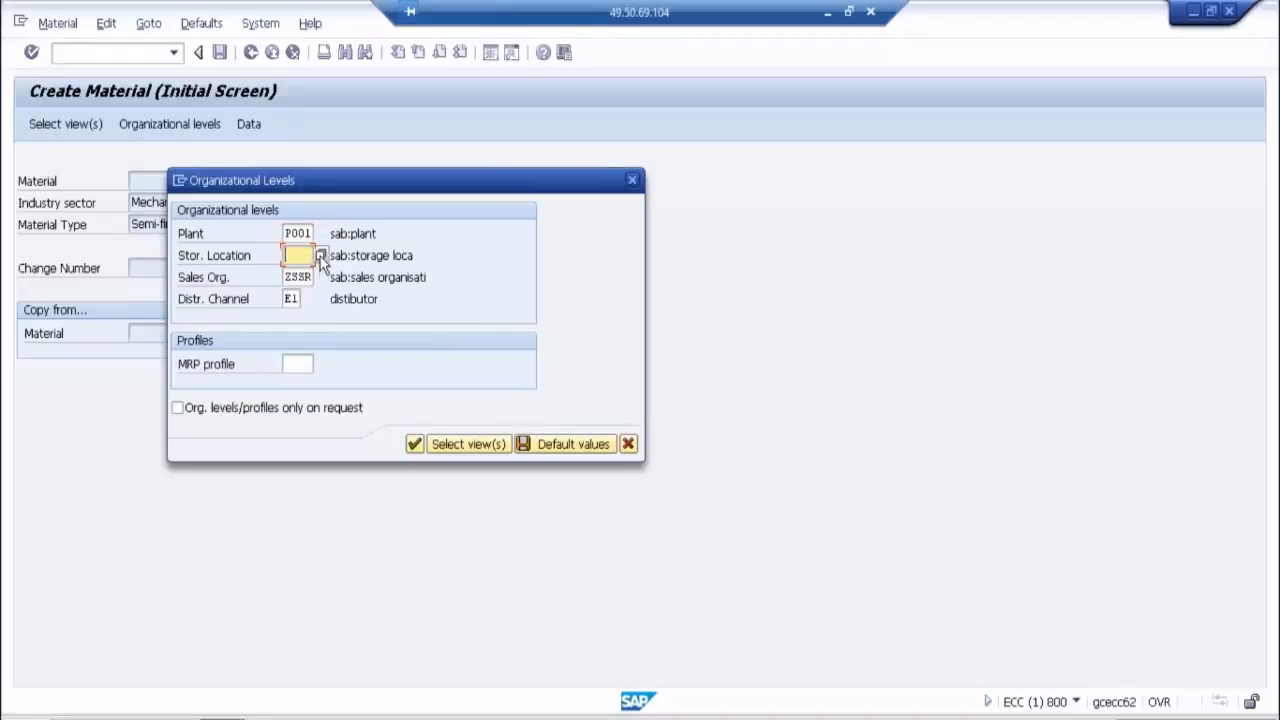
click(320, 255)
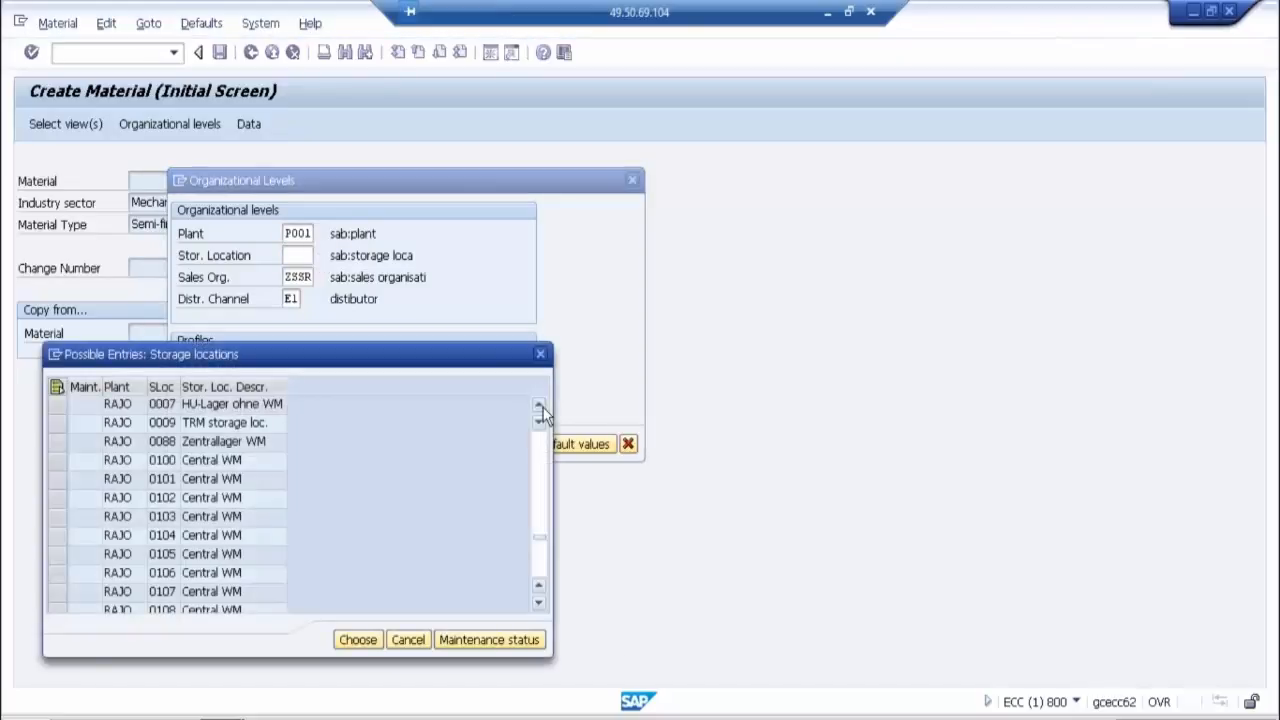
click(539, 404)
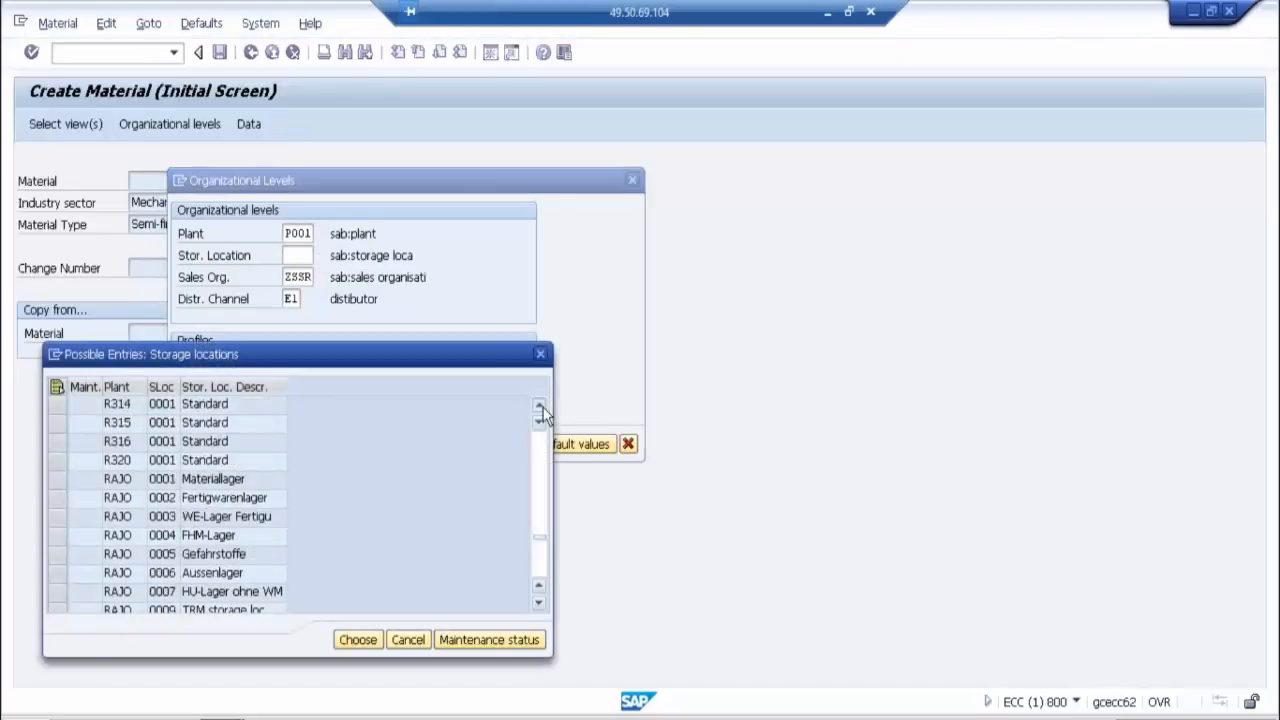
click(539, 406)
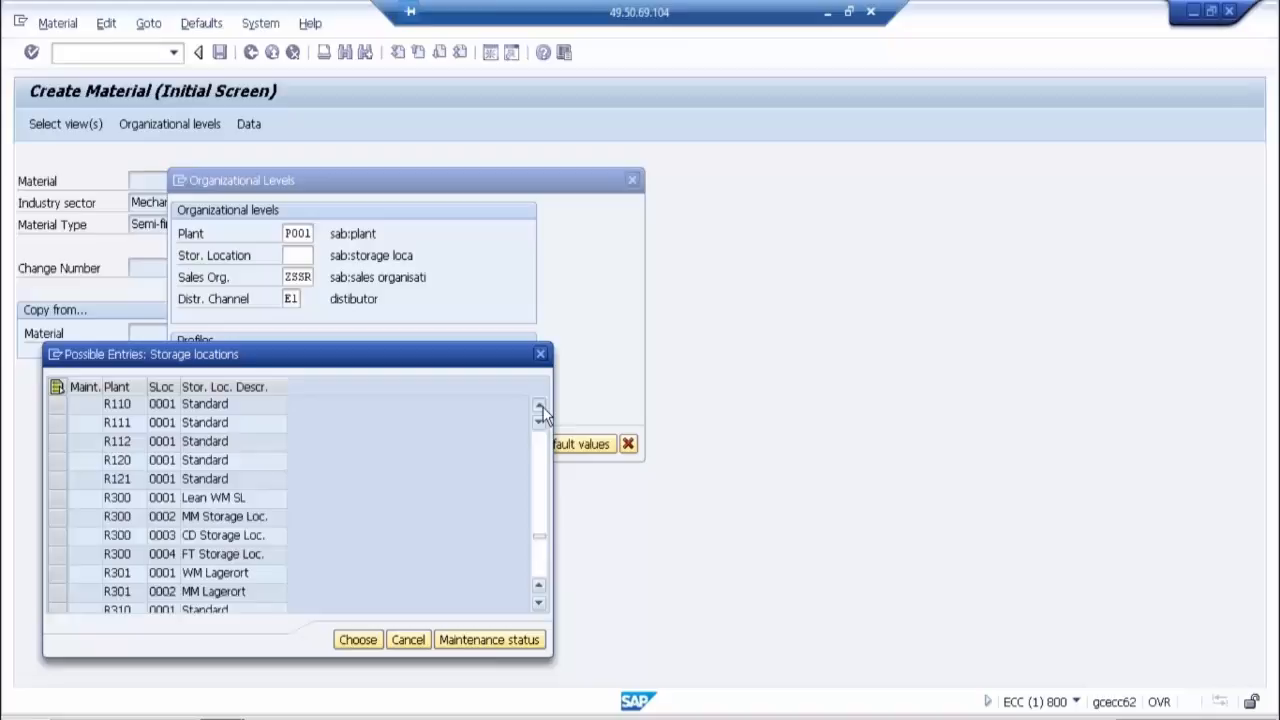
click(539, 405)
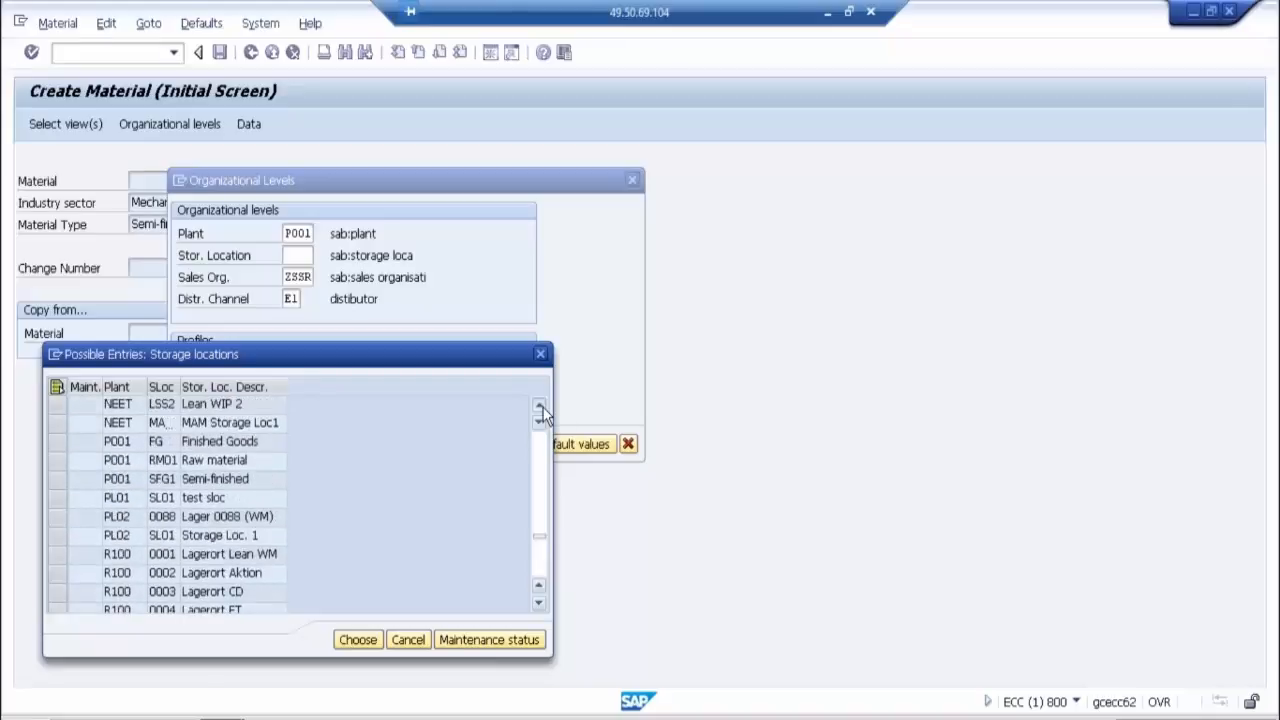
click(539, 408)
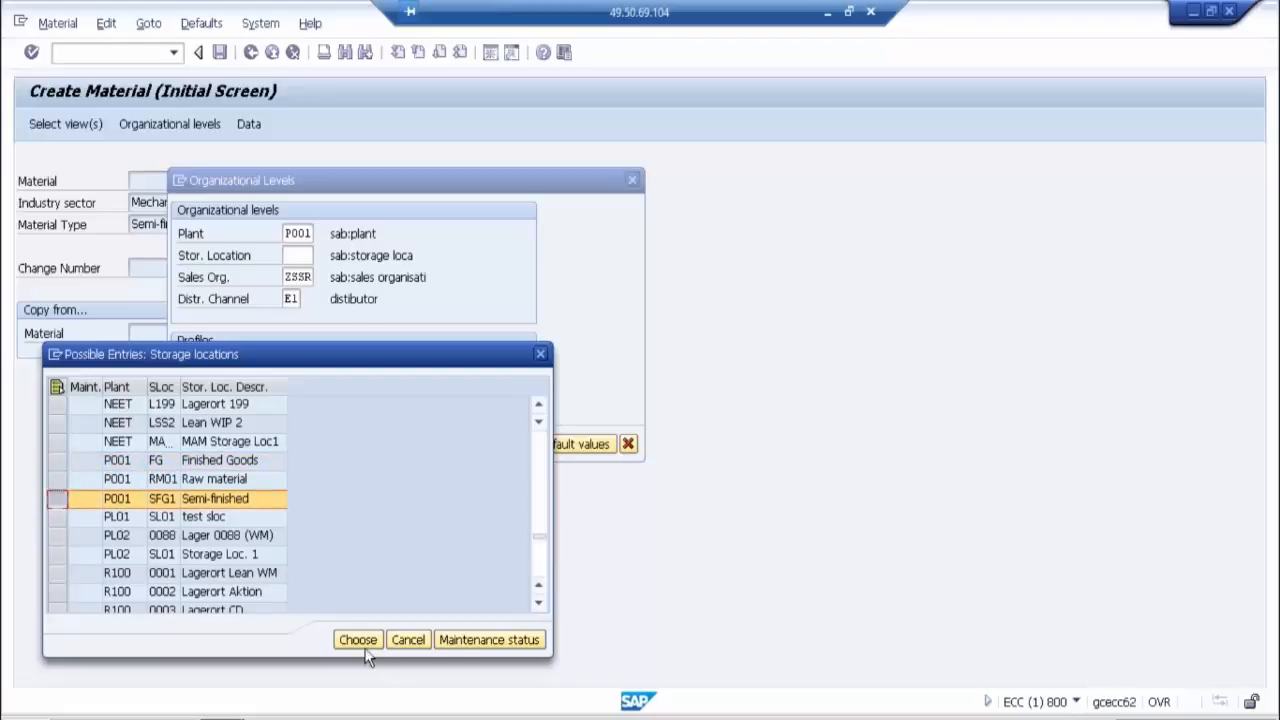
click(357, 639)
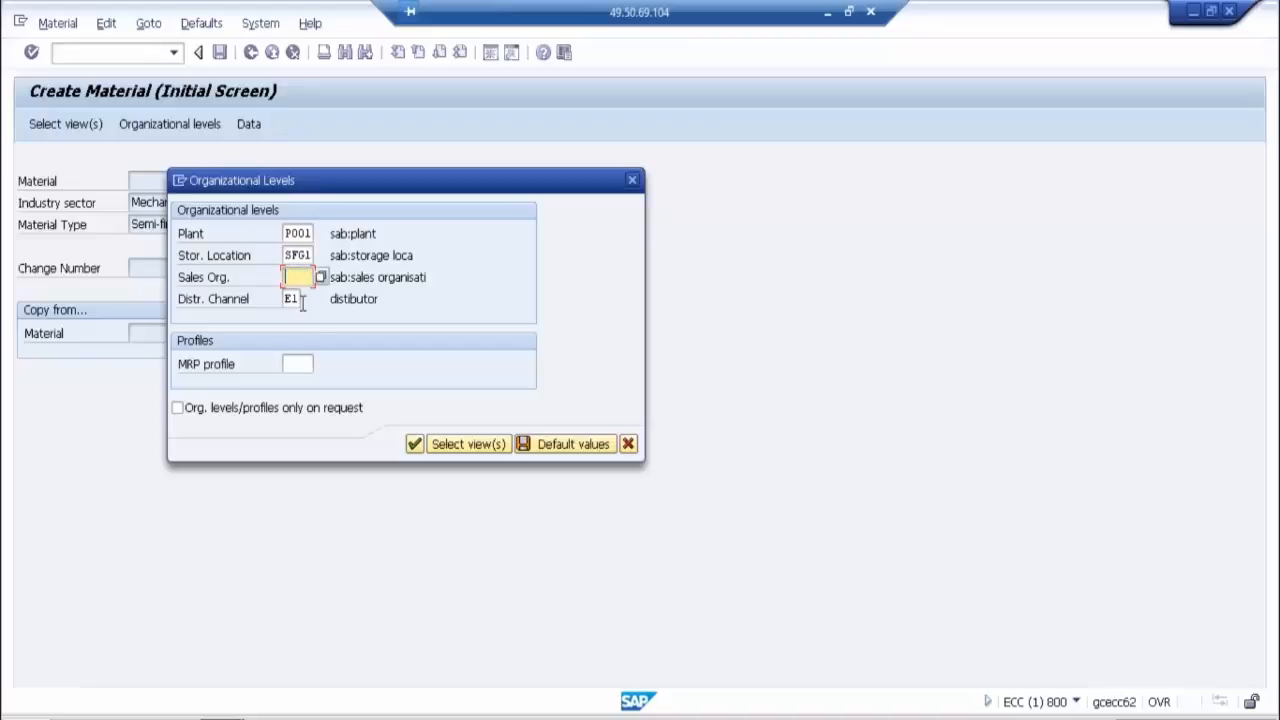
click(297, 298)
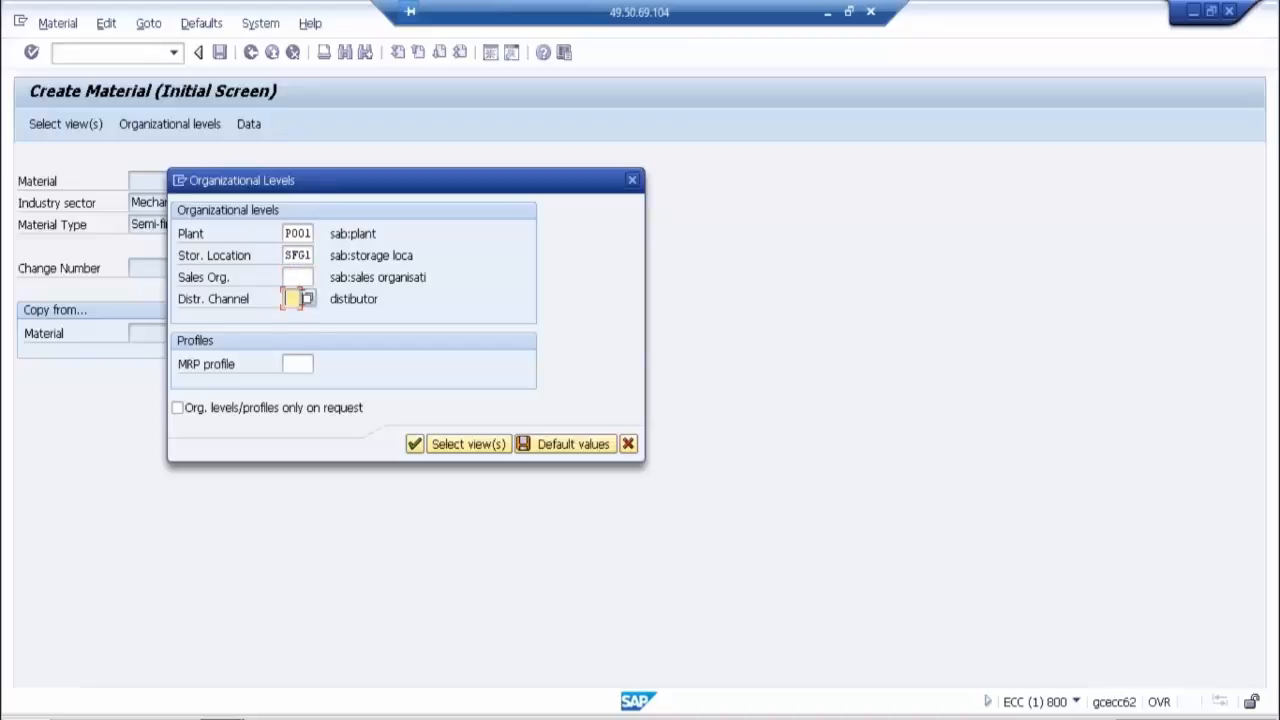
click(467, 443)
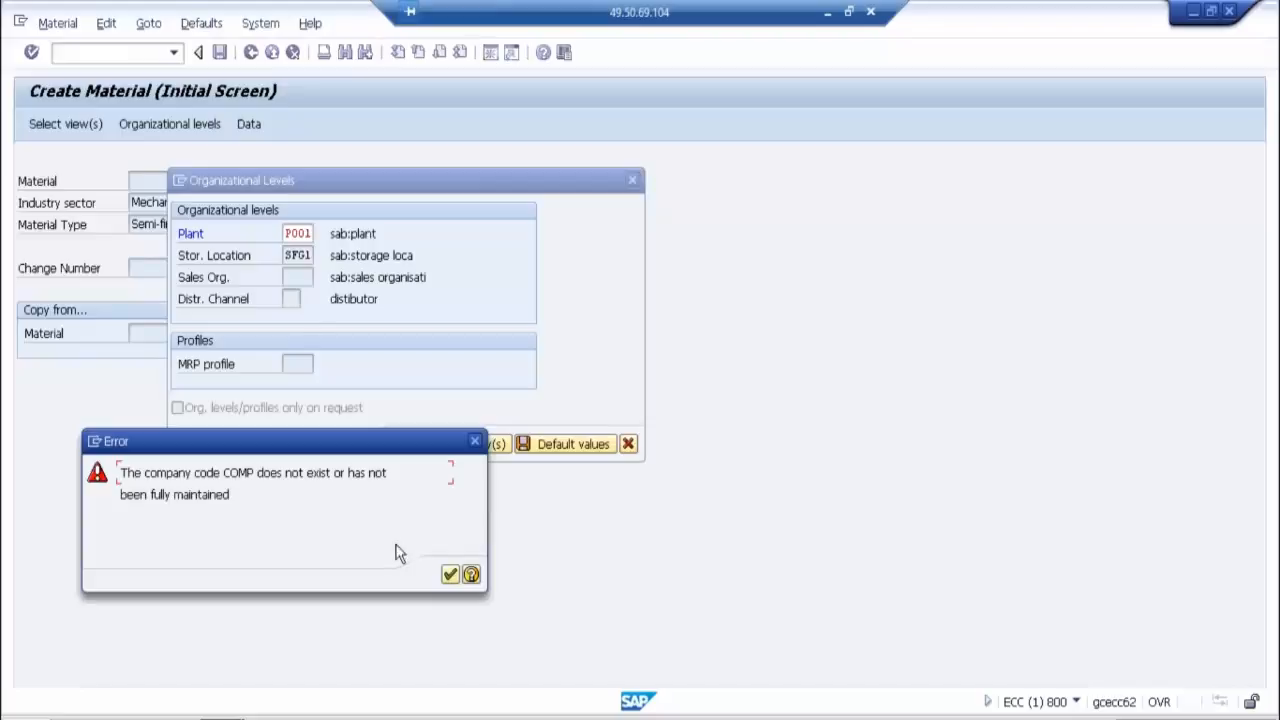
Step: Show the Performance Assistant long text for the company code COMP error
click(471, 574)
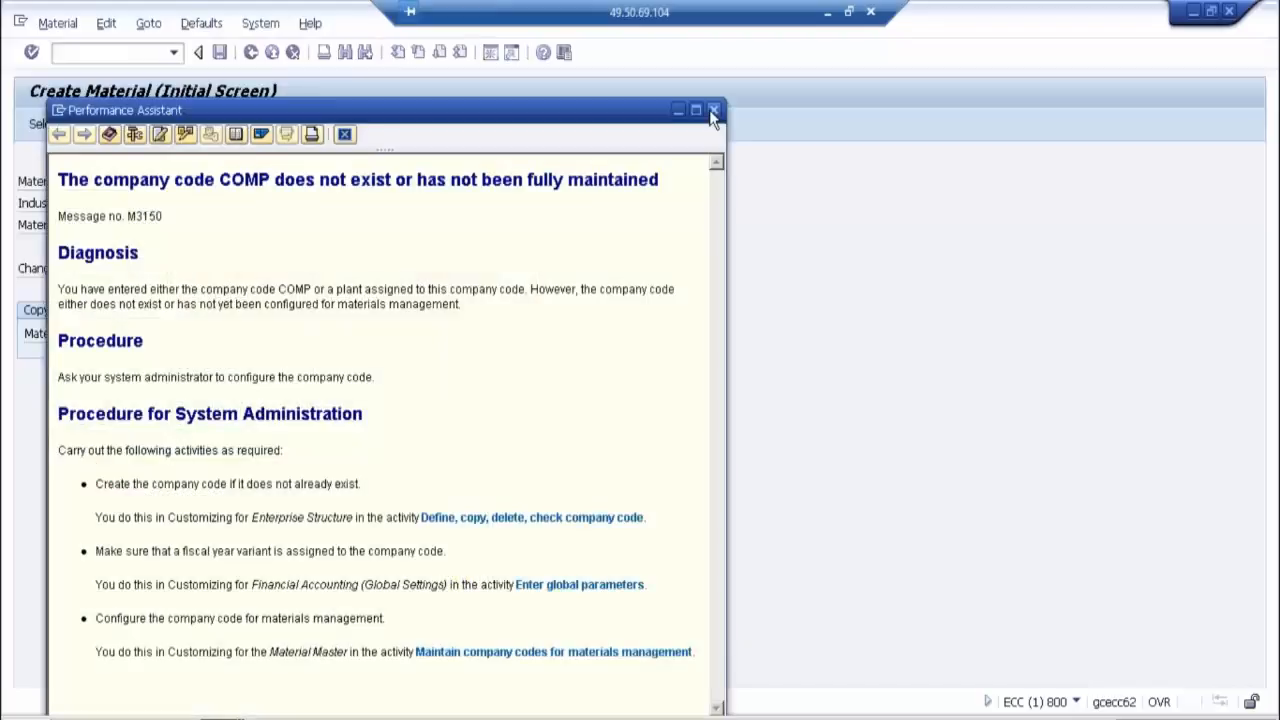
mouse_move(714, 110)
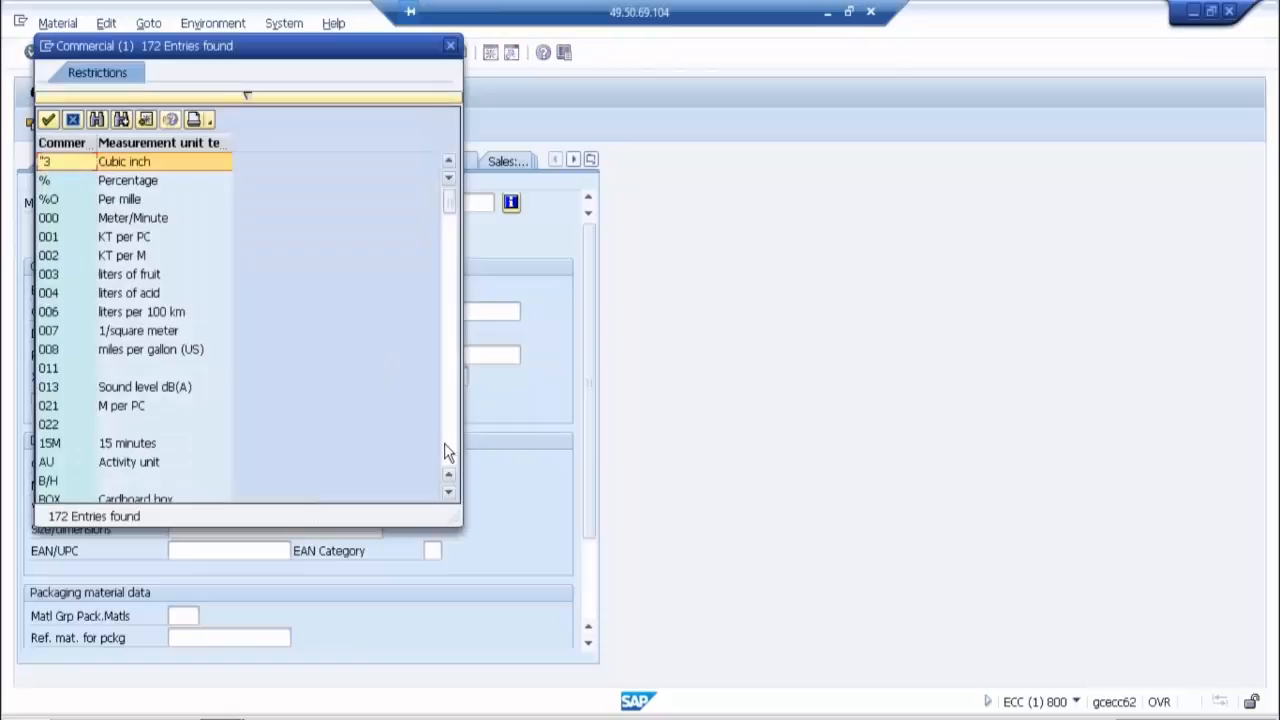
Step: Search class type 023 and assign BATCH class 023_10 to material 1512
scroll(down, 3)
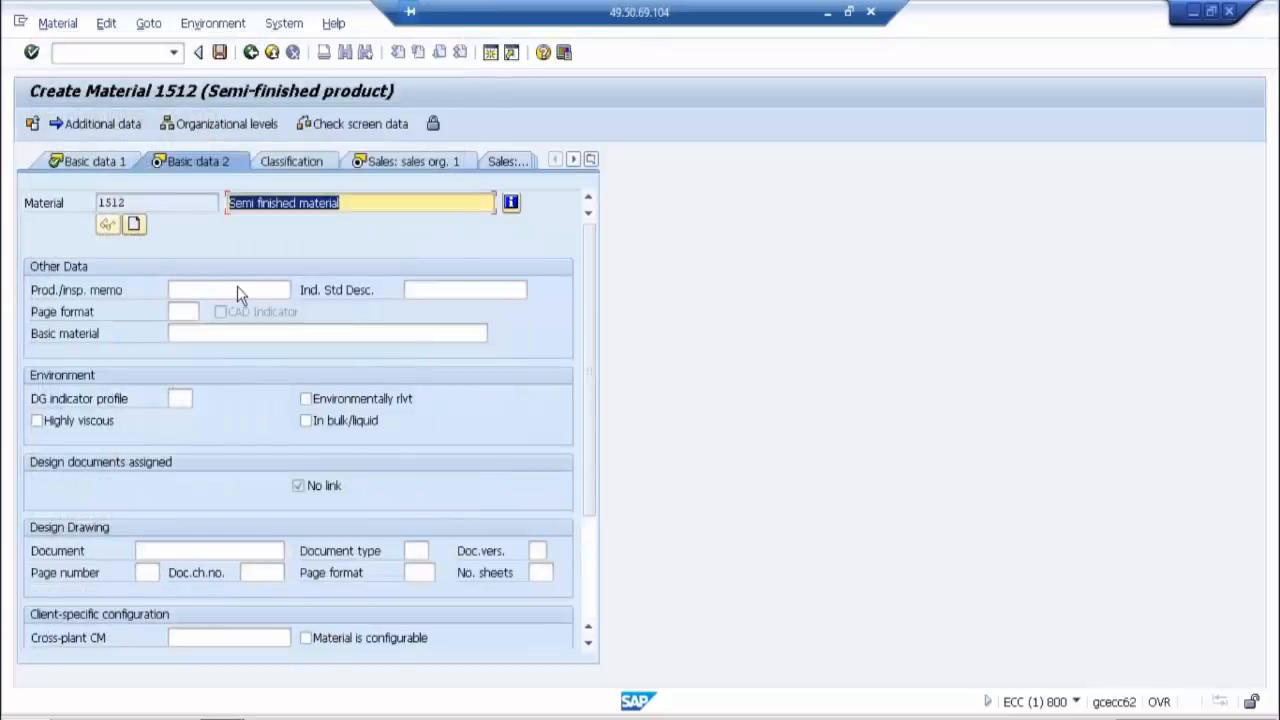
mouse_move(293, 371)
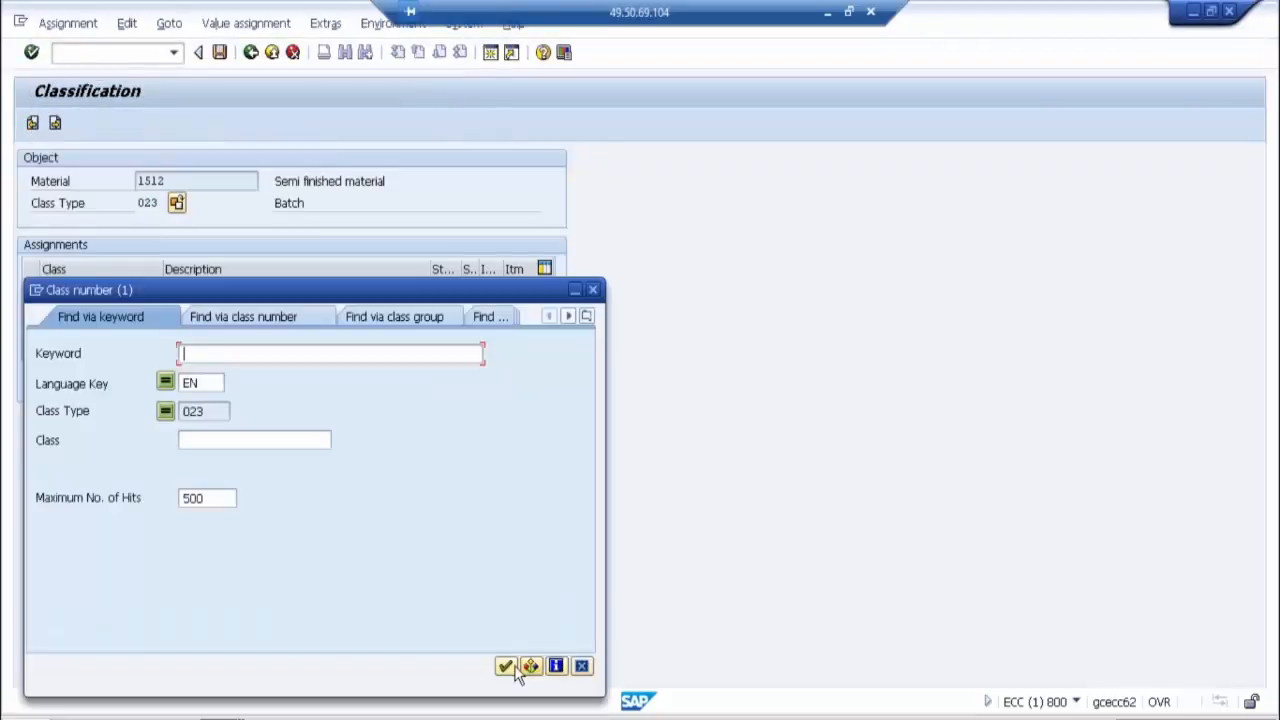
click(505, 667)
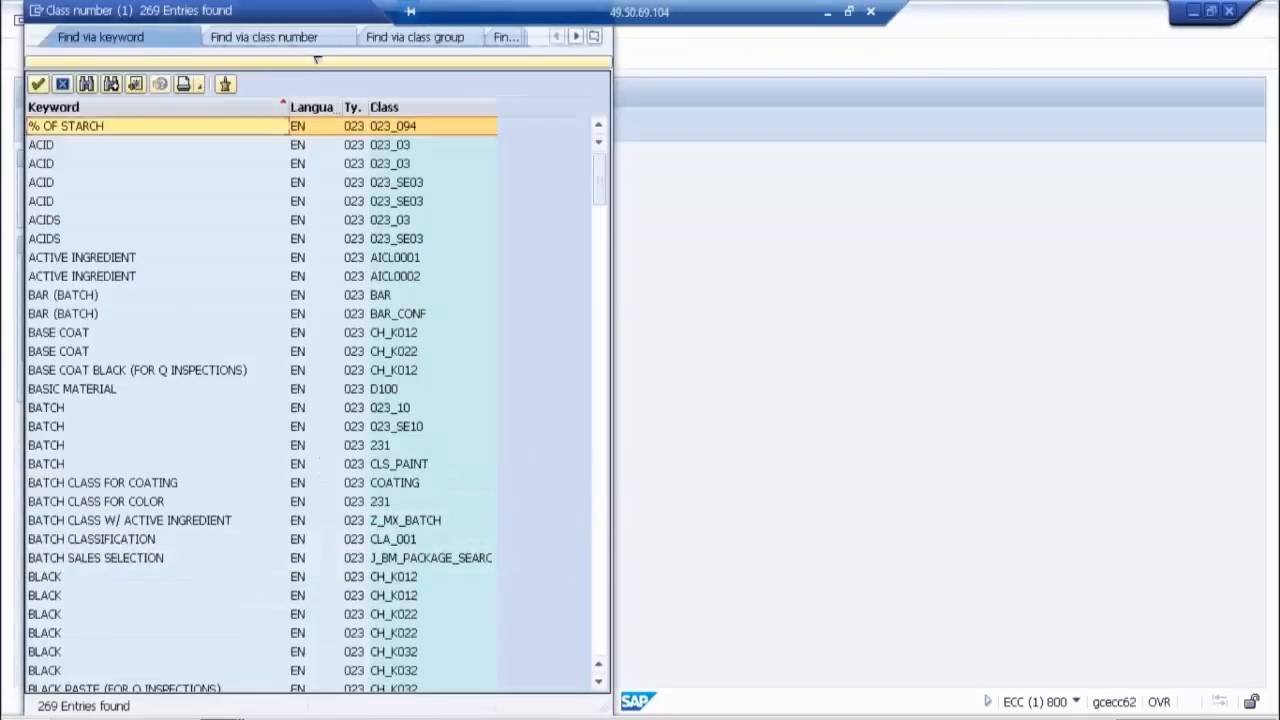
mouse_move(95, 500)
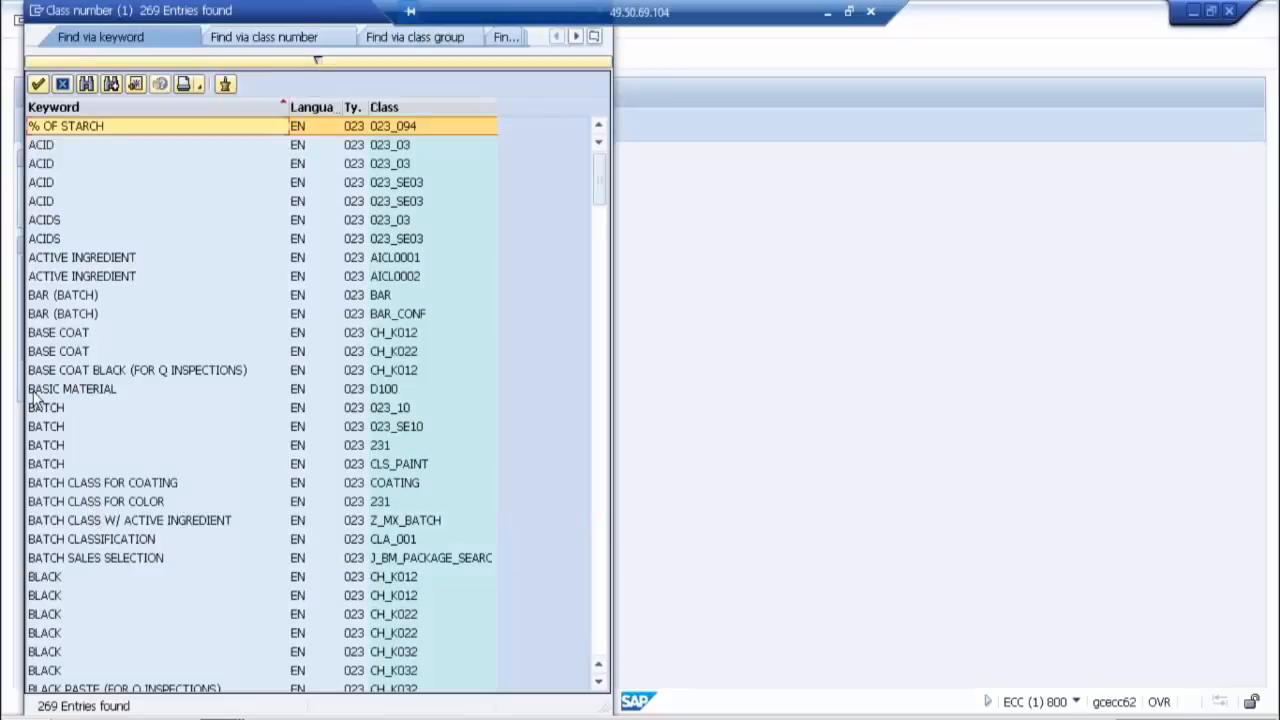
click(46, 407)
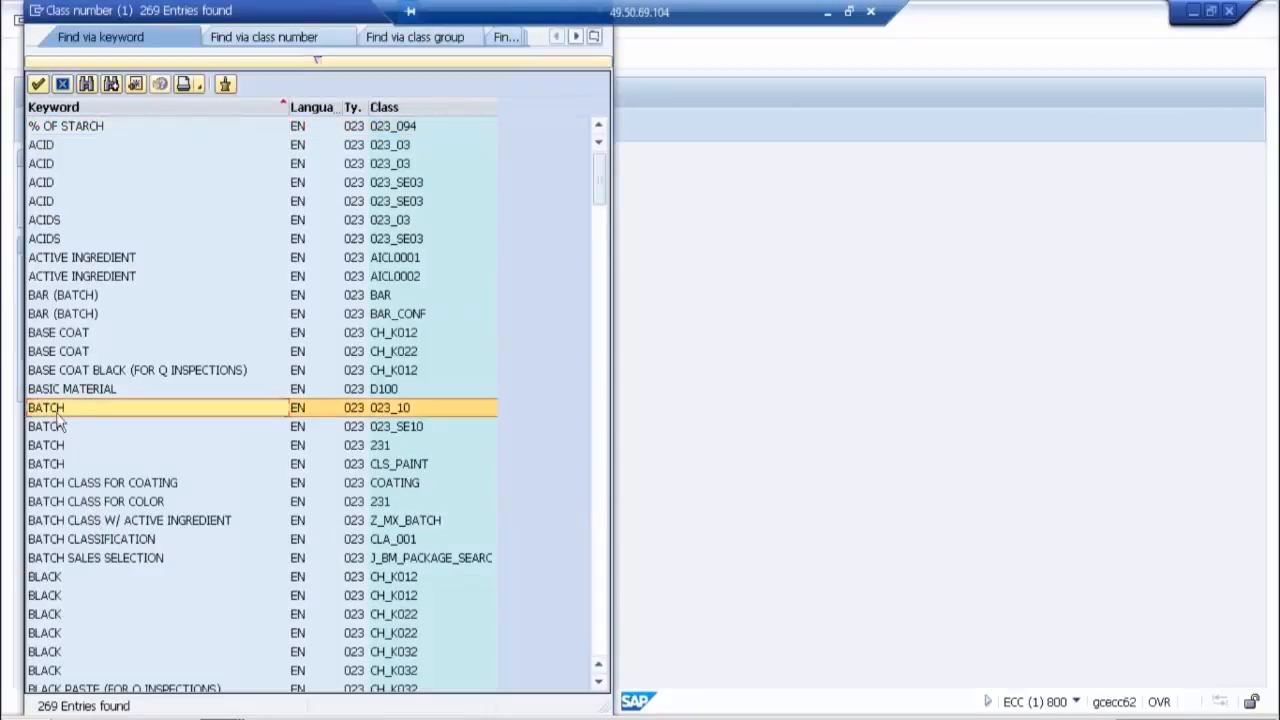
double_click(46, 407)
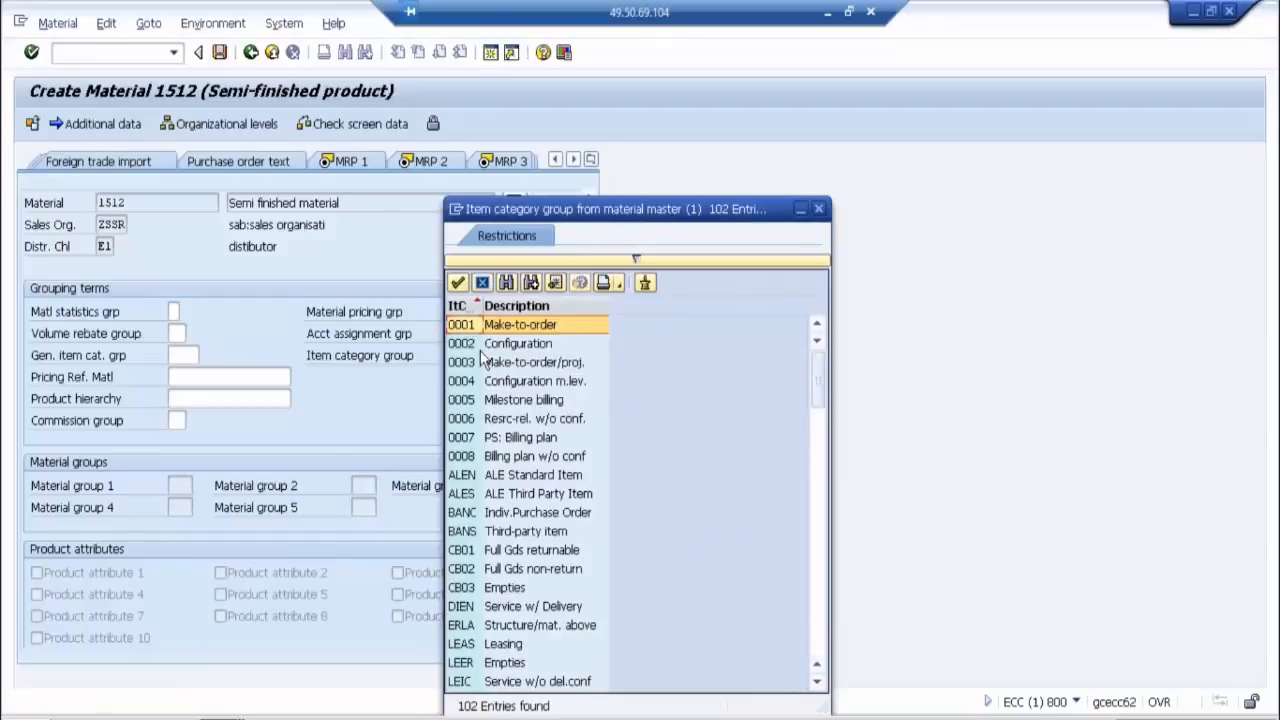
mouse_move(550, 390)
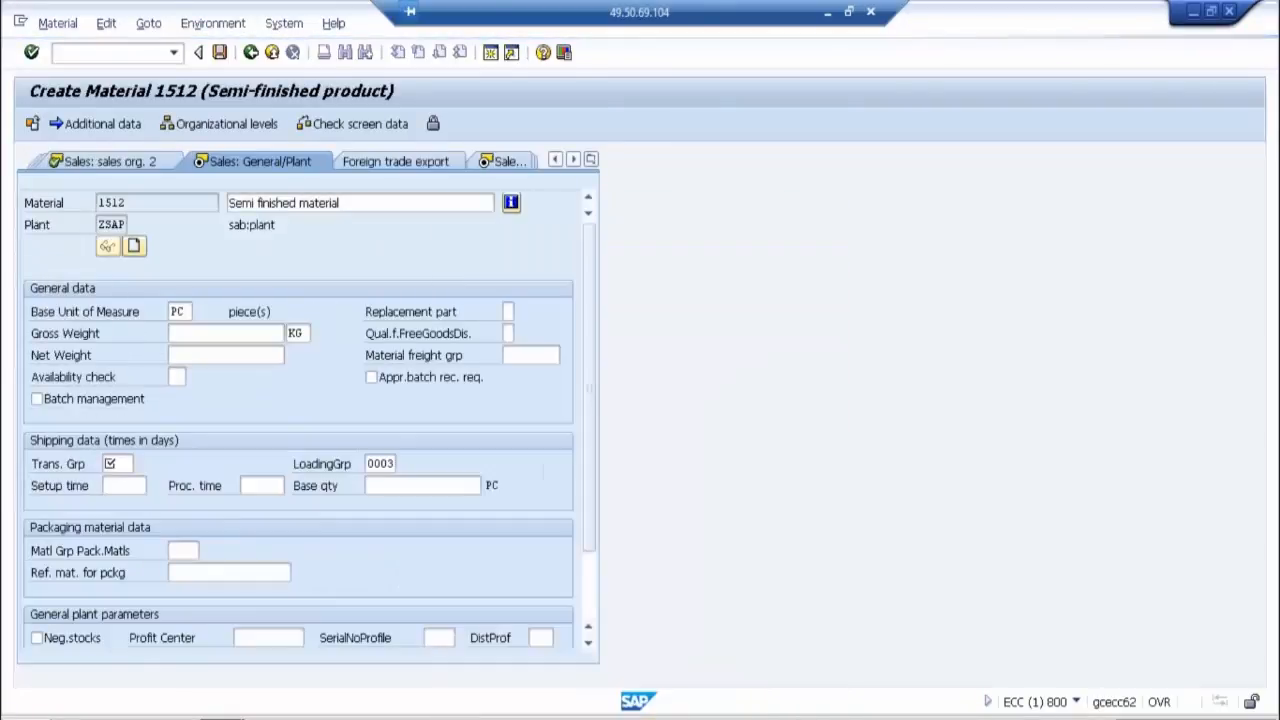
Step: Set transportation group 0005 on Sales: General/Plant and continue to the sales text view
click(128, 463)
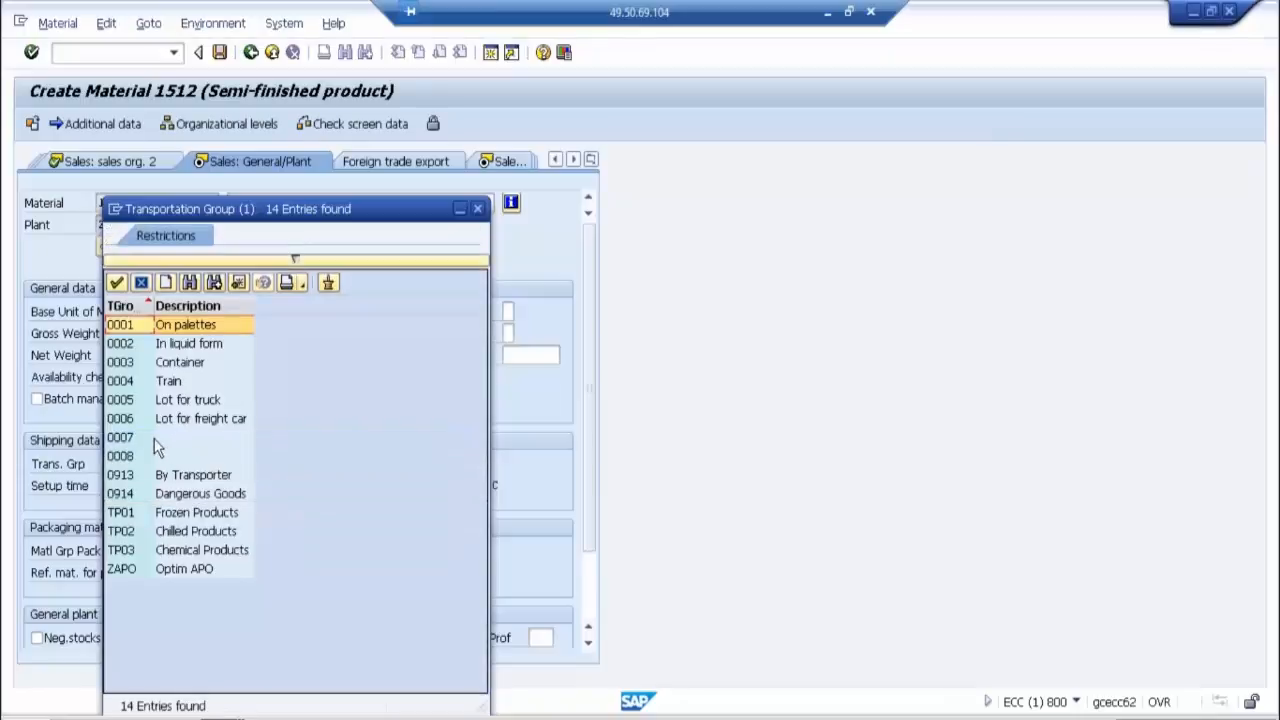
mouse_move(157, 390)
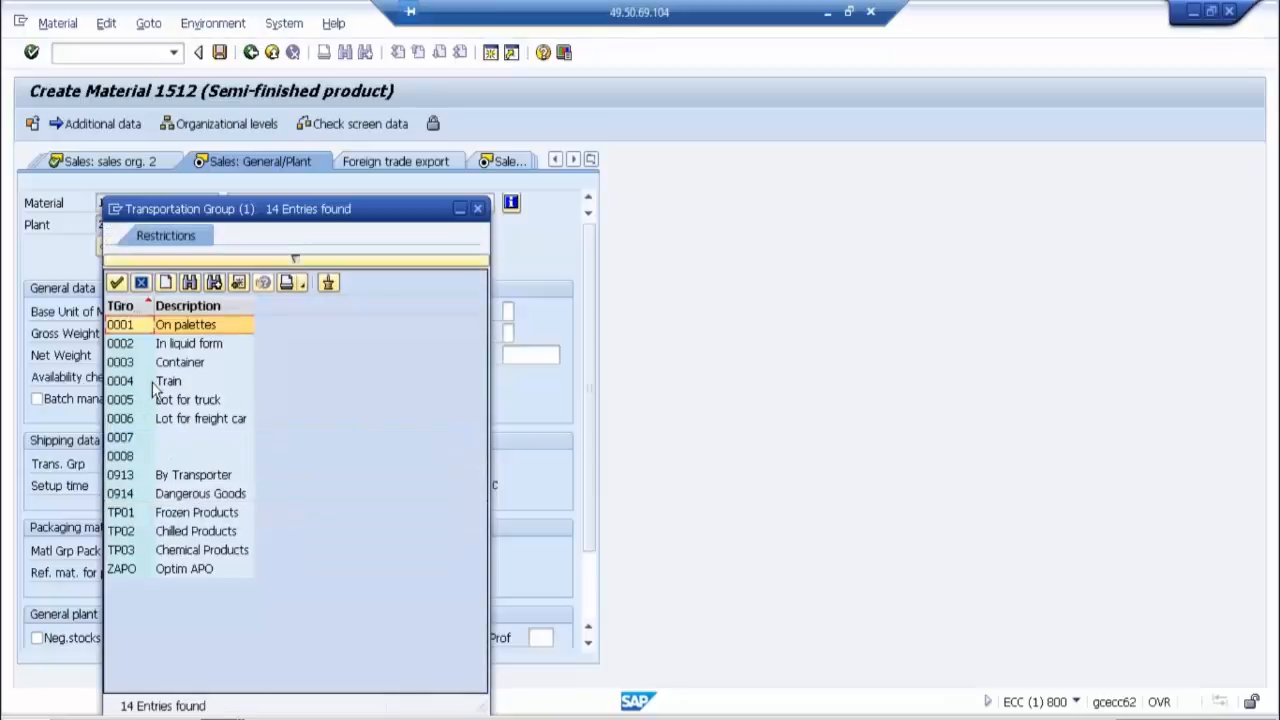
mouse_move(140, 380)
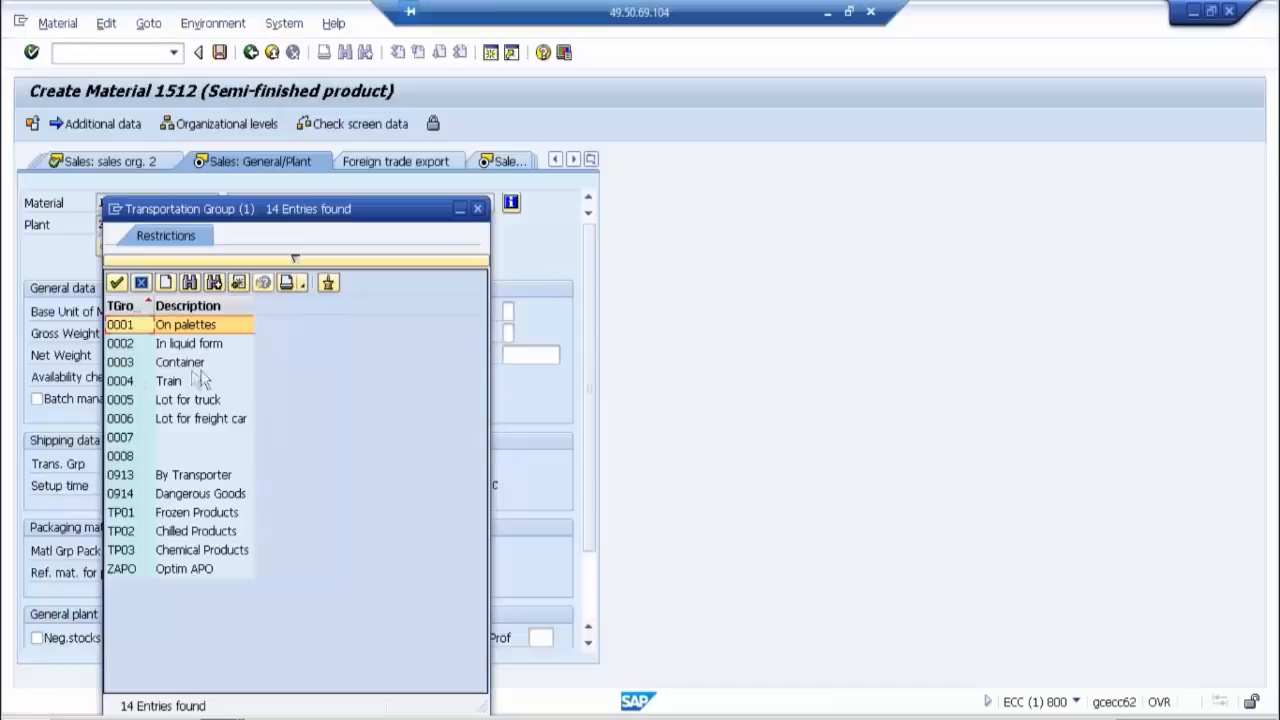
click(168, 381)
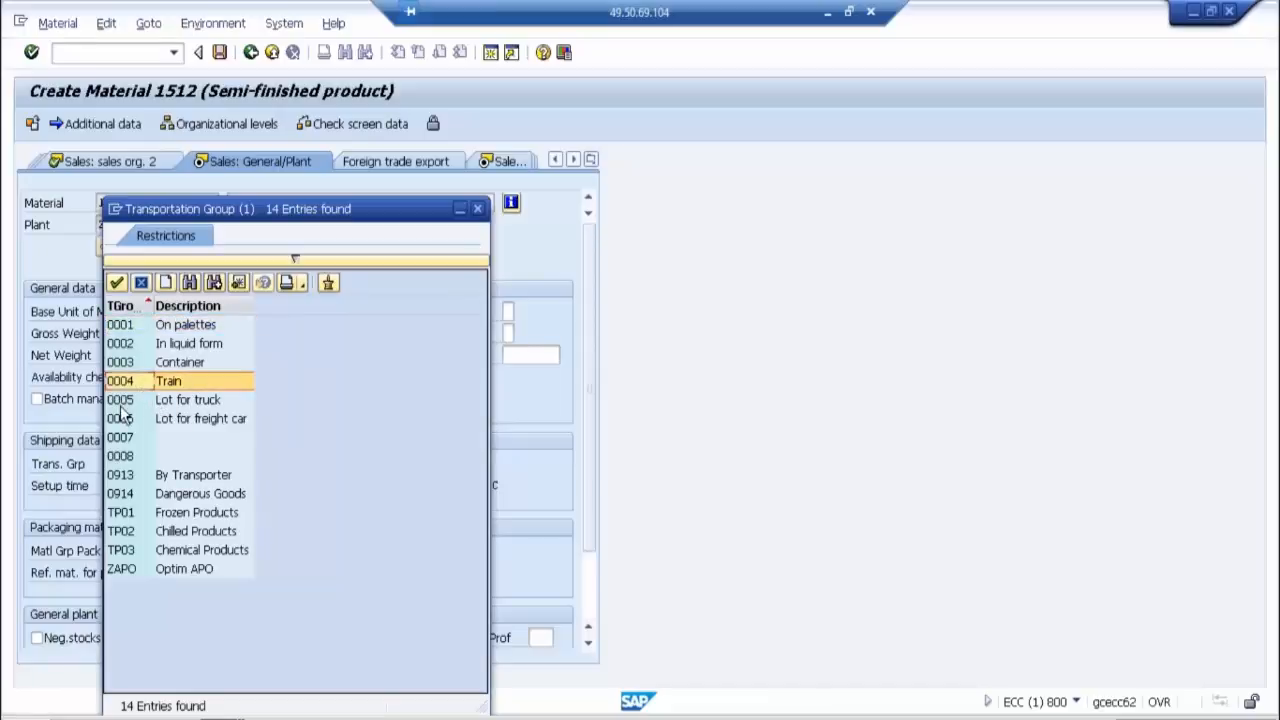
double_click(168, 381)
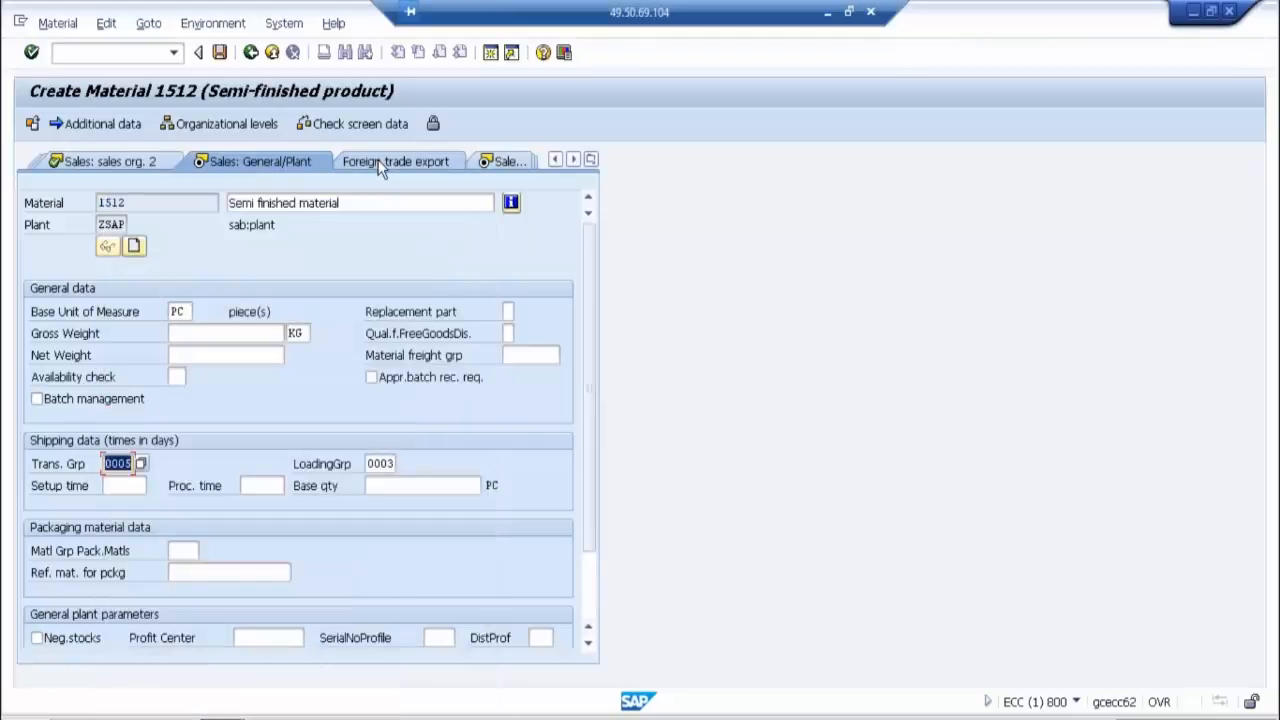
click(397, 161)
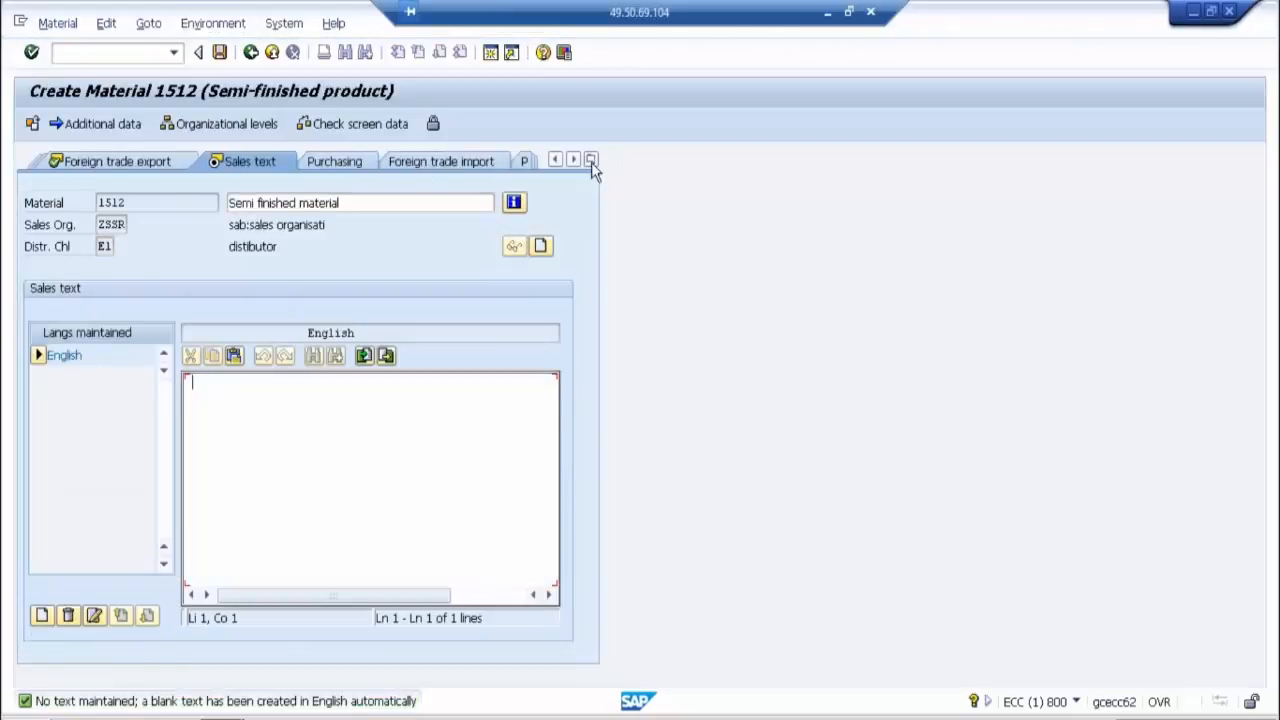
Step: Enter MRP controller 001 on the MRP 1 view, then move to the lot size field
click(572, 159)
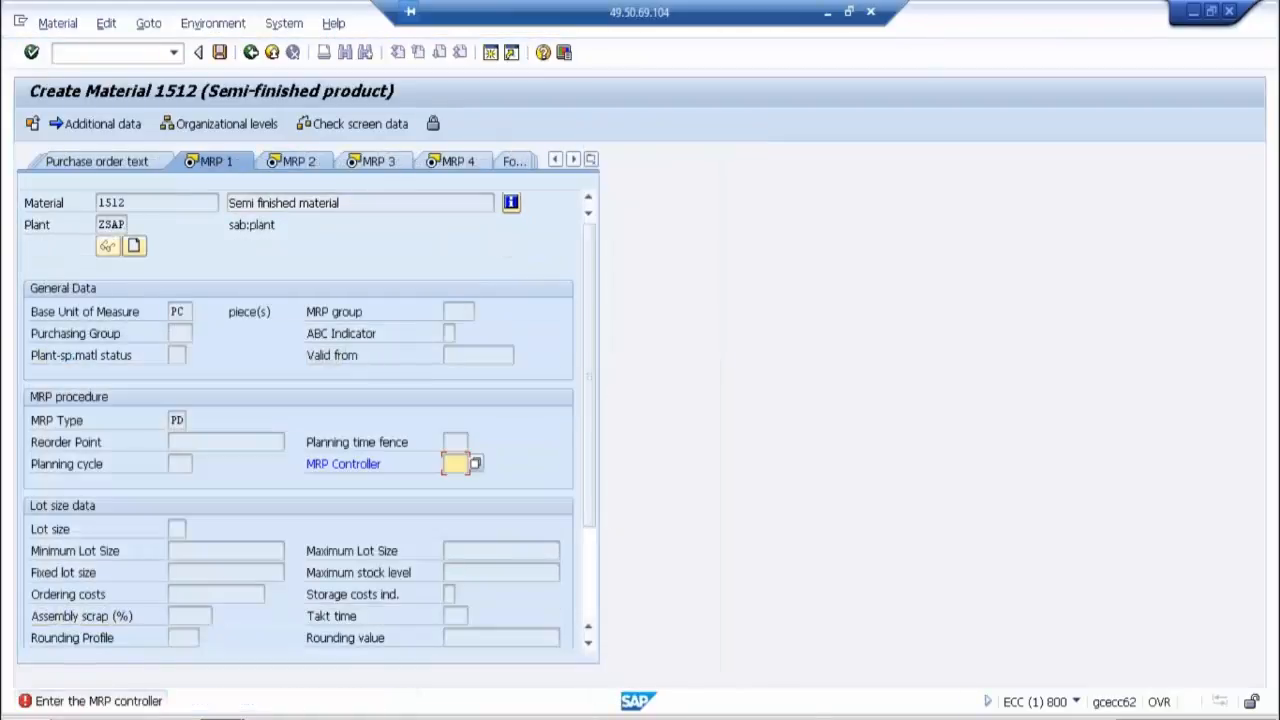
mouse_move(505, 477)
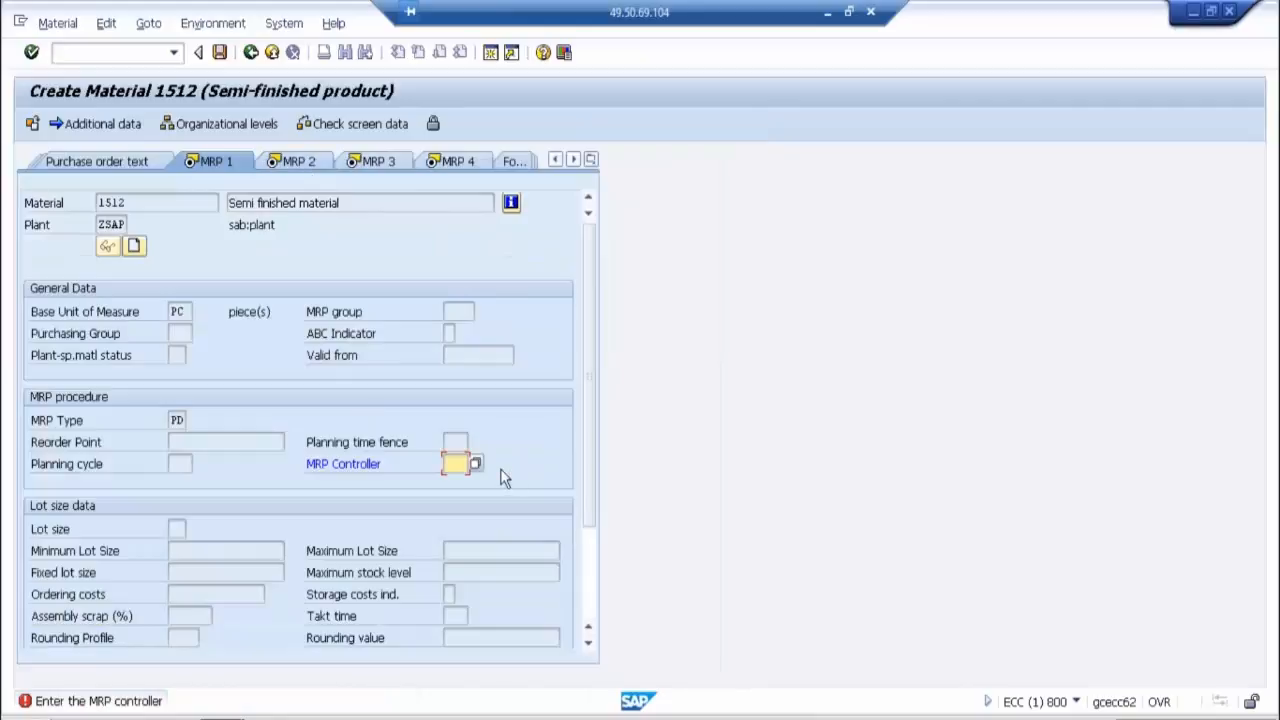
text(001)
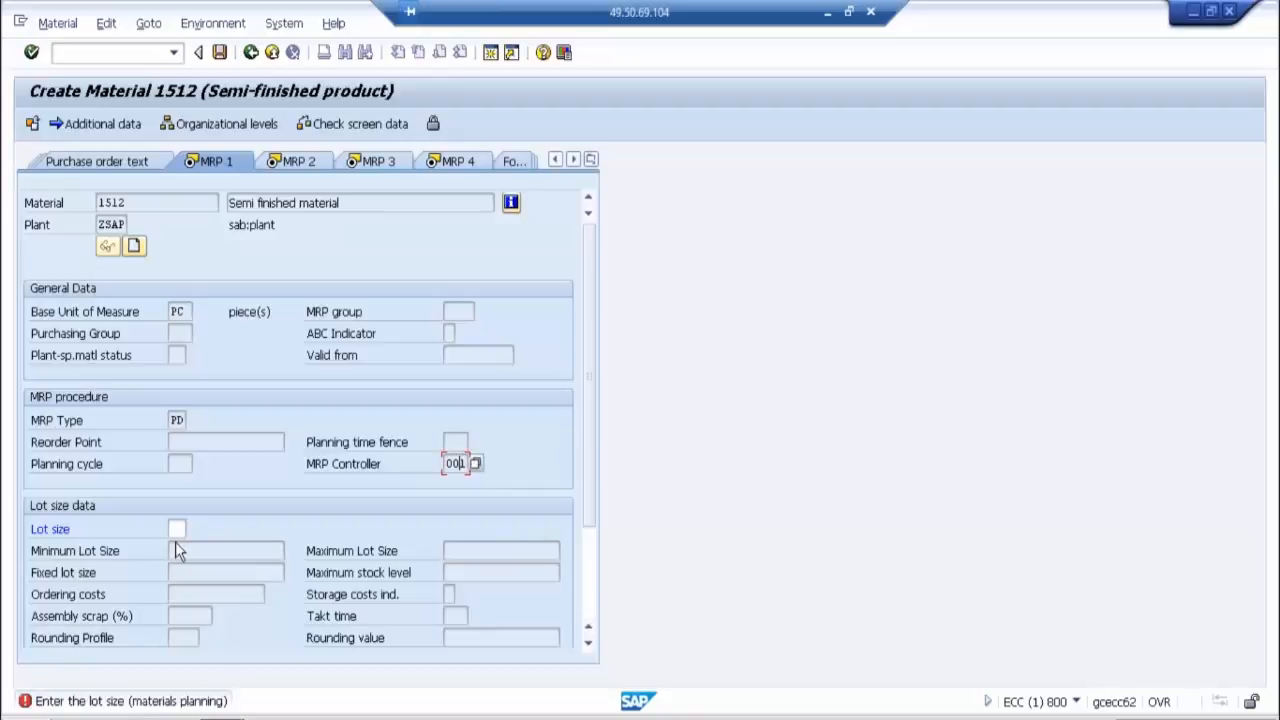
click(177, 529)
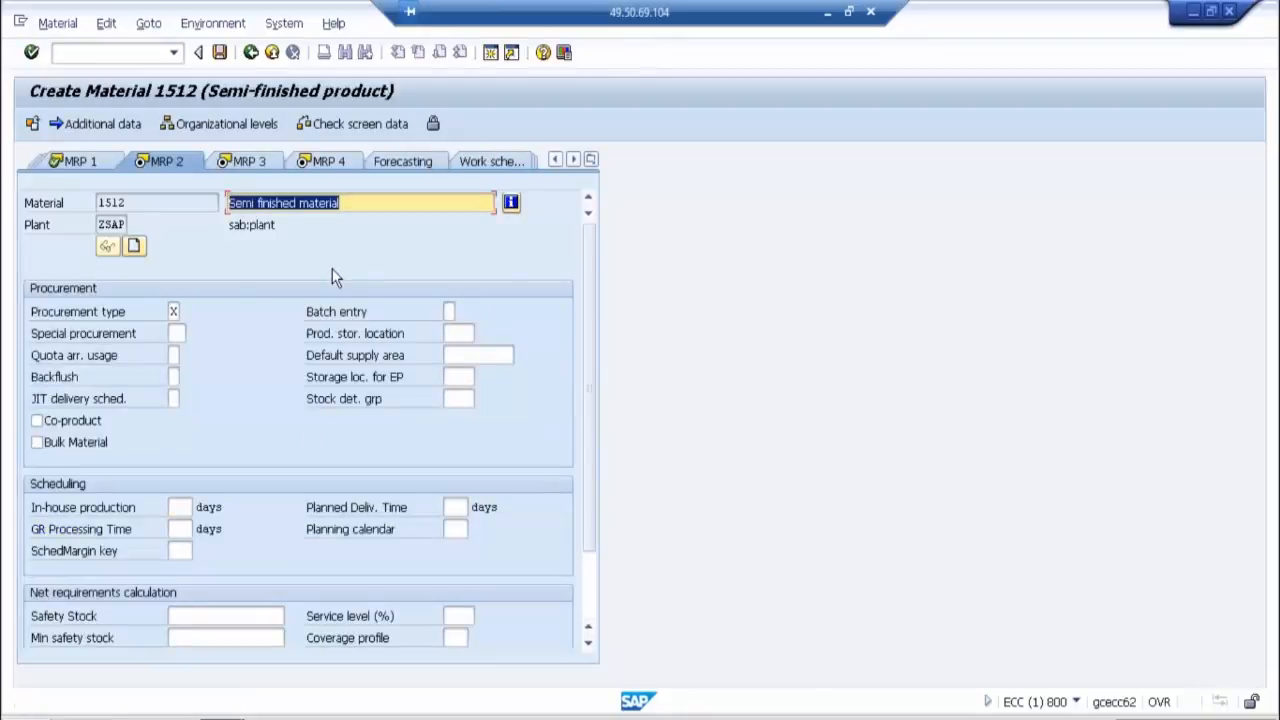
mouse_move(293, 500)
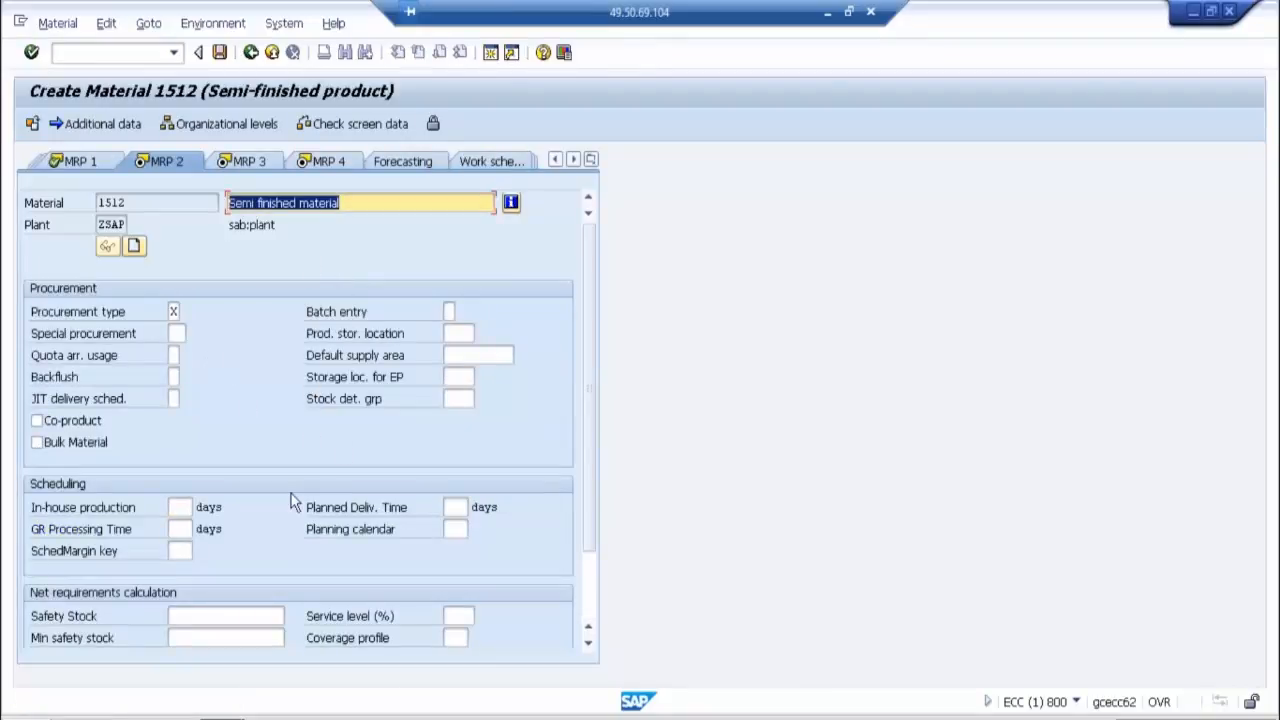
mouse_move(267, 140)
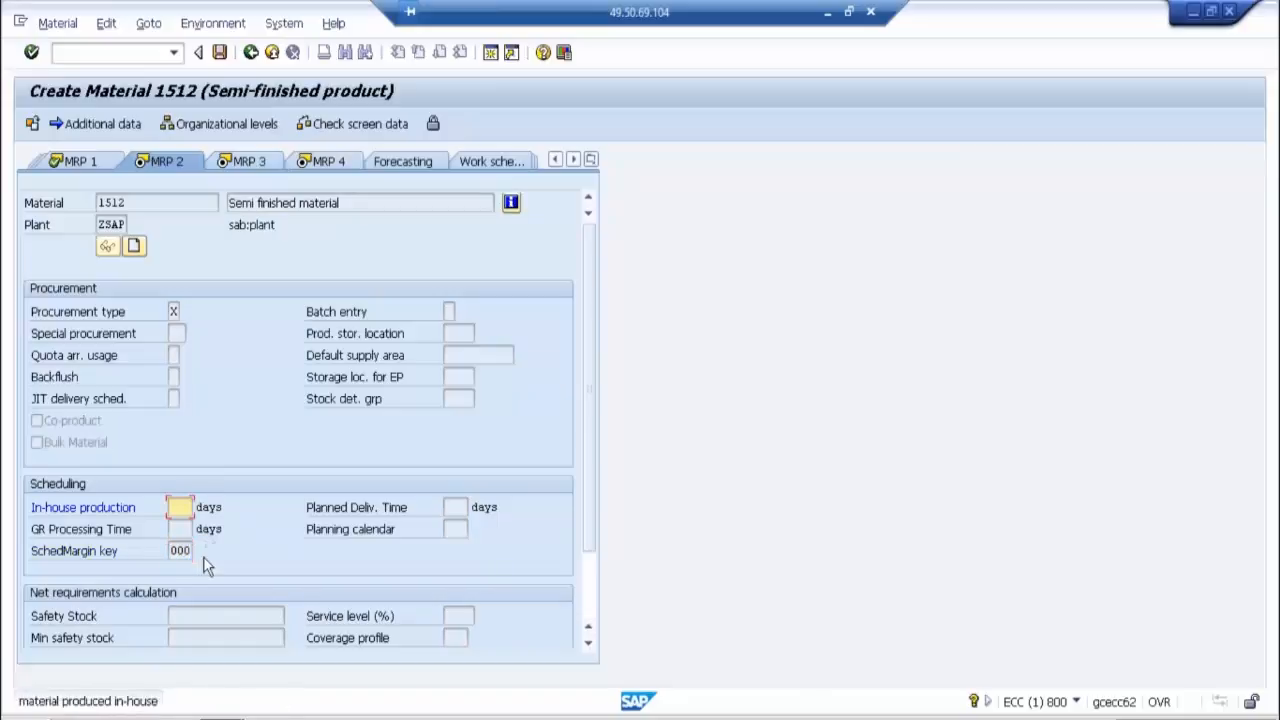
Step: Advance past the MRP 2 and MRP 3 views to reach MRP 4
click(180, 528)
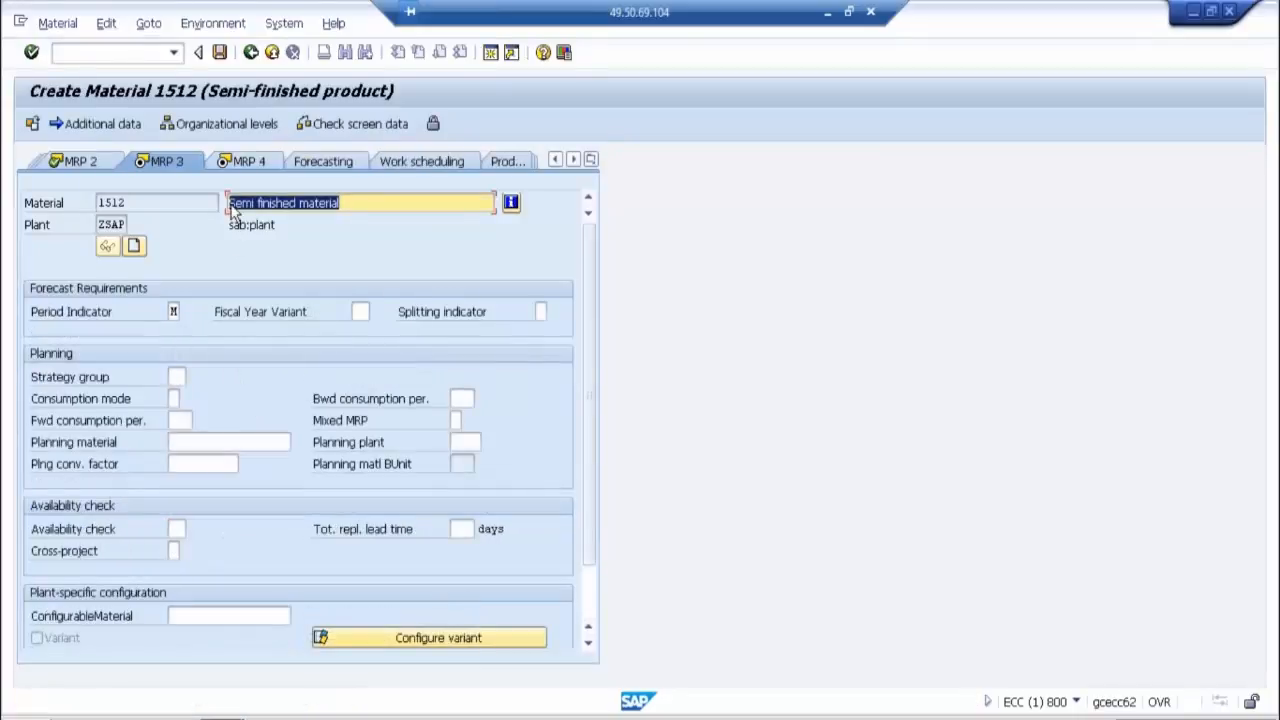
mouse_move(293, 380)
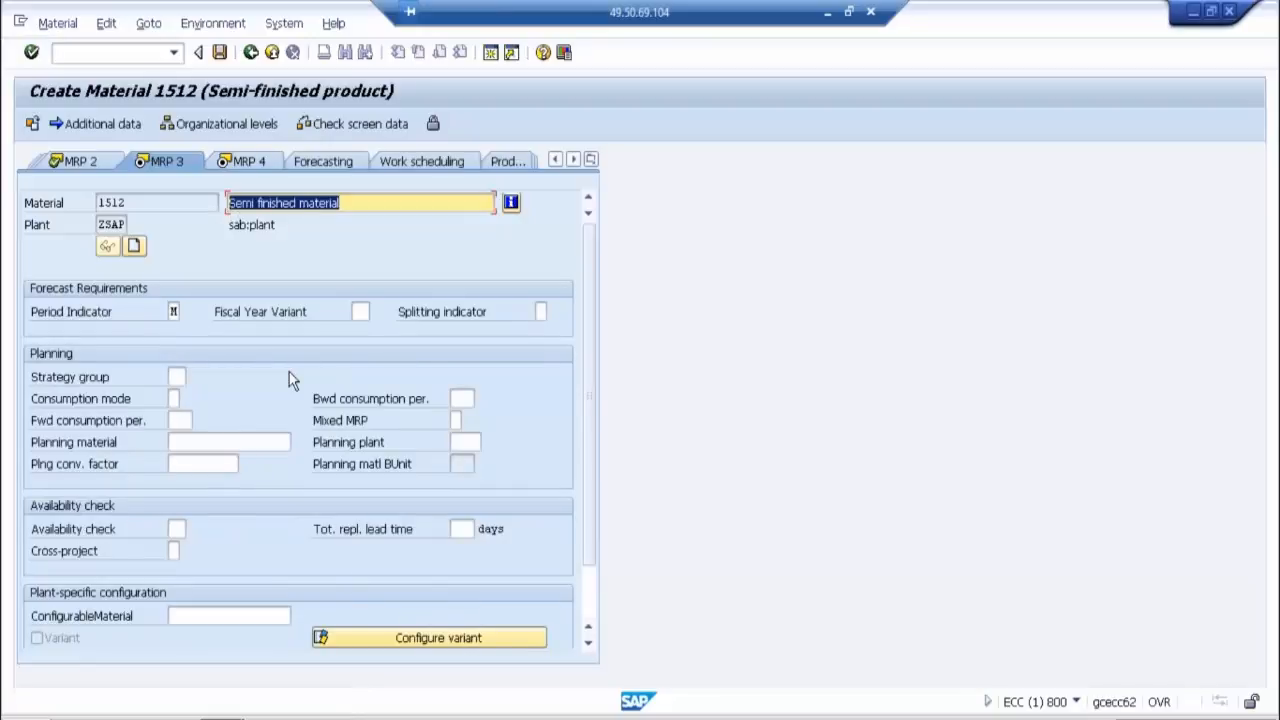
mouse_move(248, 161)
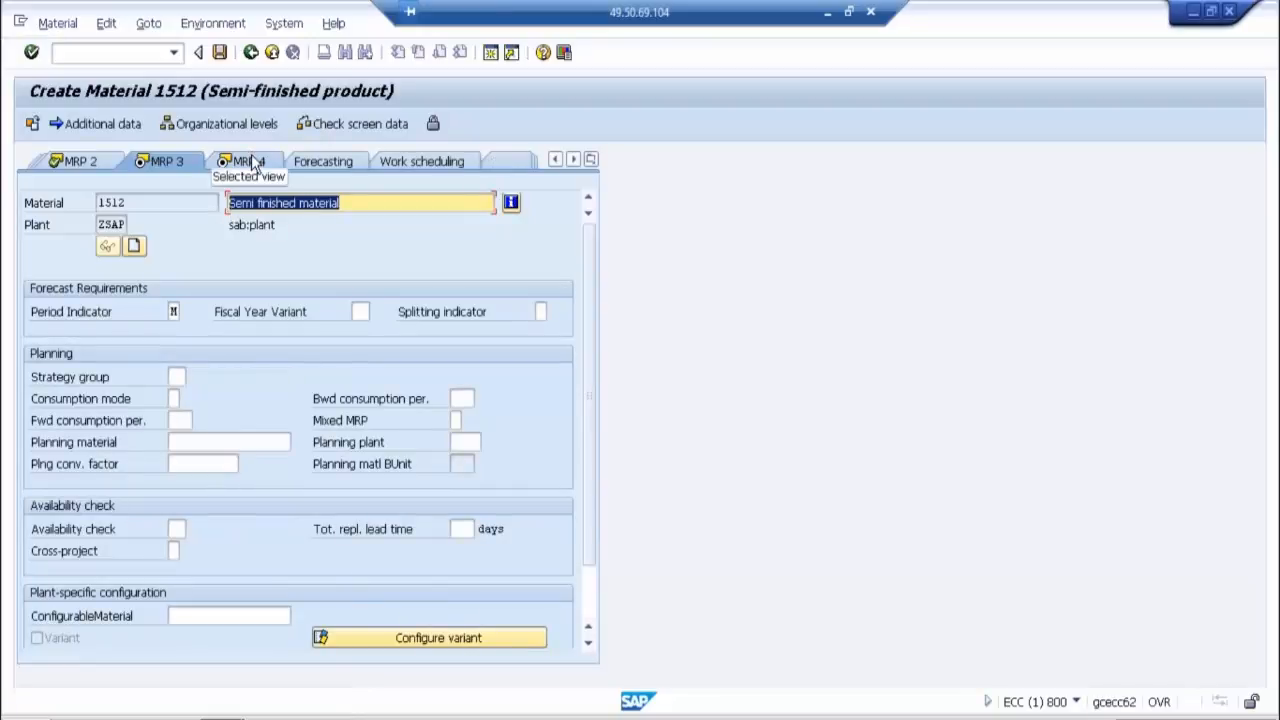
click(244, 160)
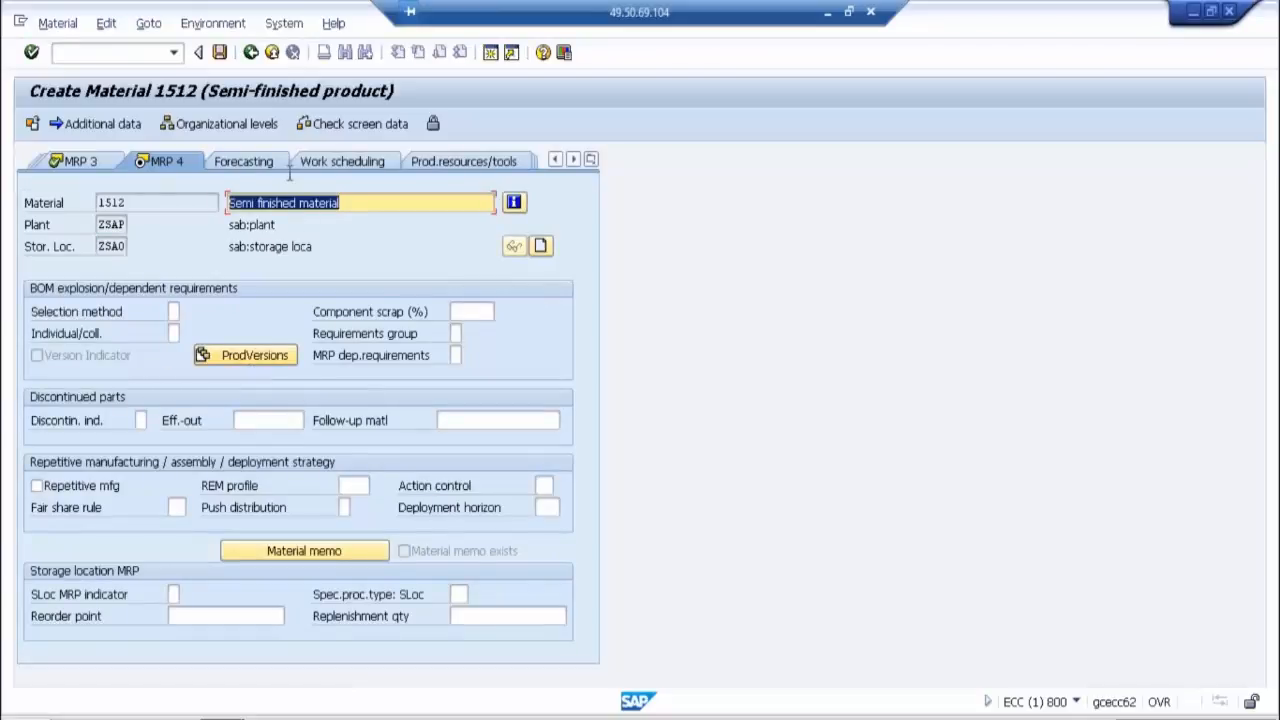
mouse_move(475, 178)
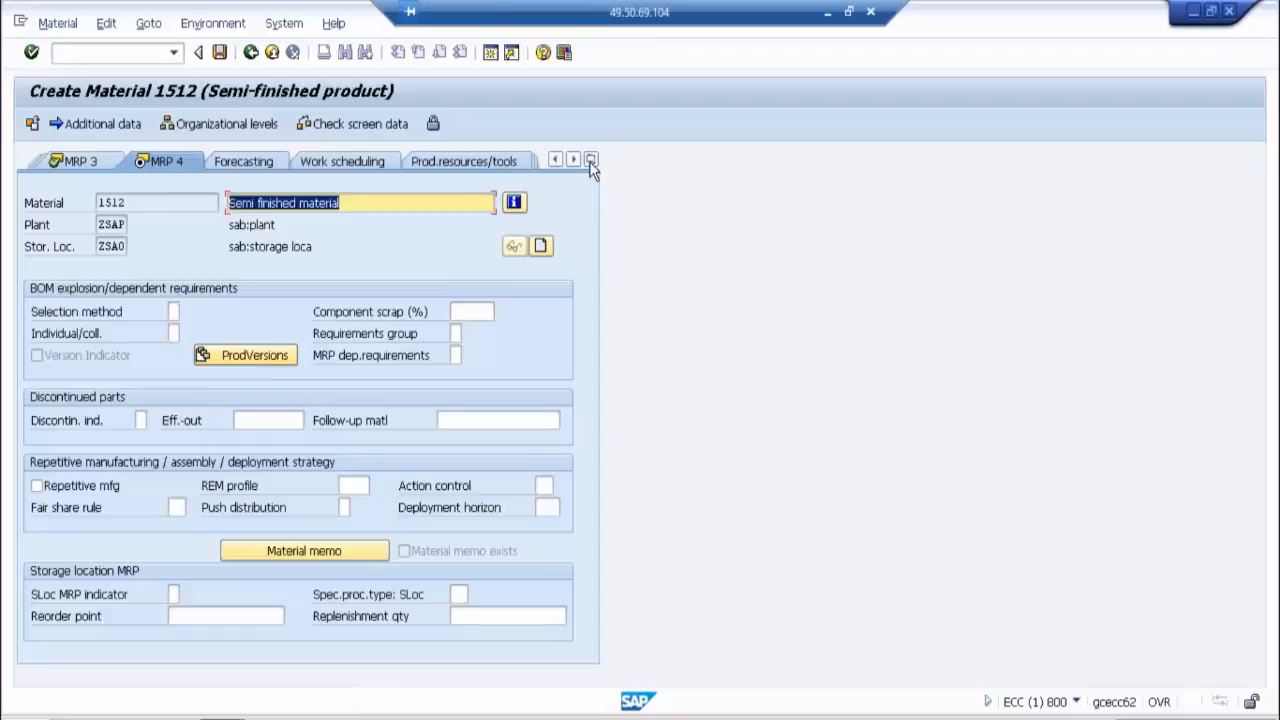
Step: Switch to the Quality Management view and open Inspection Setup Data for plant ZSAP
click(591, 160)
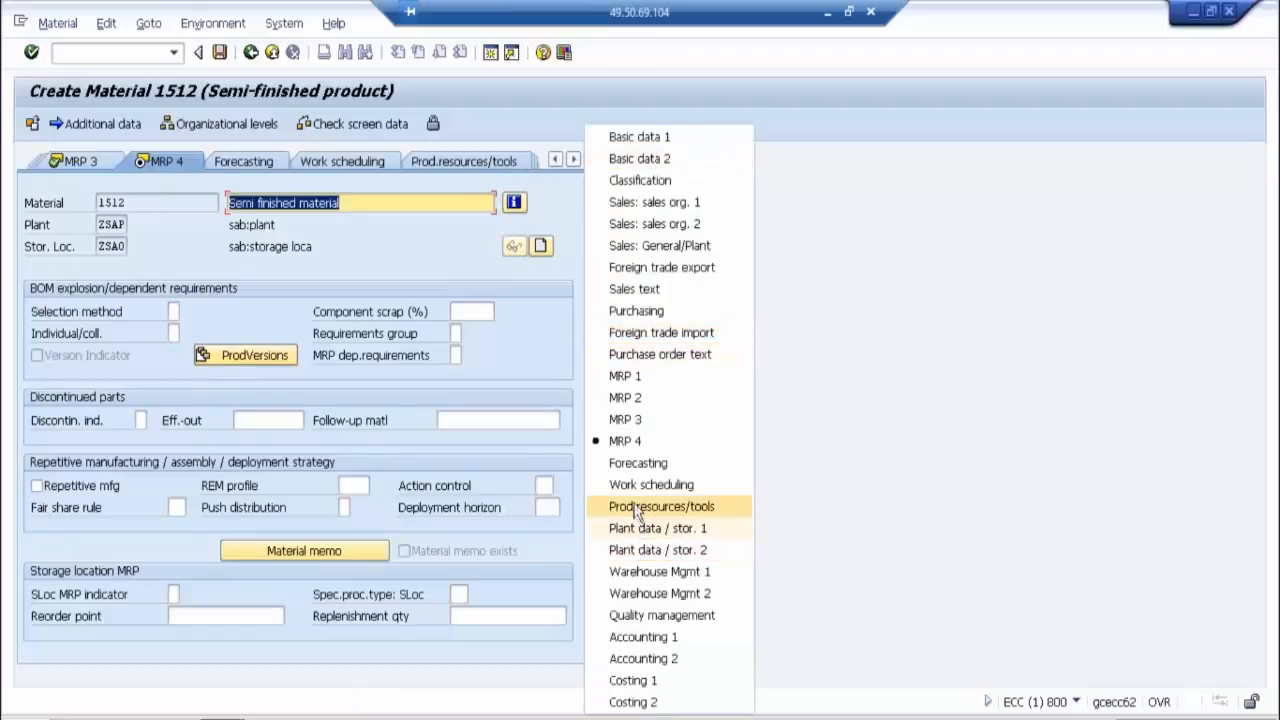
mouse_move(662, 615)
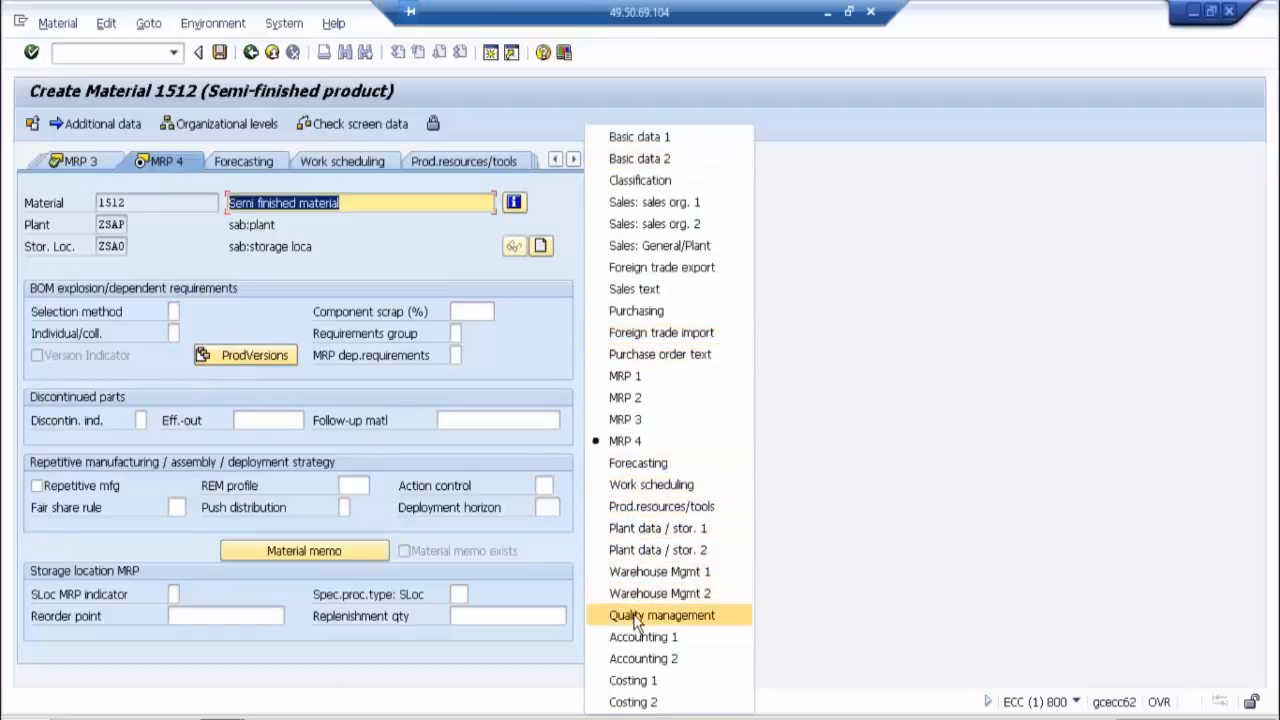
click(661, 615)
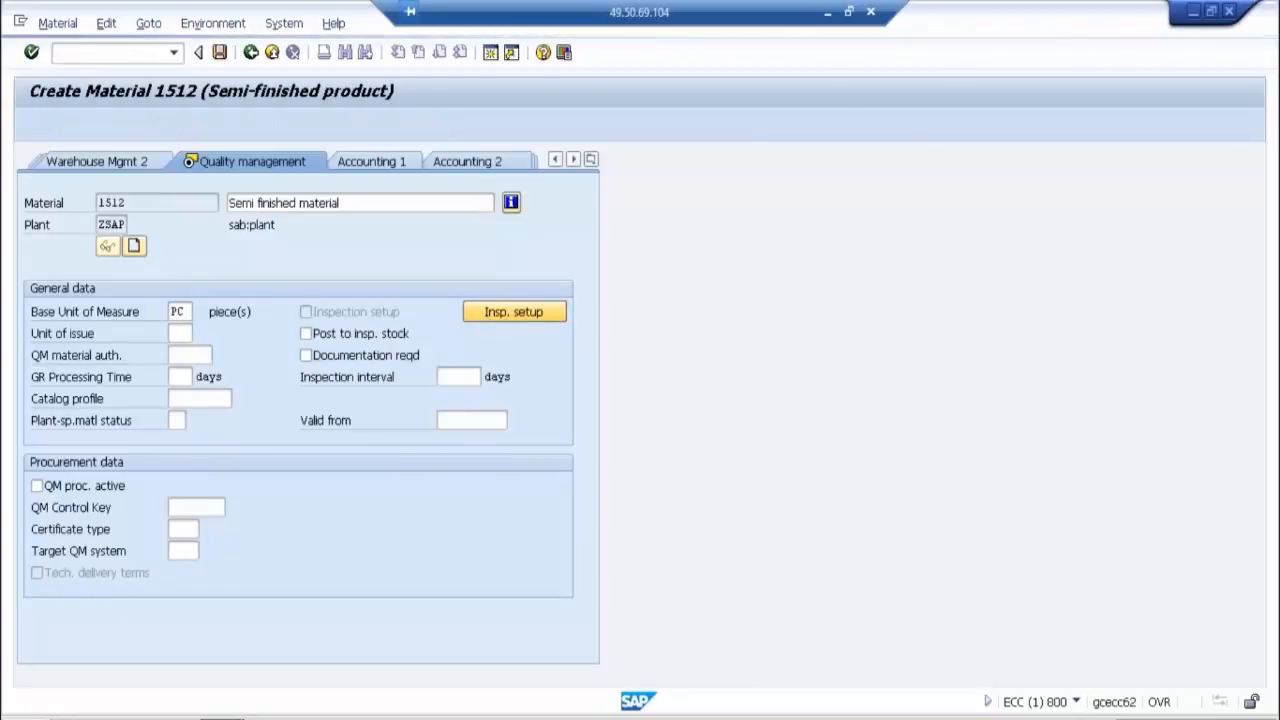
click(513, 311)
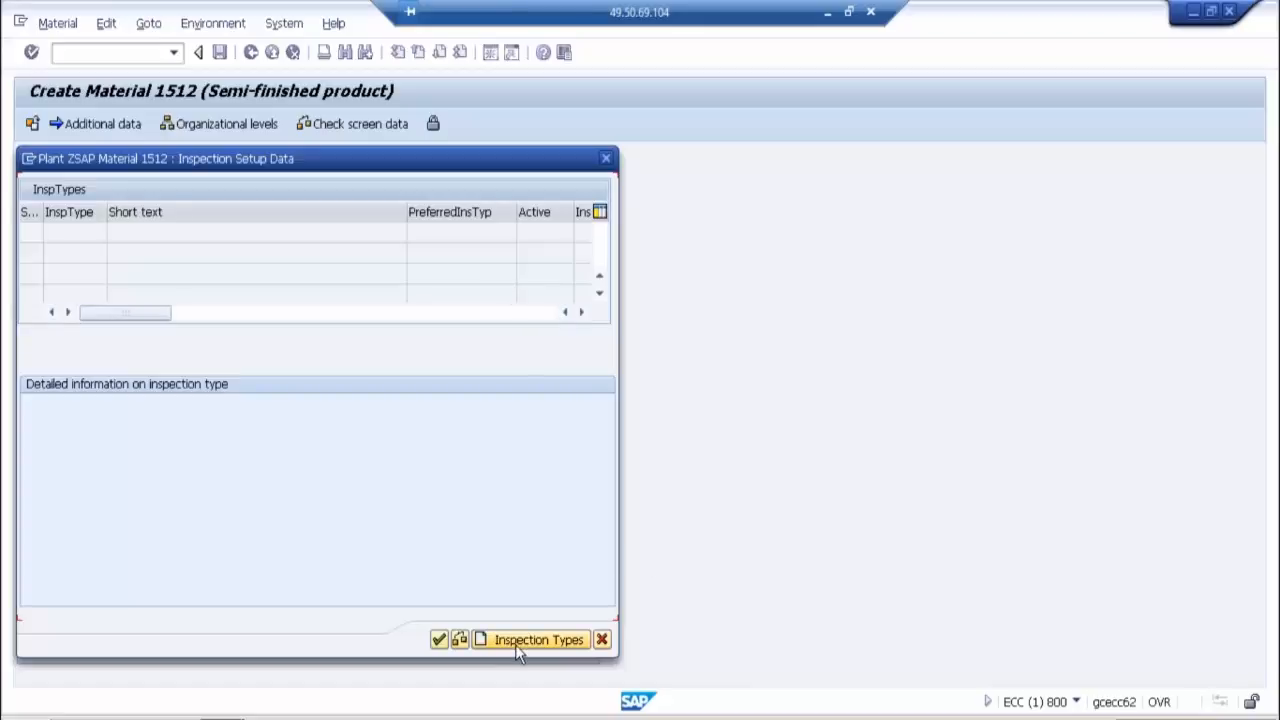
Step: Add inspection type 03 to material 1512 and mark it active
click(538, 639)
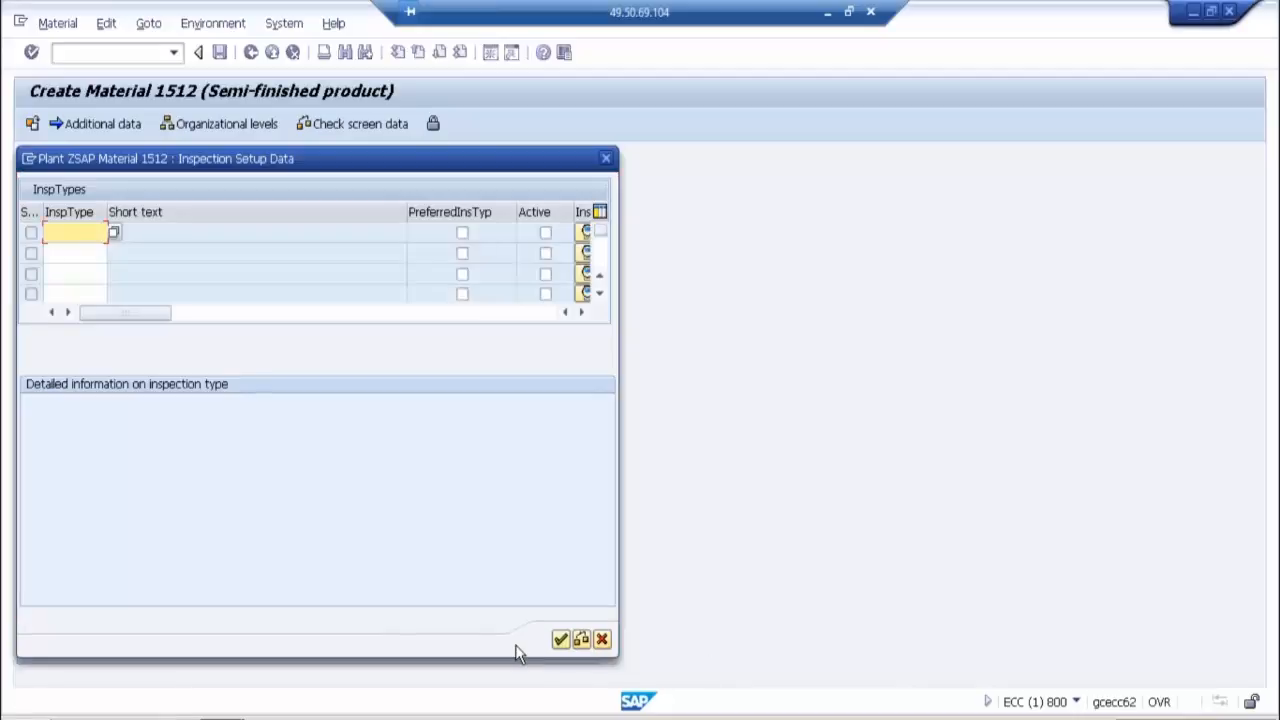
text(03)
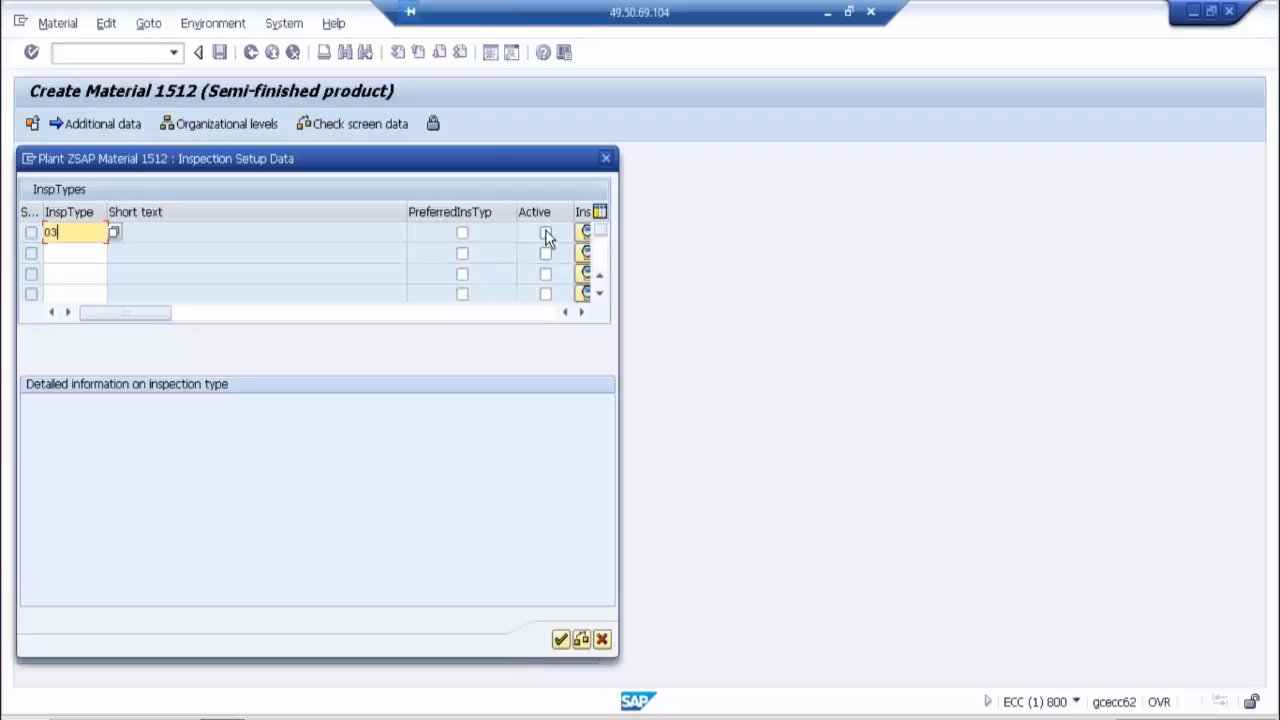
click(545, 232)
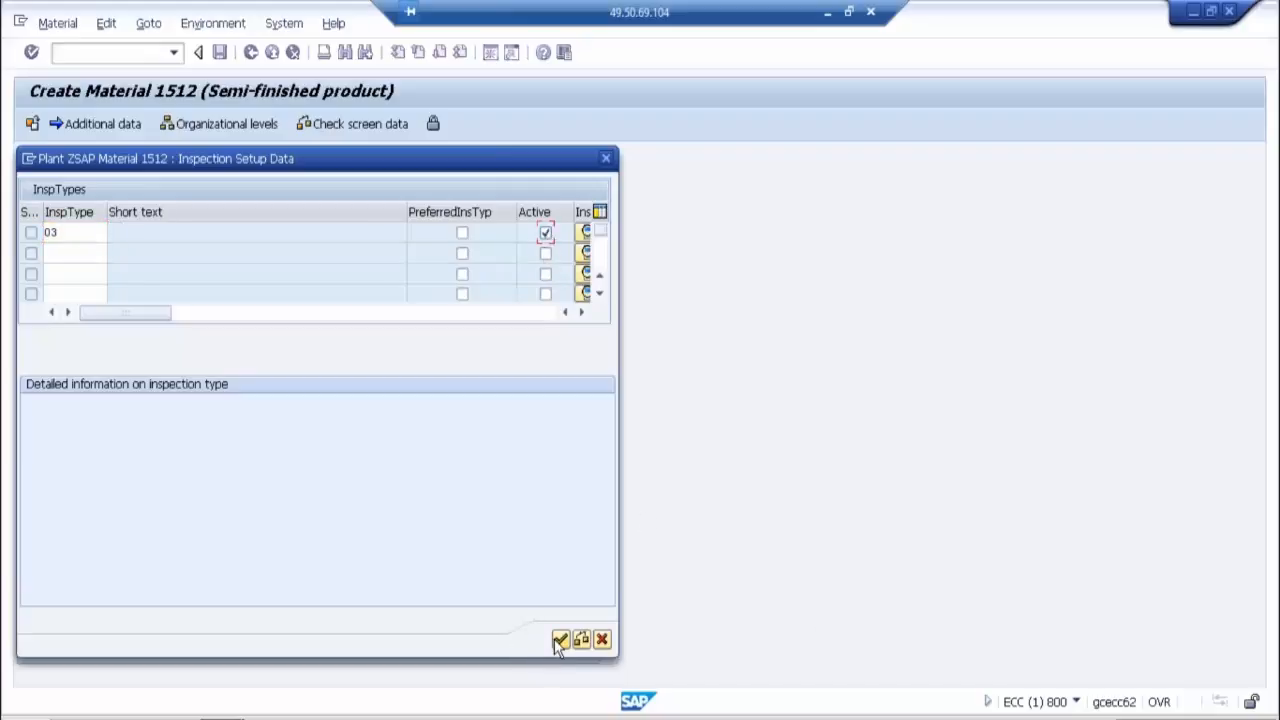
click(560, 639)
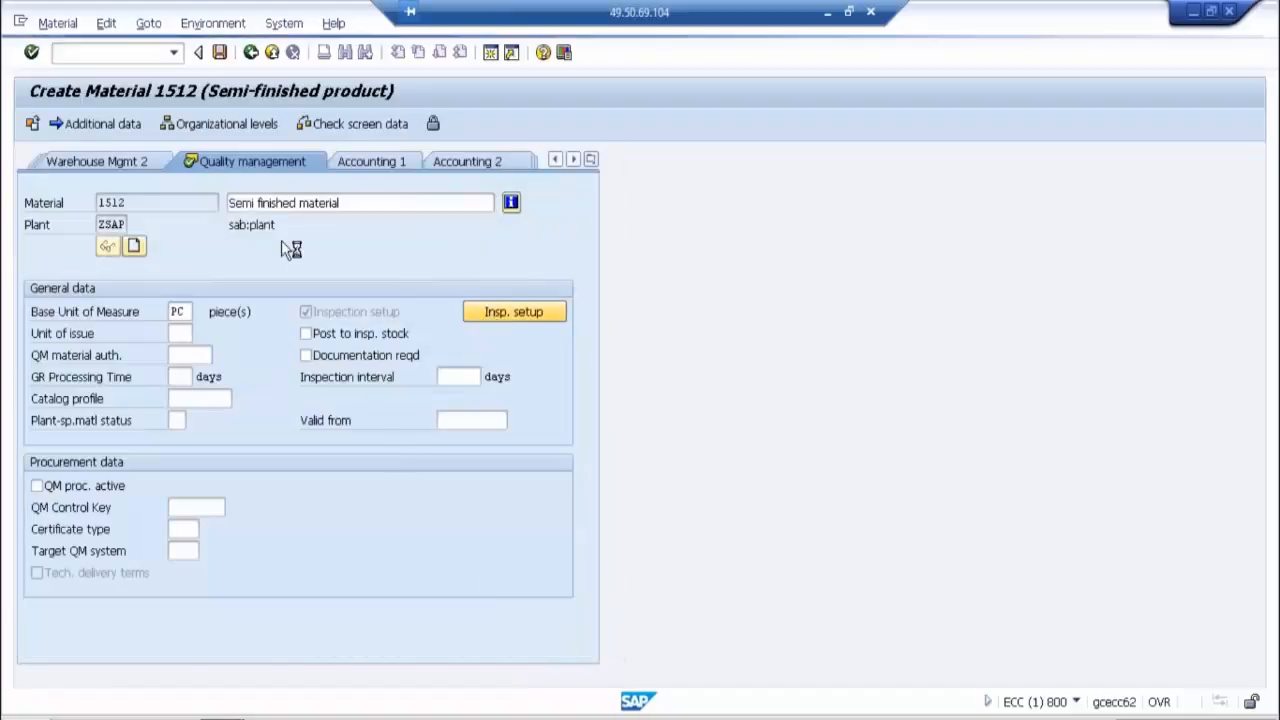
Step: Add inspection type 04 as active, then reopen the setup to verify both types
click(513, 311)
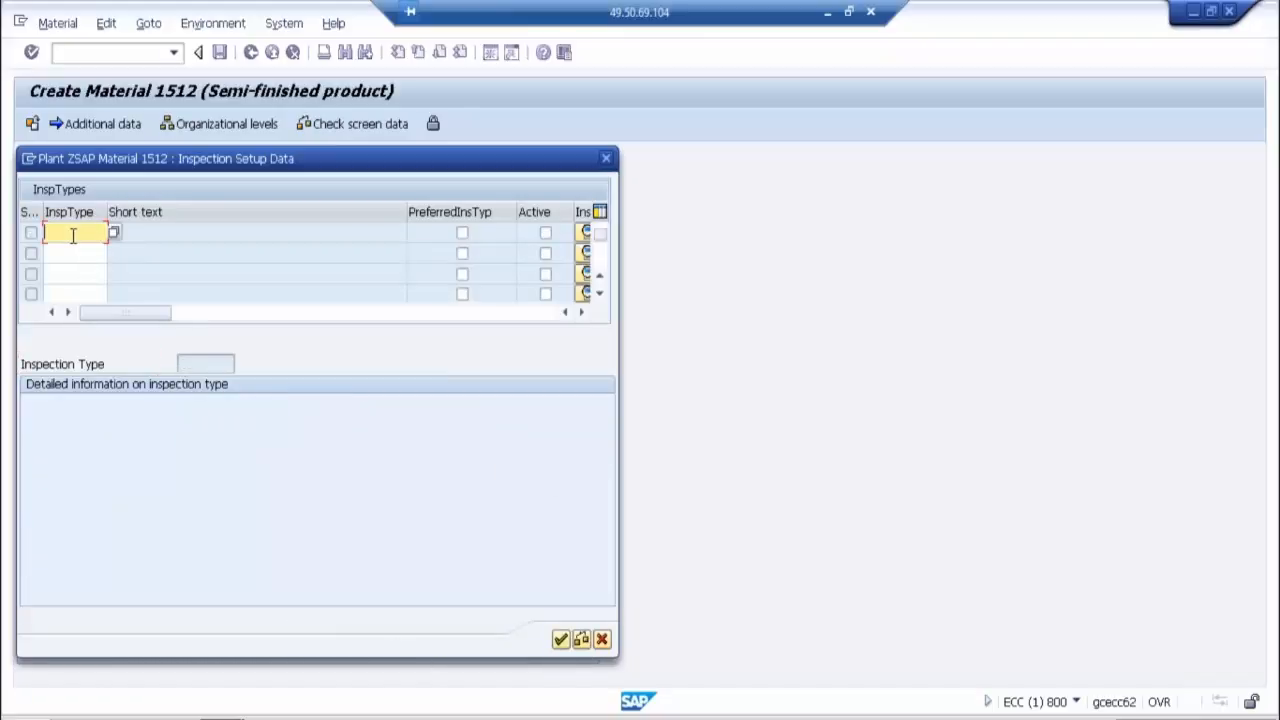
text(04)
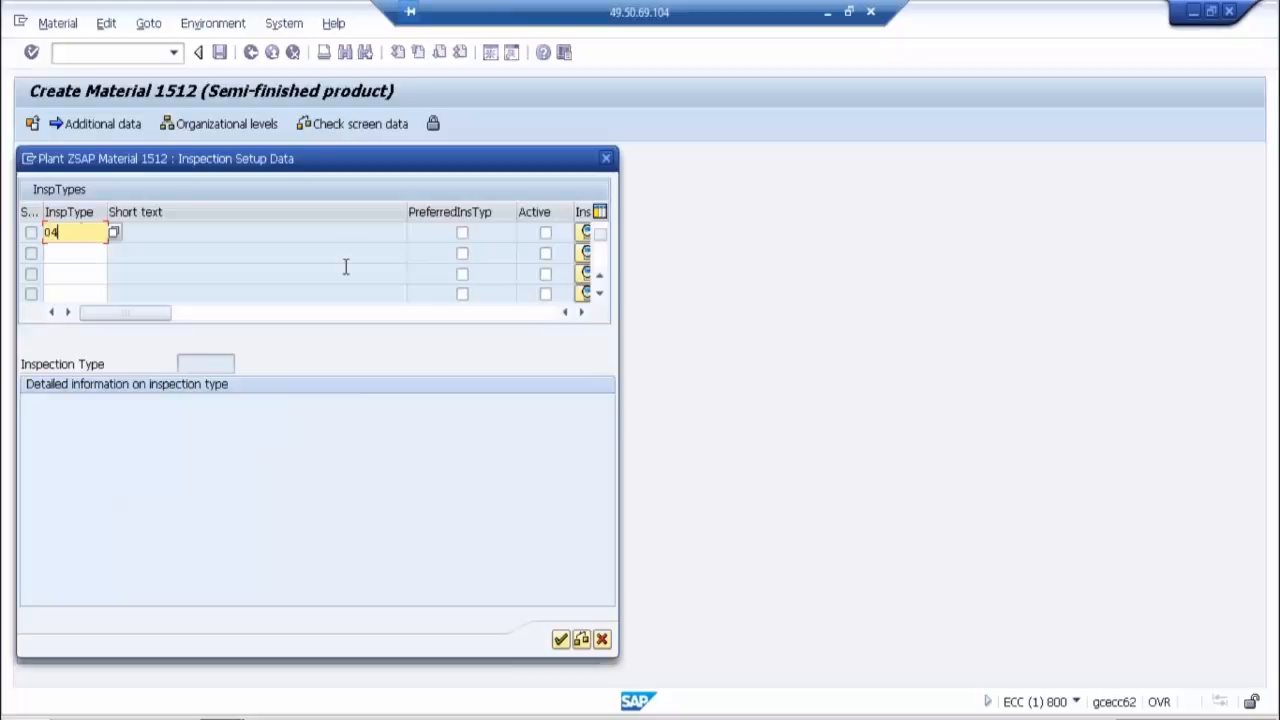
click(545, 232)
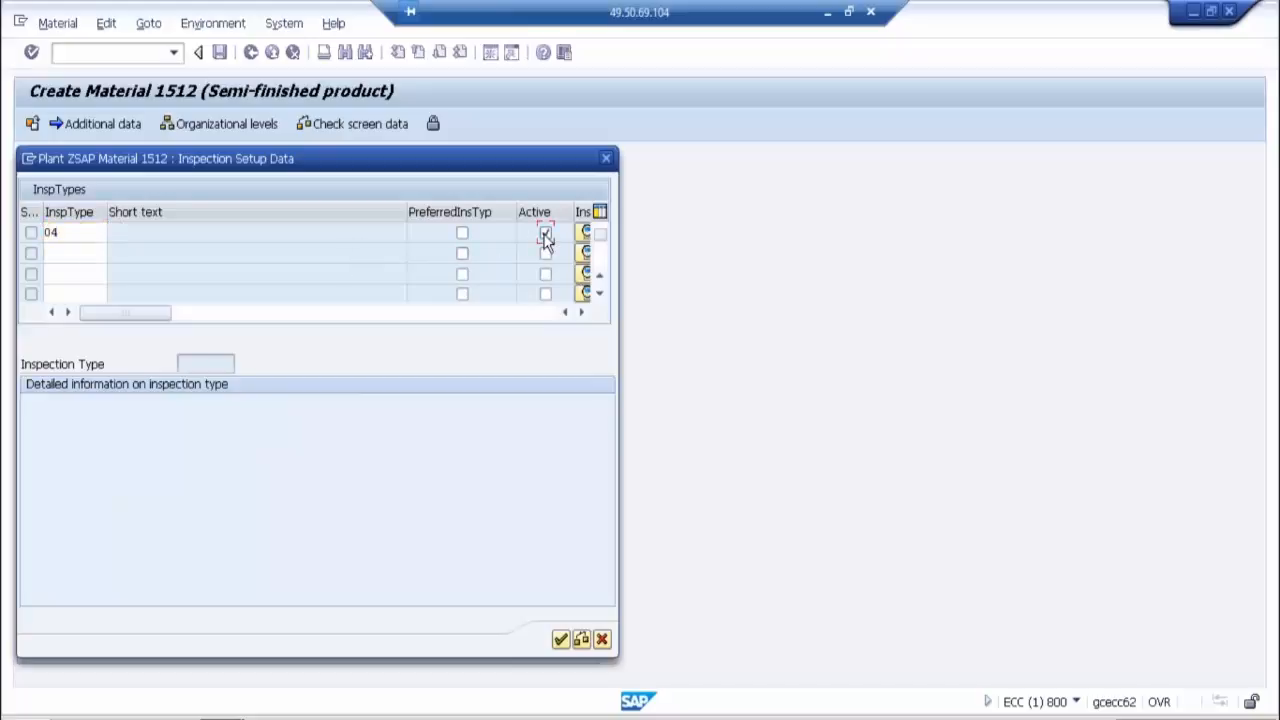
click(560, 639)
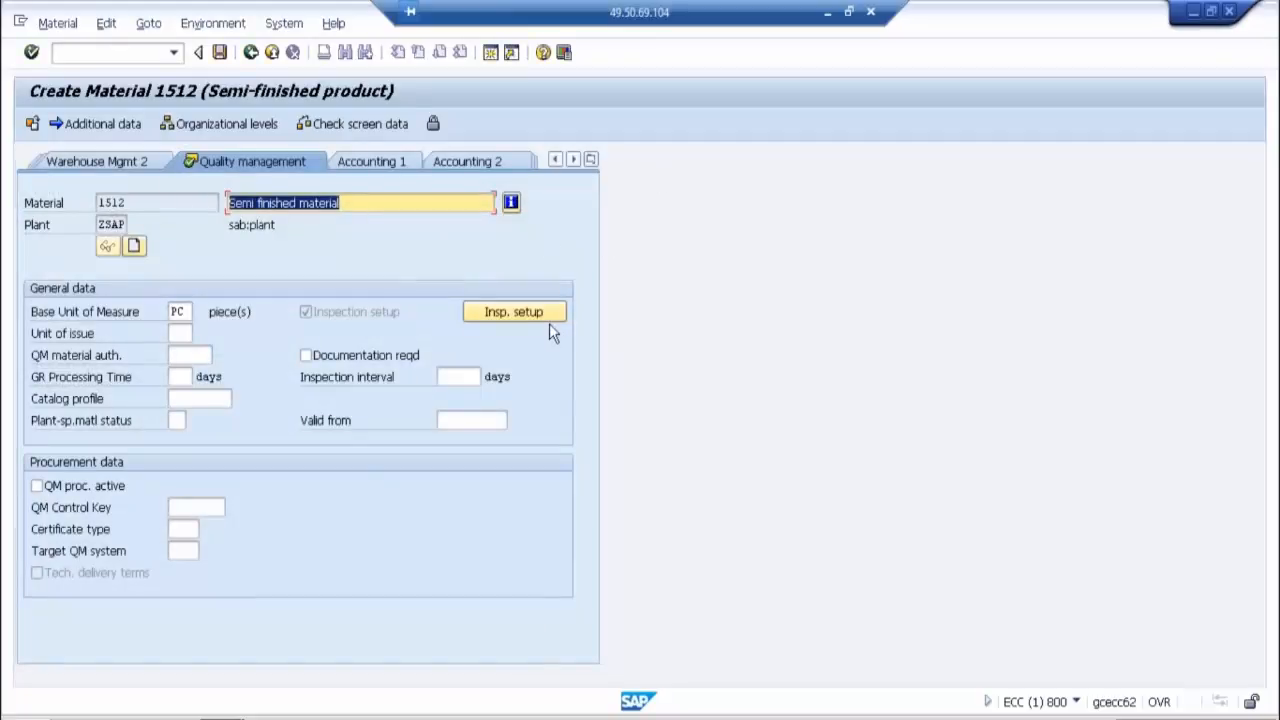
click(514, 311)
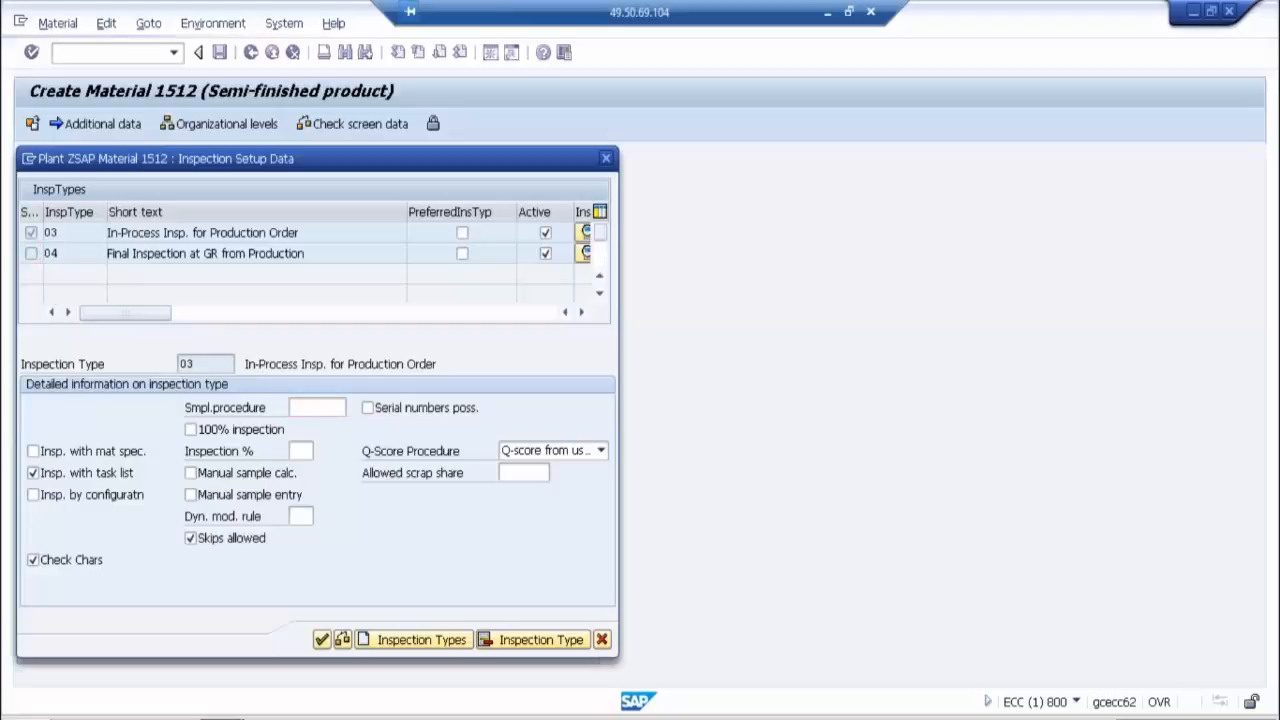
Step: View the details of inspection types 04 and 03, then close the inspection setup
click(50, 253)
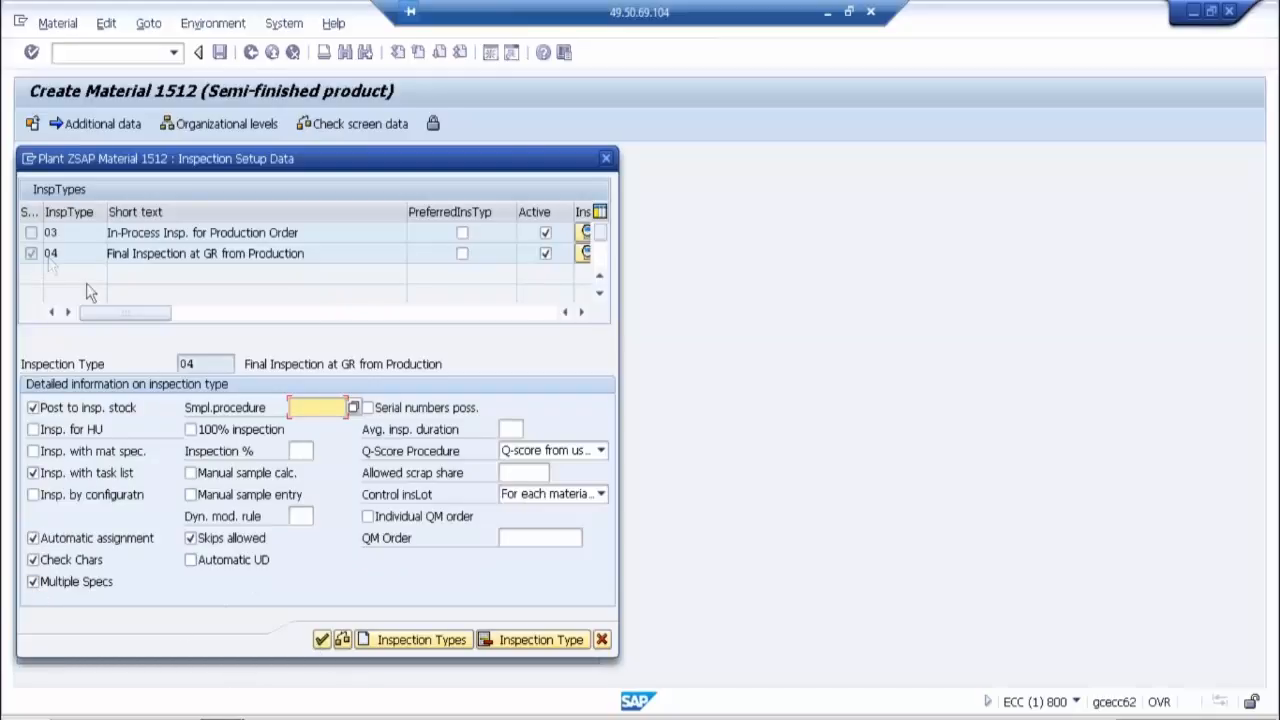
click(51, 232)
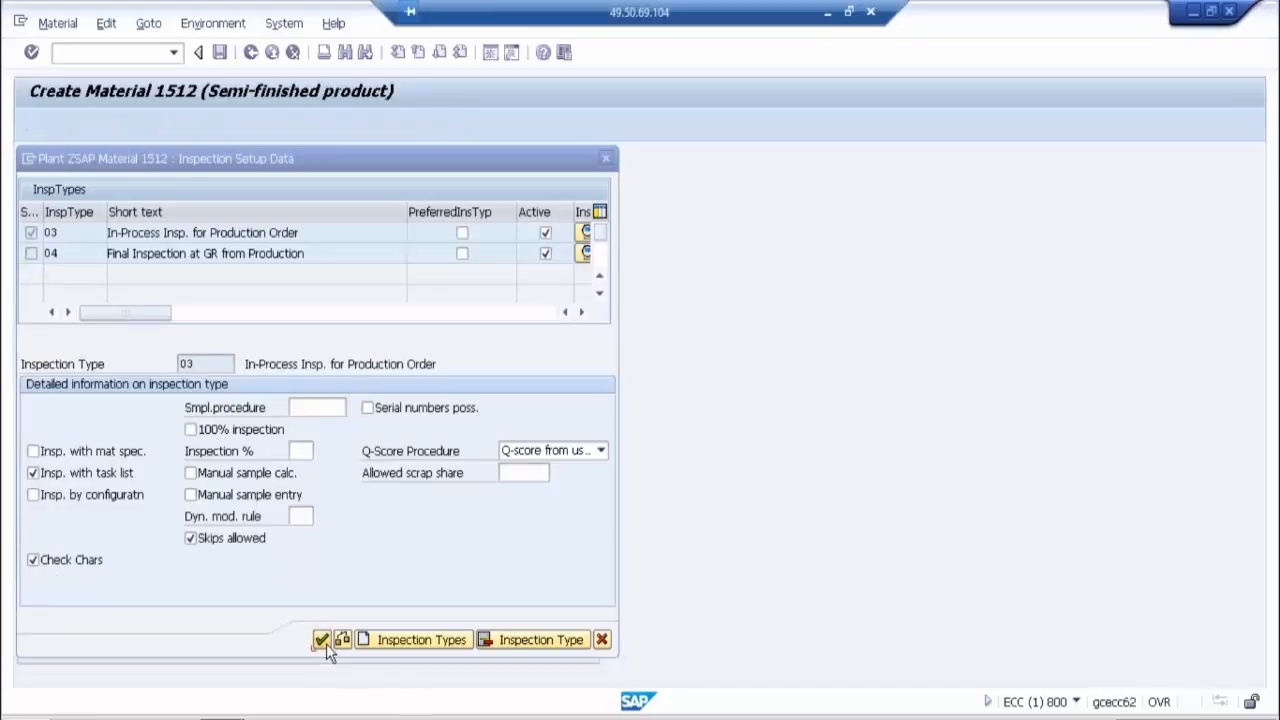
click(321, 639)
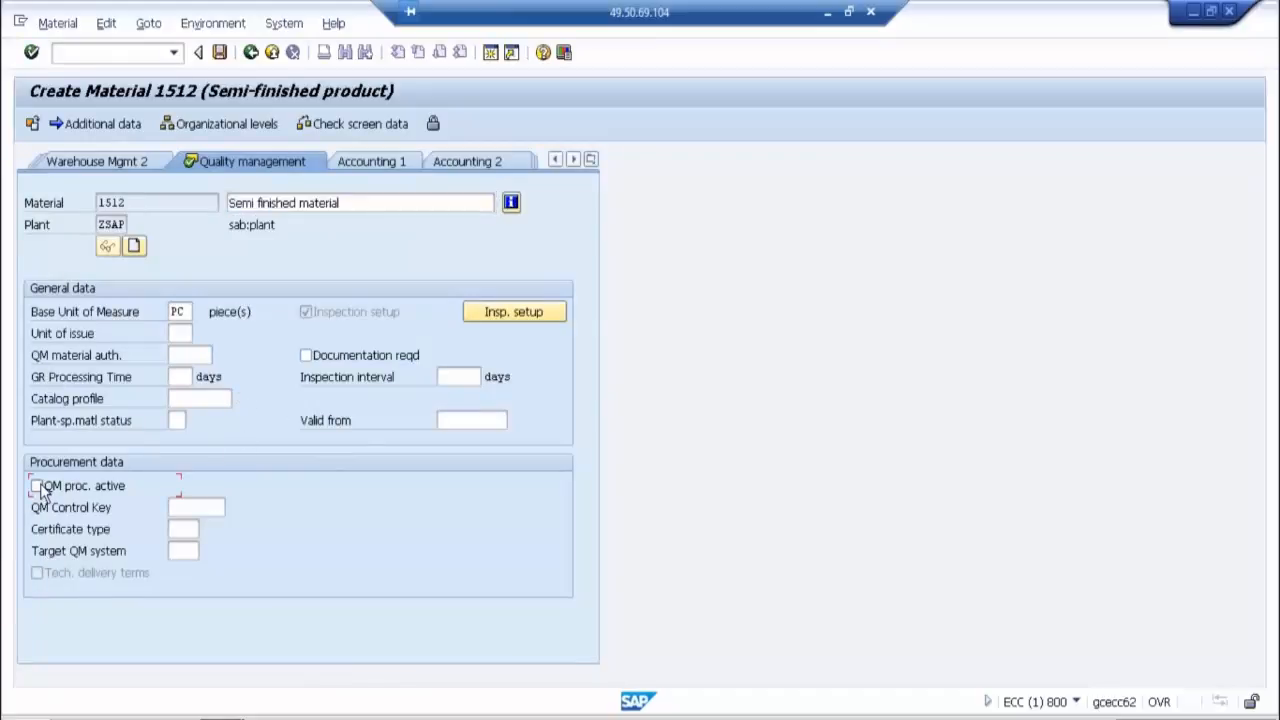
Step: Turn on QM procurement with control key 0001 Delivery Release and certificate type E21
click(37, 485)
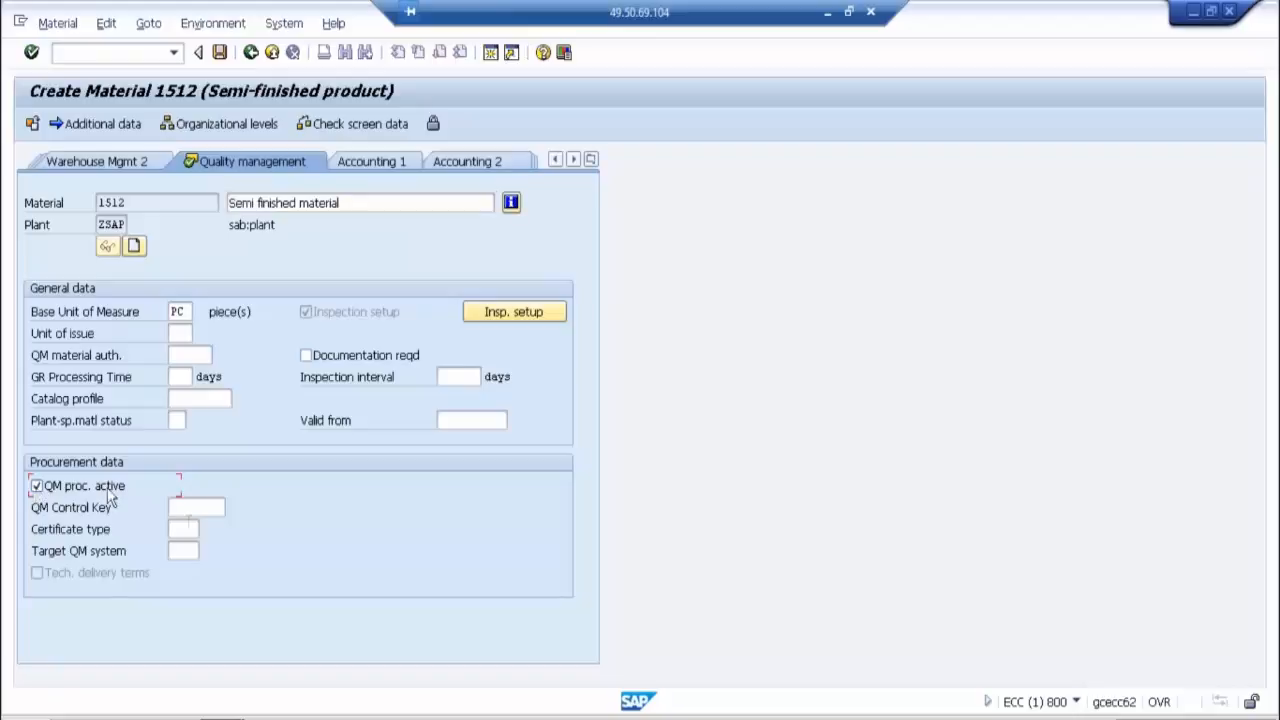
click(195, 507)
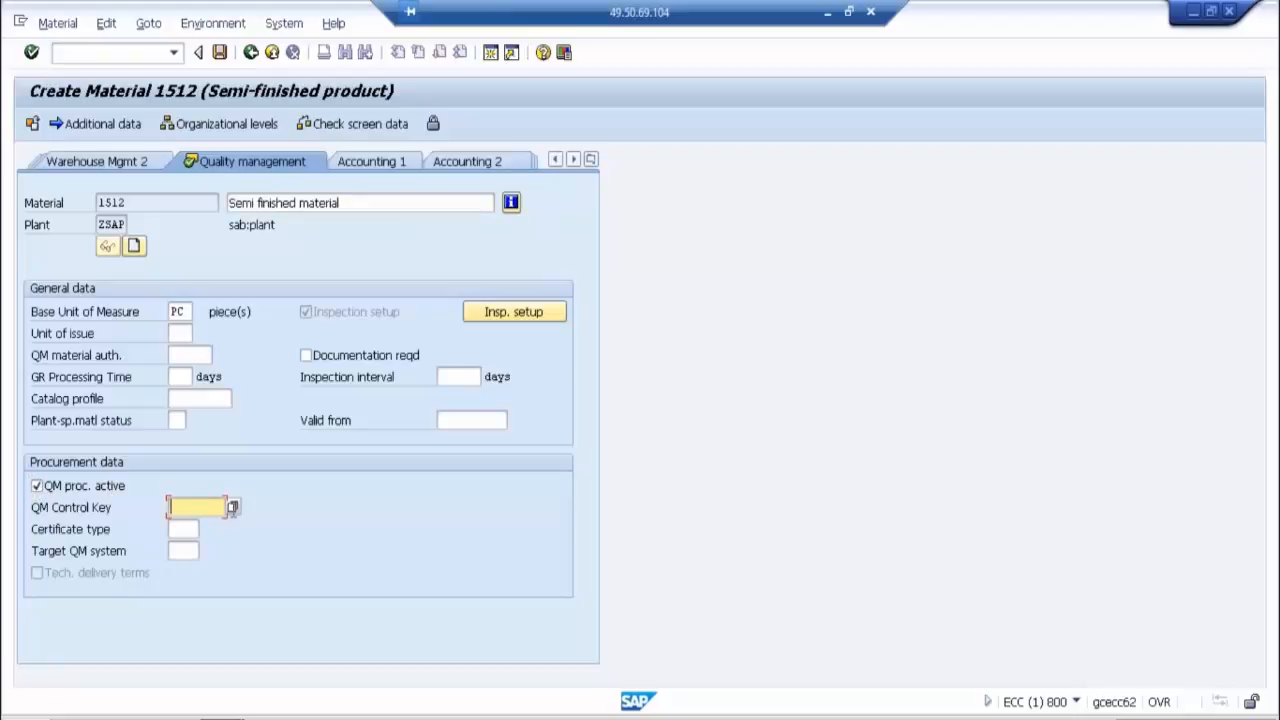
click(233, 507)
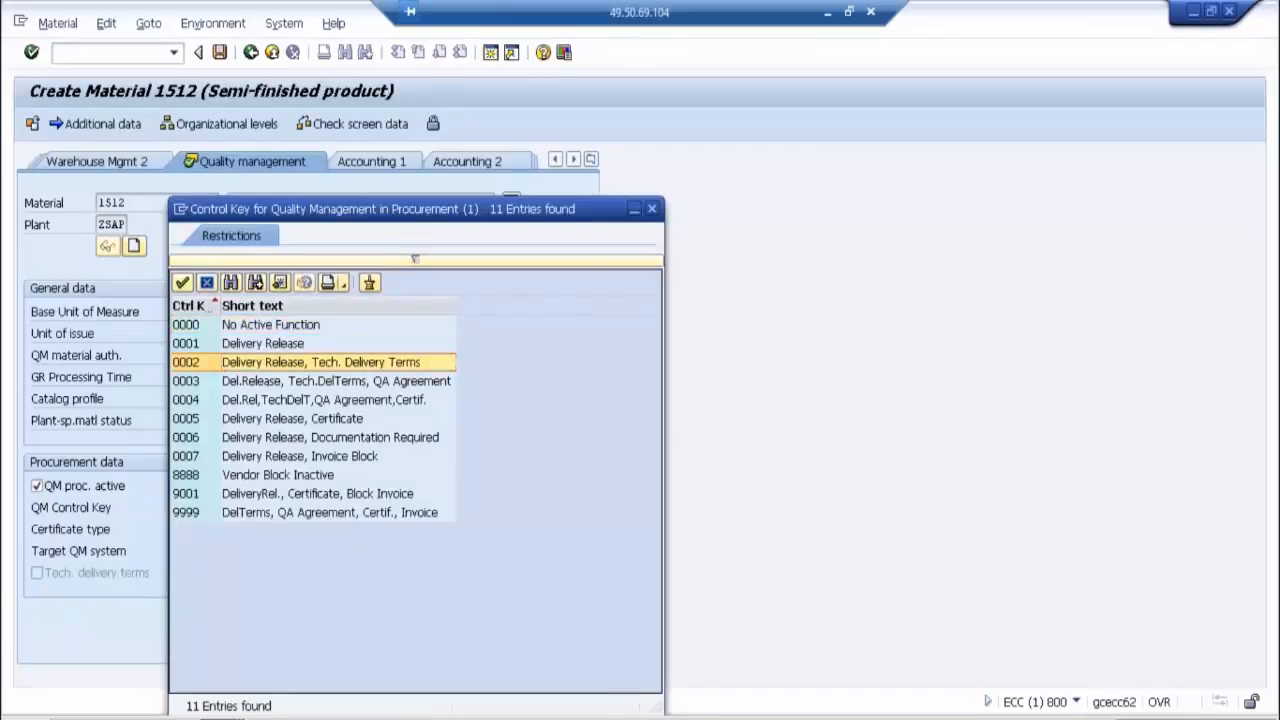
double_click(320, 362)
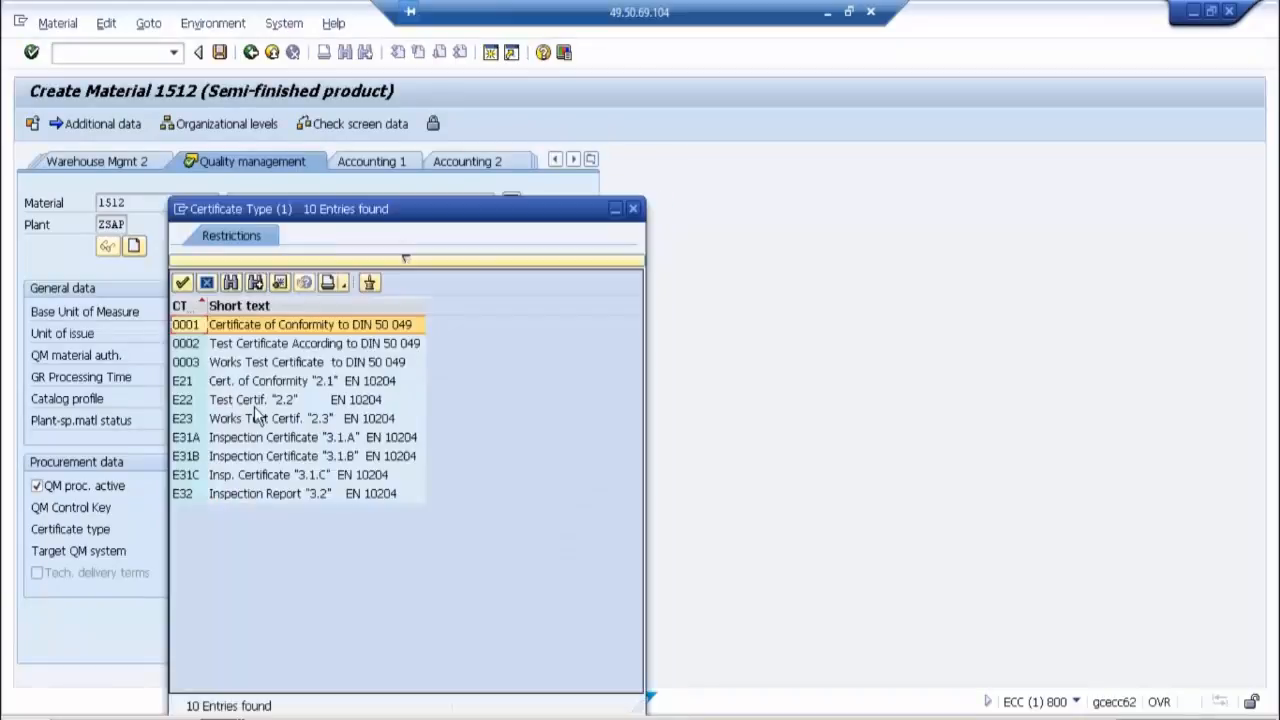
click(300, 381)
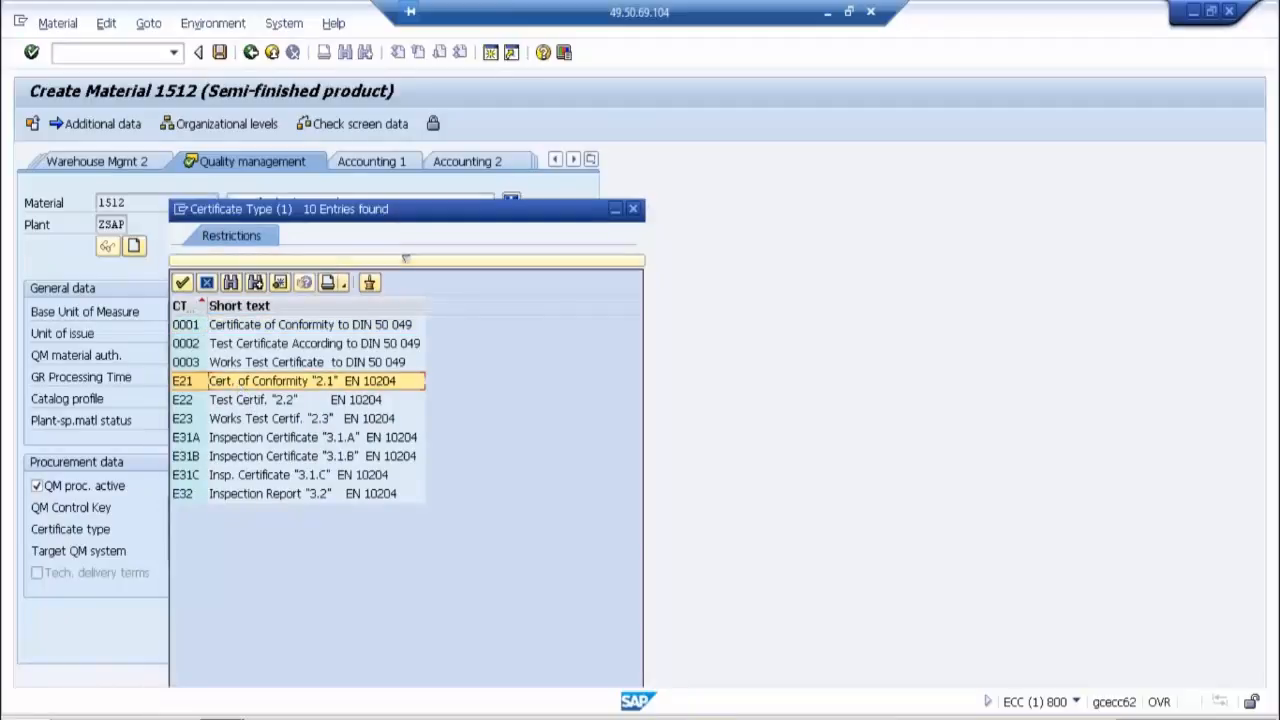
double_click(300, 380)
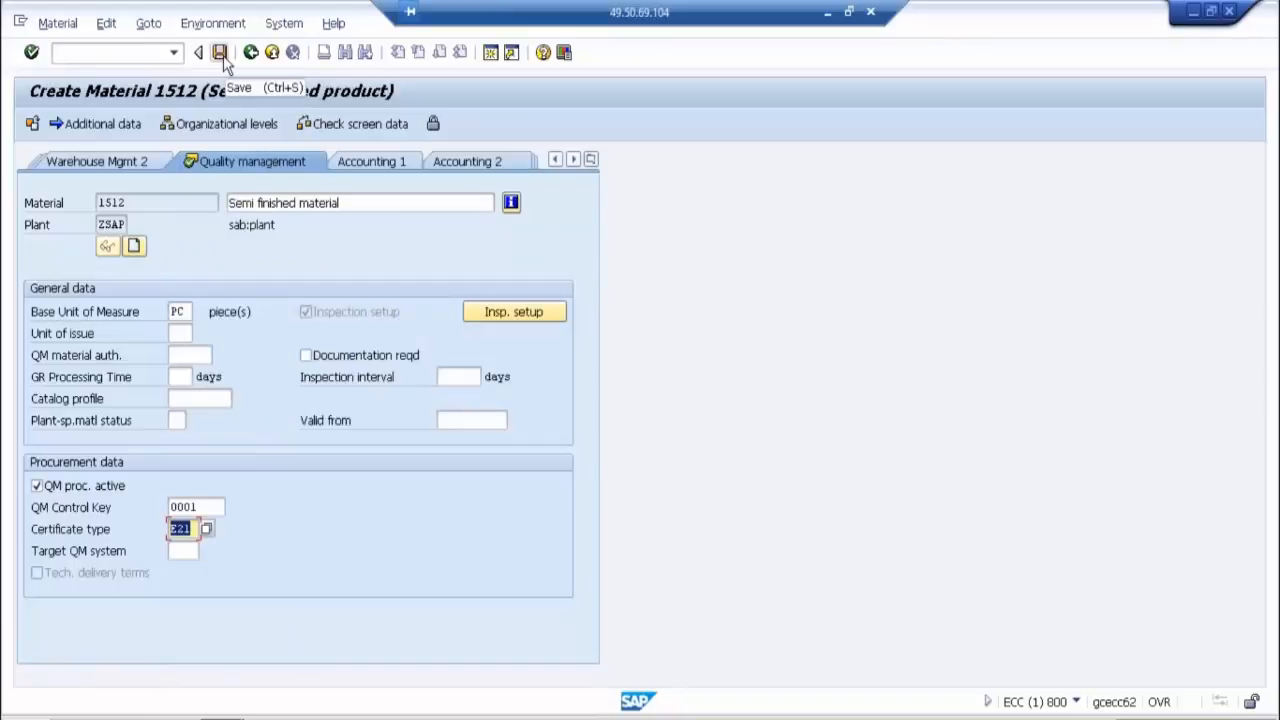
Step: Save material 1512 and get the warning that key 0001 needs no certificate type
click(220, 52)
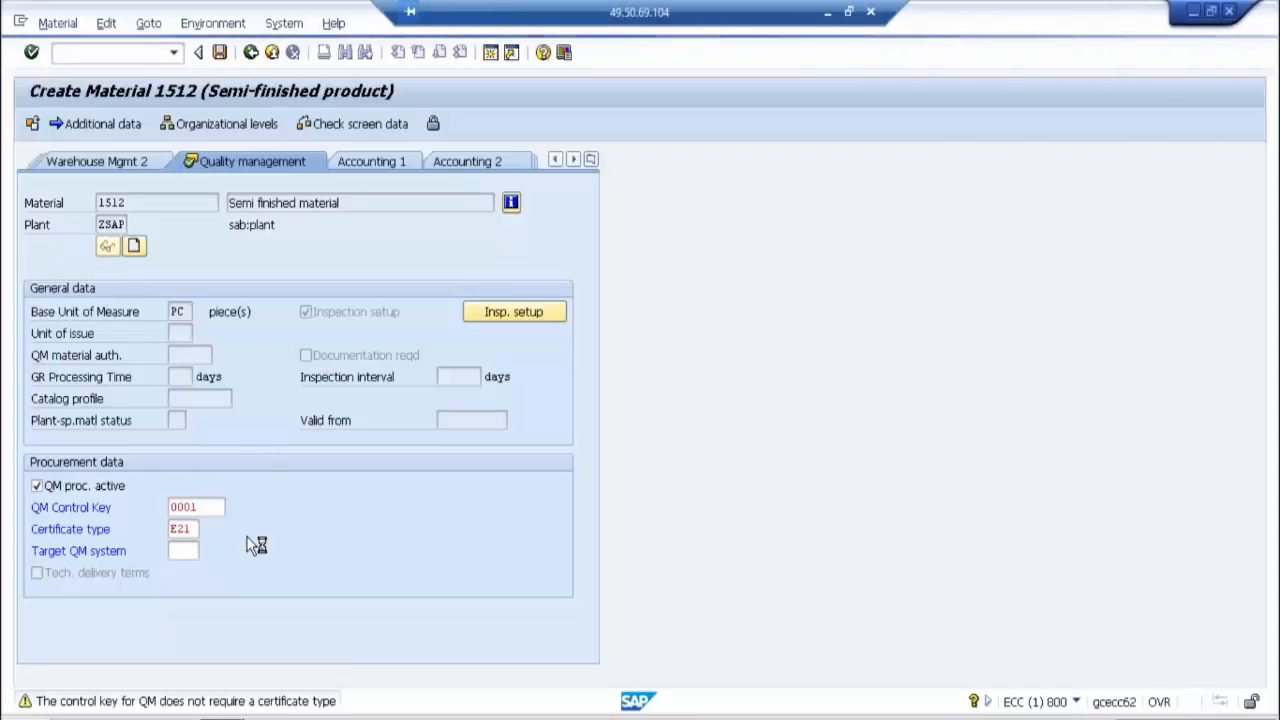
mouse_move(280, 565)
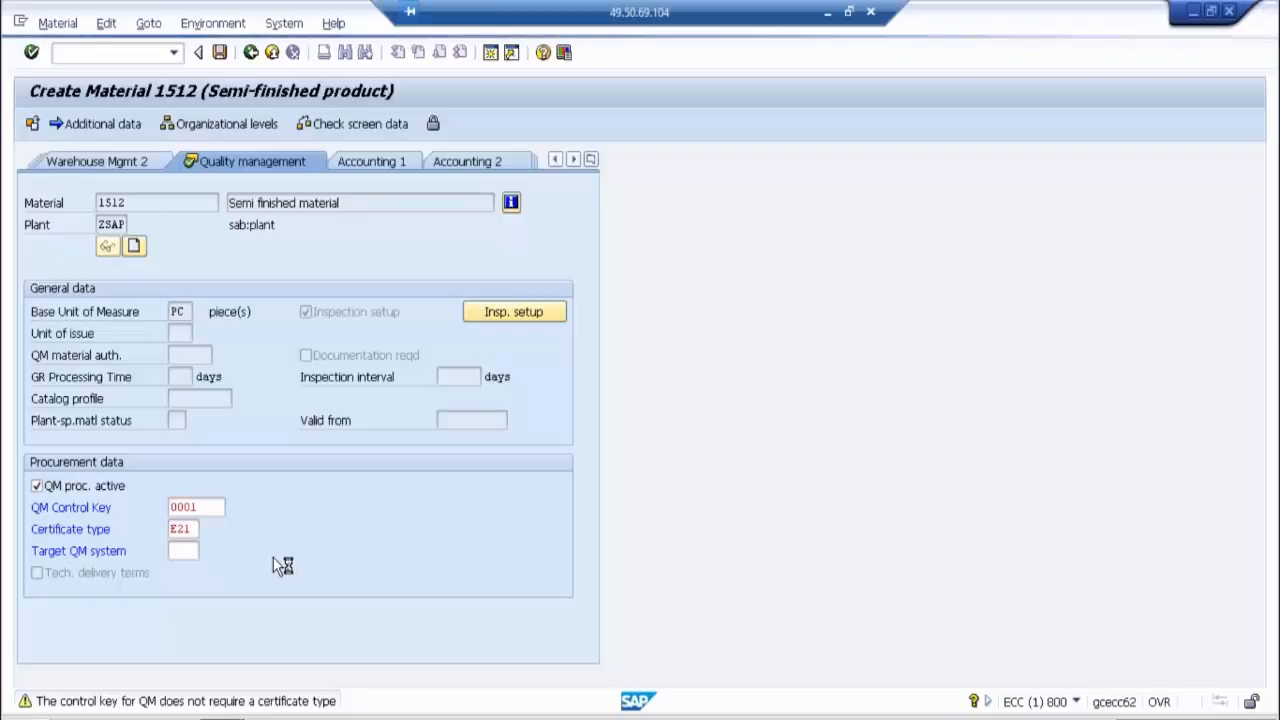